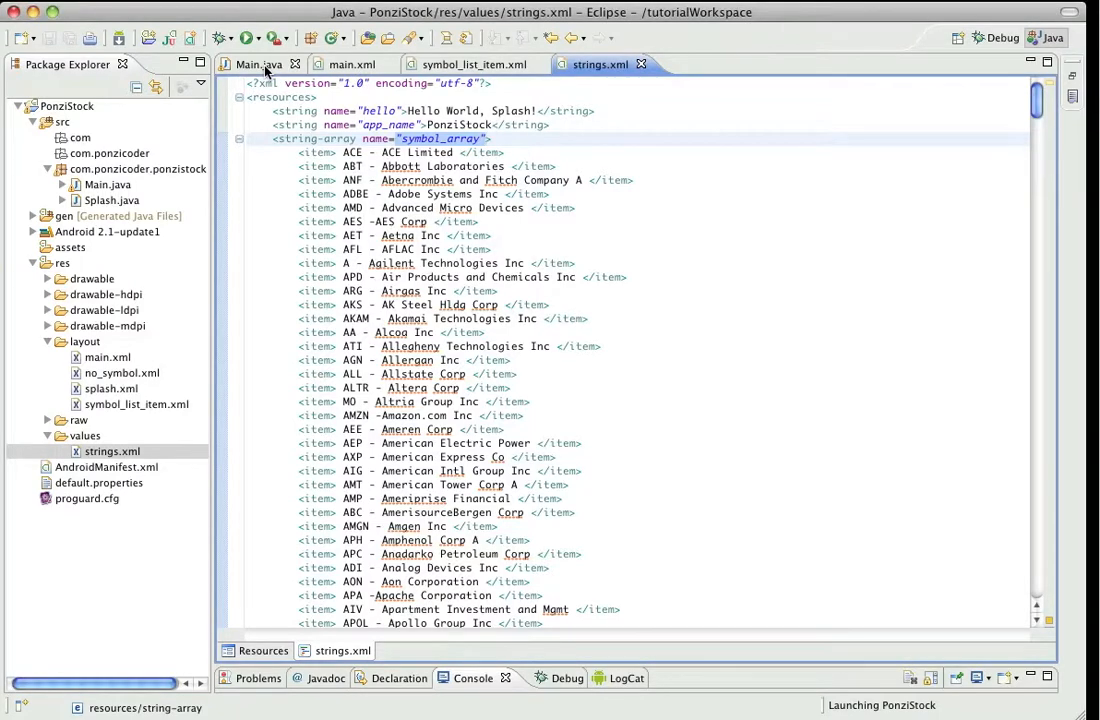
Switch to Main.java and place the cursor after the EditText setSymbol declaration.
click(248, 64)
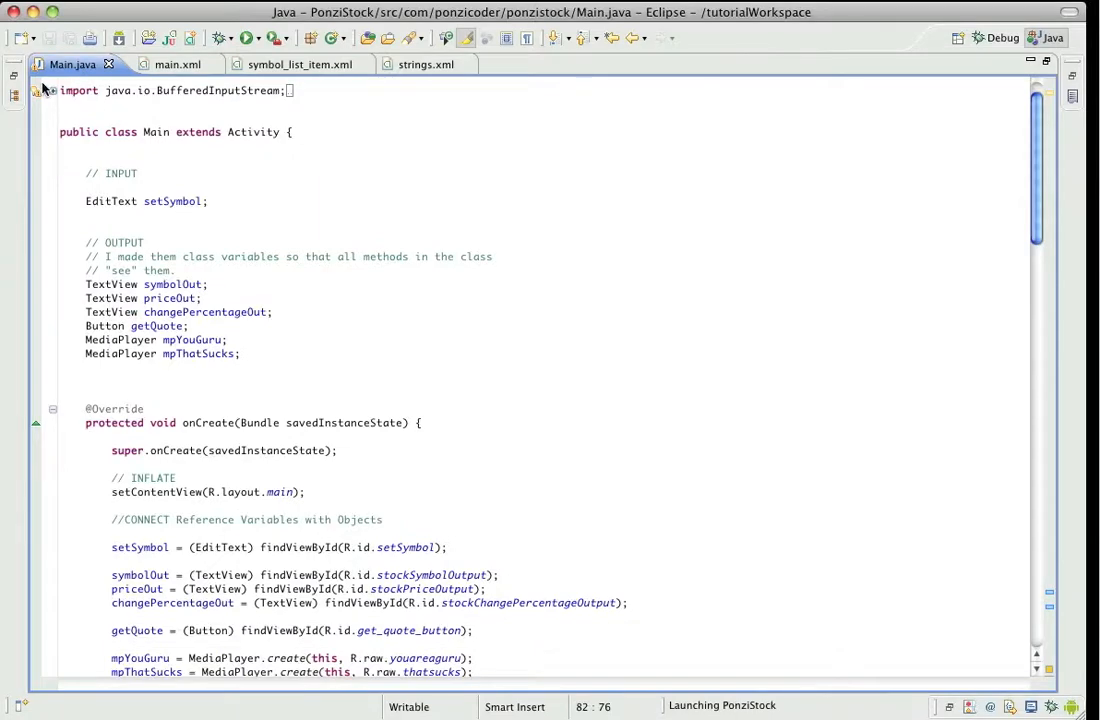
right_click(62, 64)
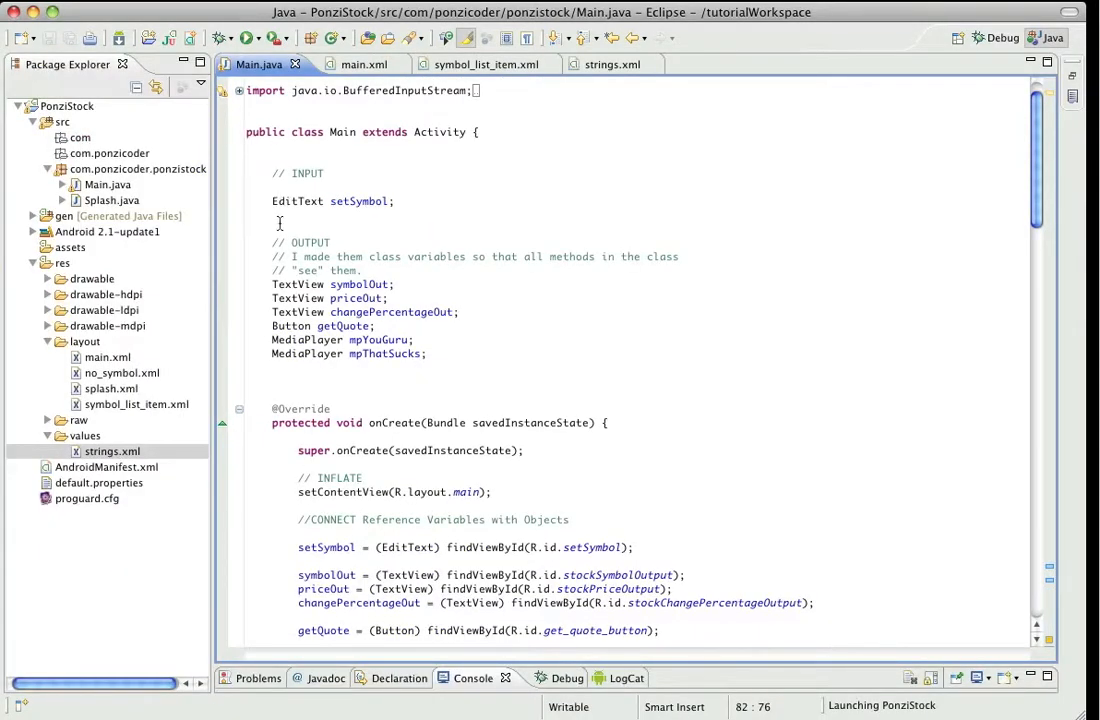
click(478, 218)
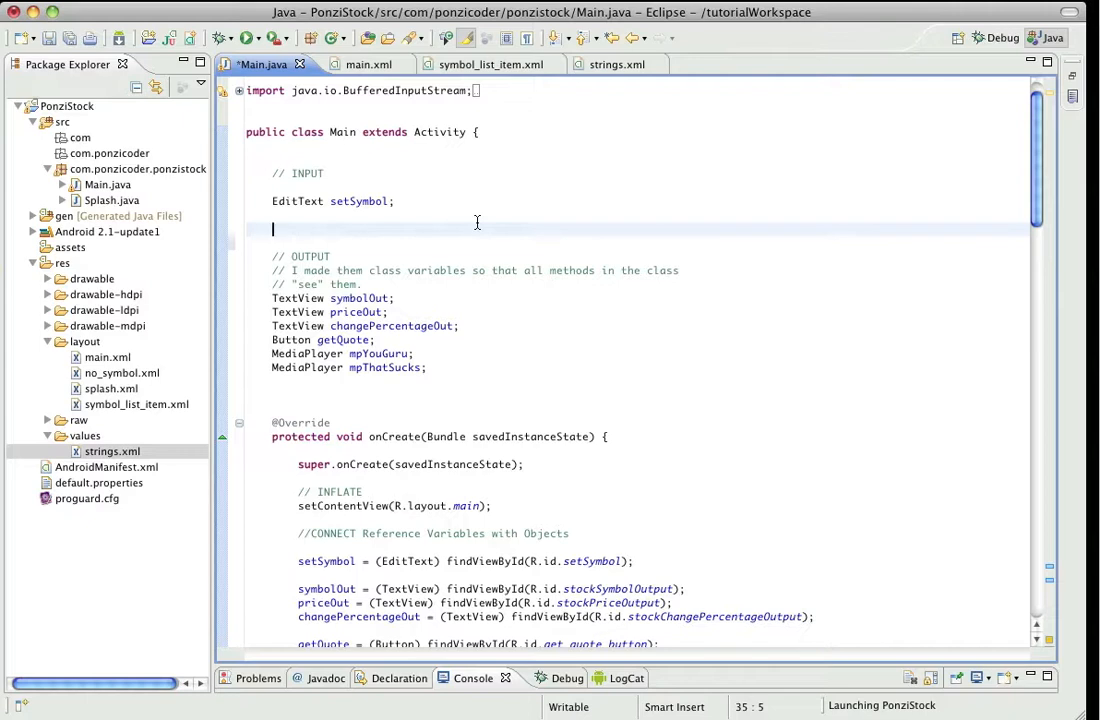
mouse_move(548, 308)
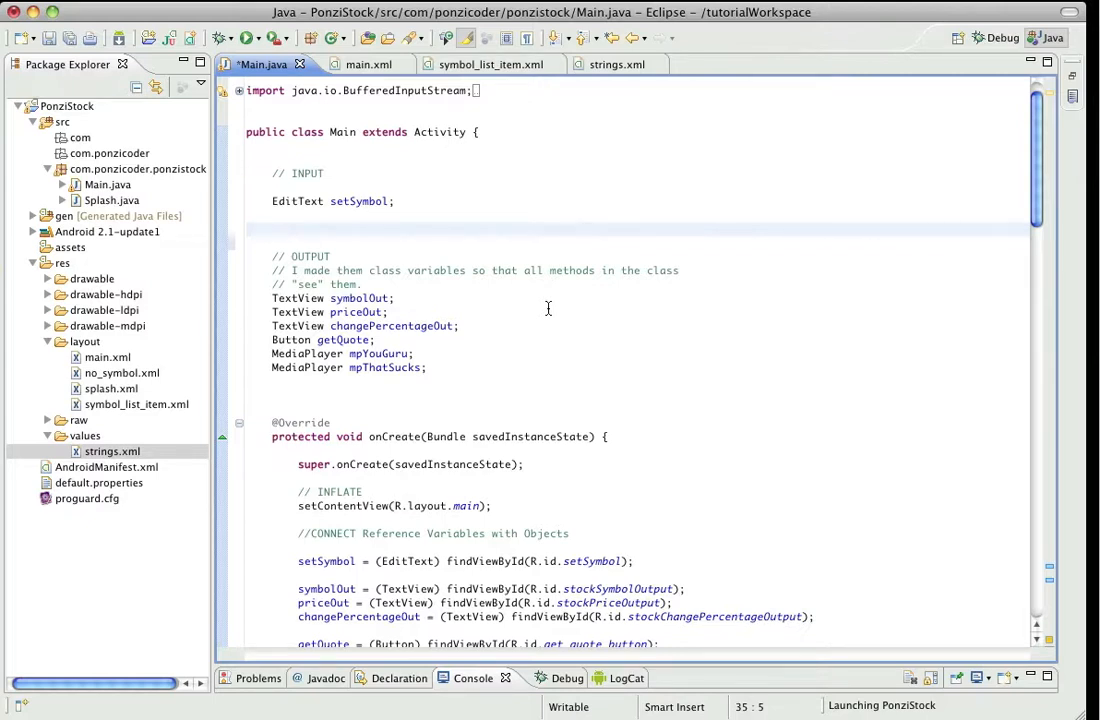
Declare the field "AutoCompleteTextView setSymbolAuto;" below the EditText declaration.
text(AutoCompleteTex)
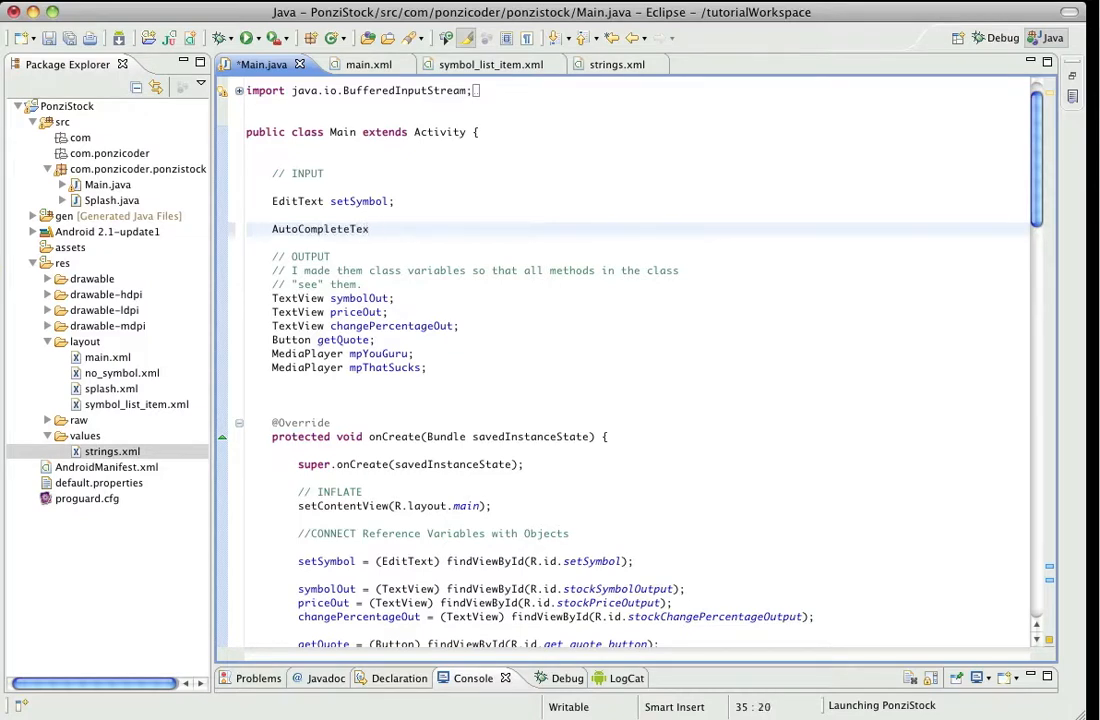
text(View)
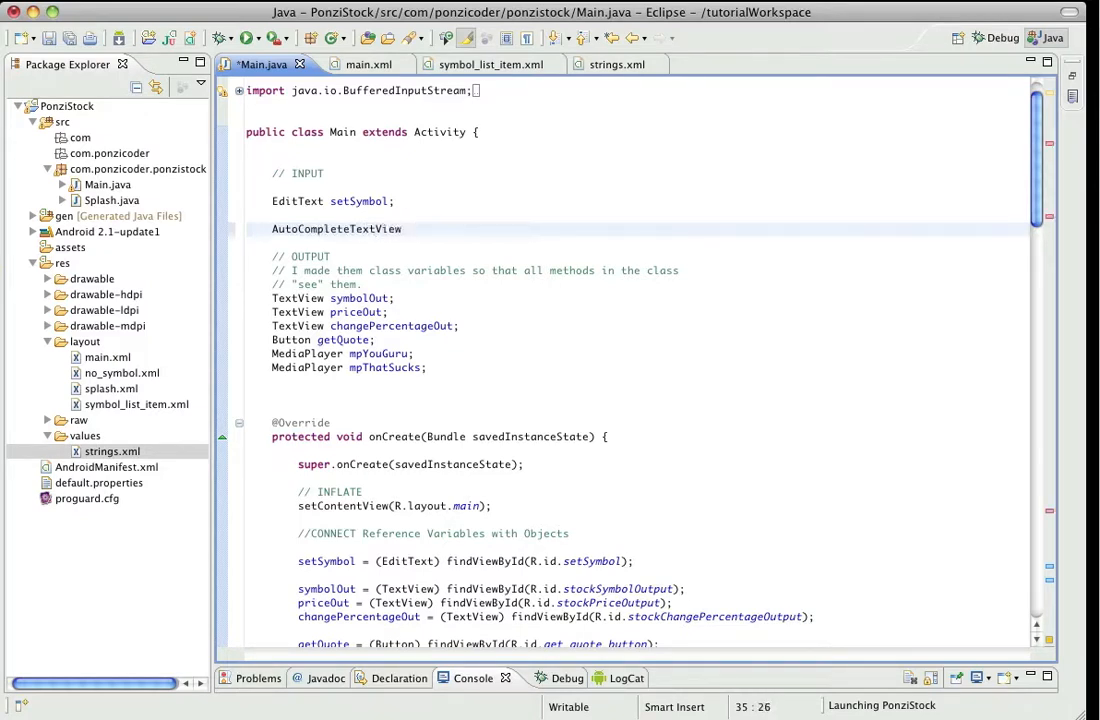
text(setSymbol)
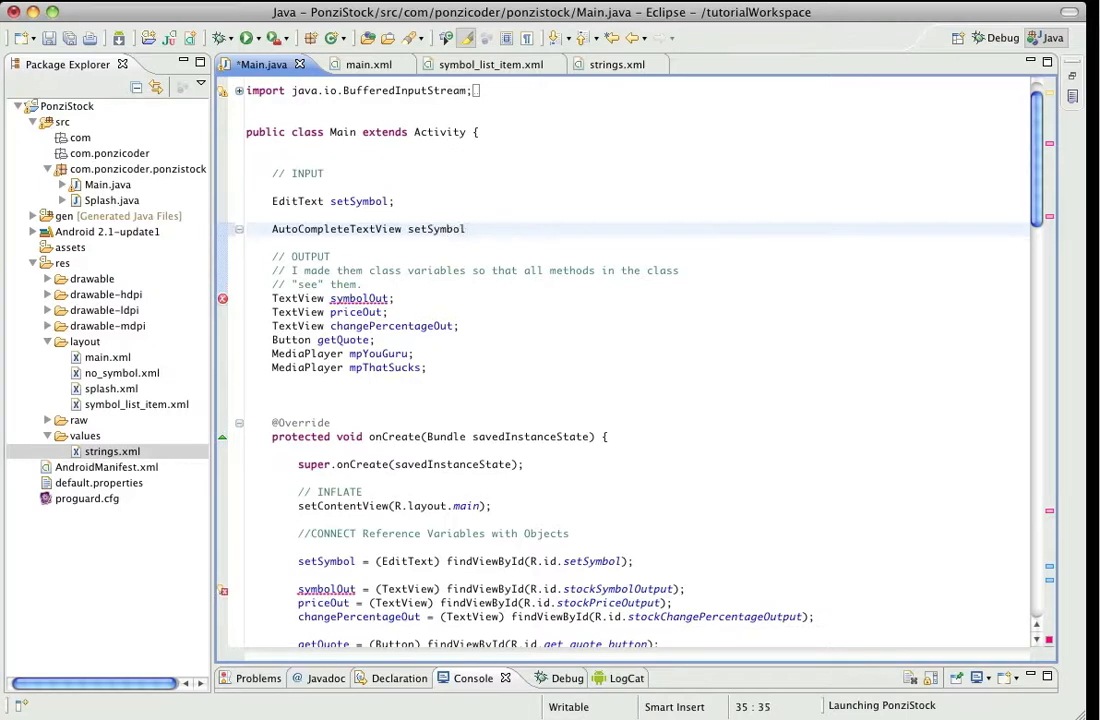
text(Auto;)
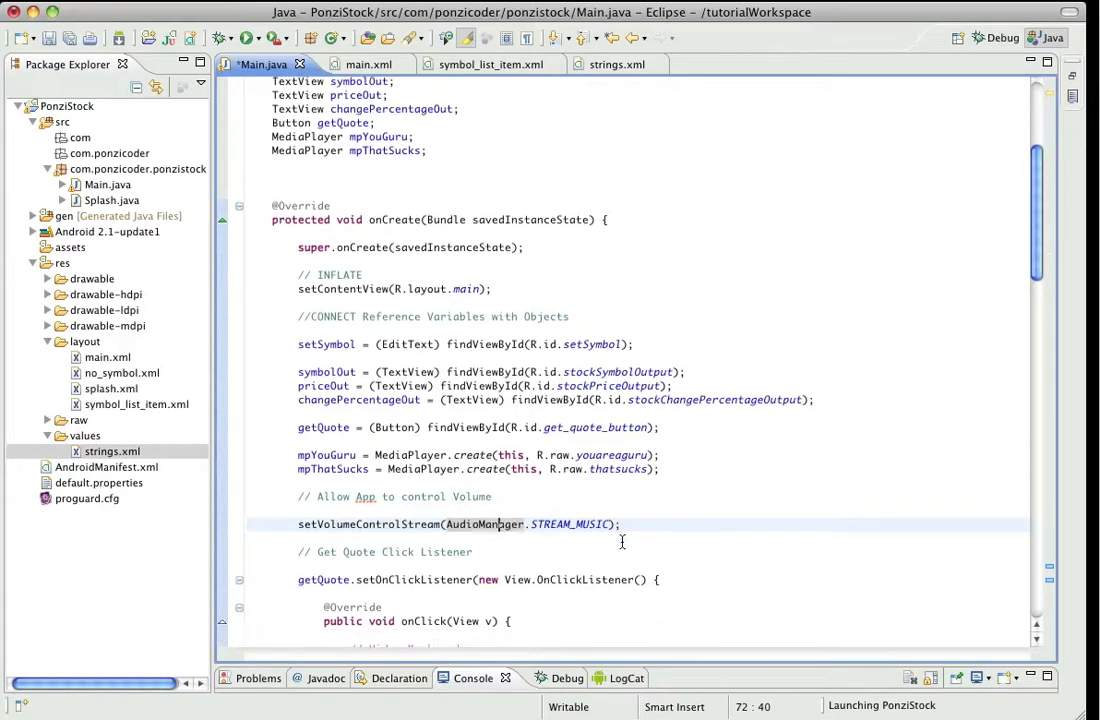
Begin the assignment "setSymbolAuto = (AutoCompleteTextView)" under the CONNECT comment in onCreate.
scroll(down, 3)
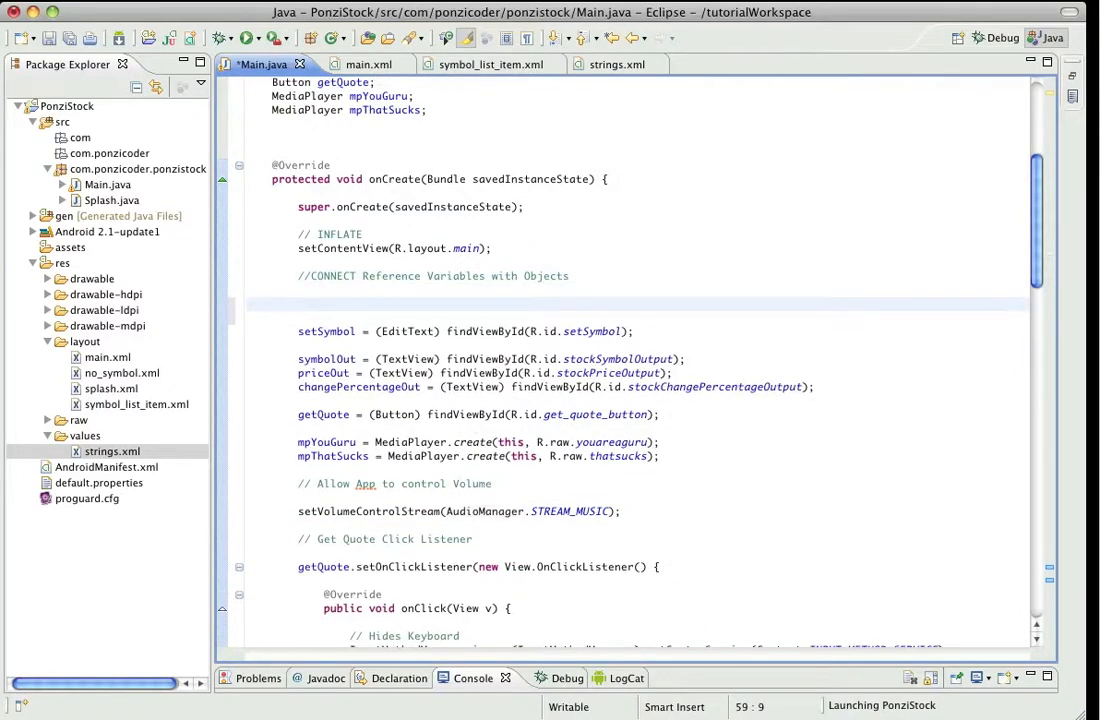
text(set)
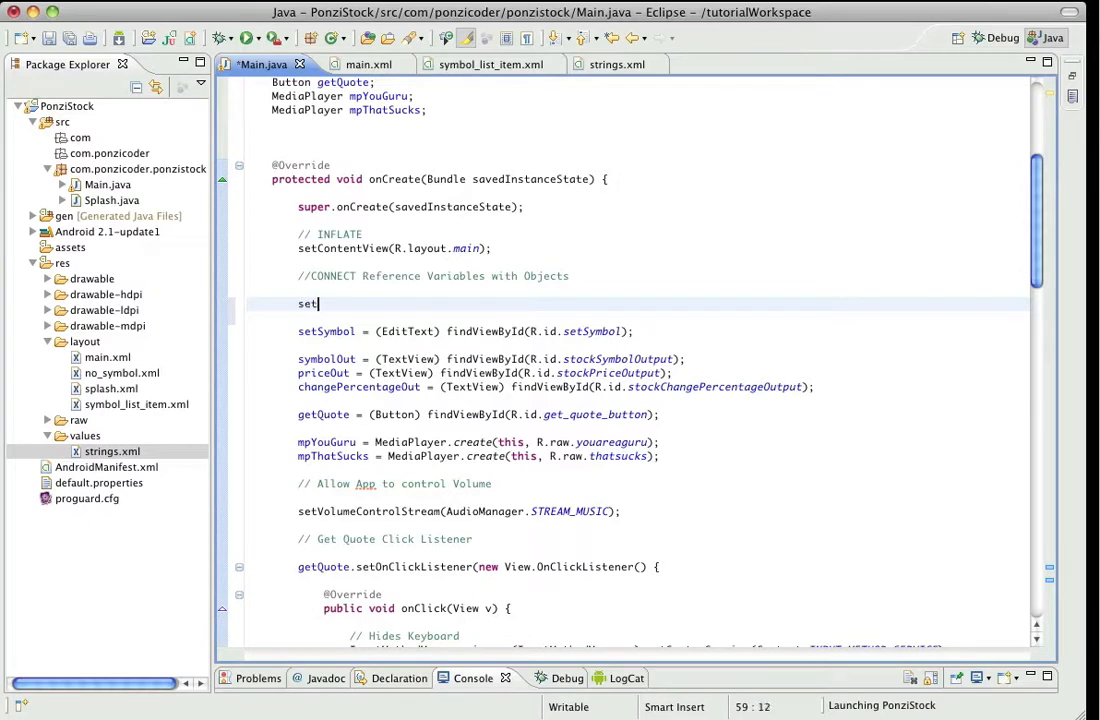
text(Symbol)
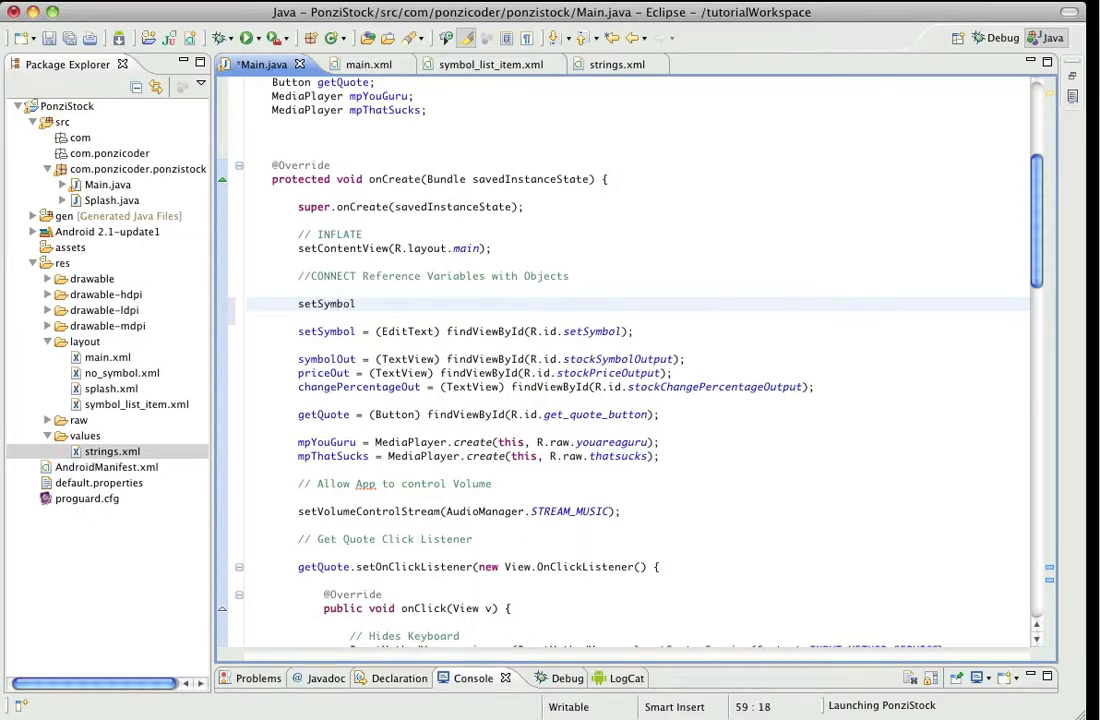
text(Auto)
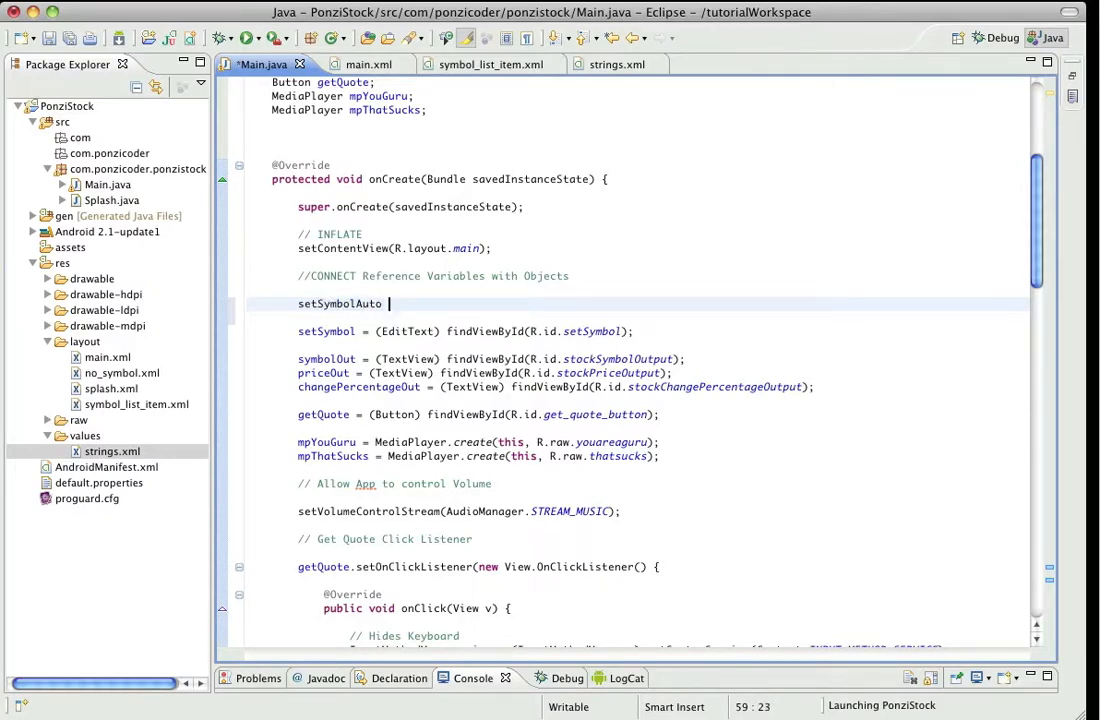
text(= ())
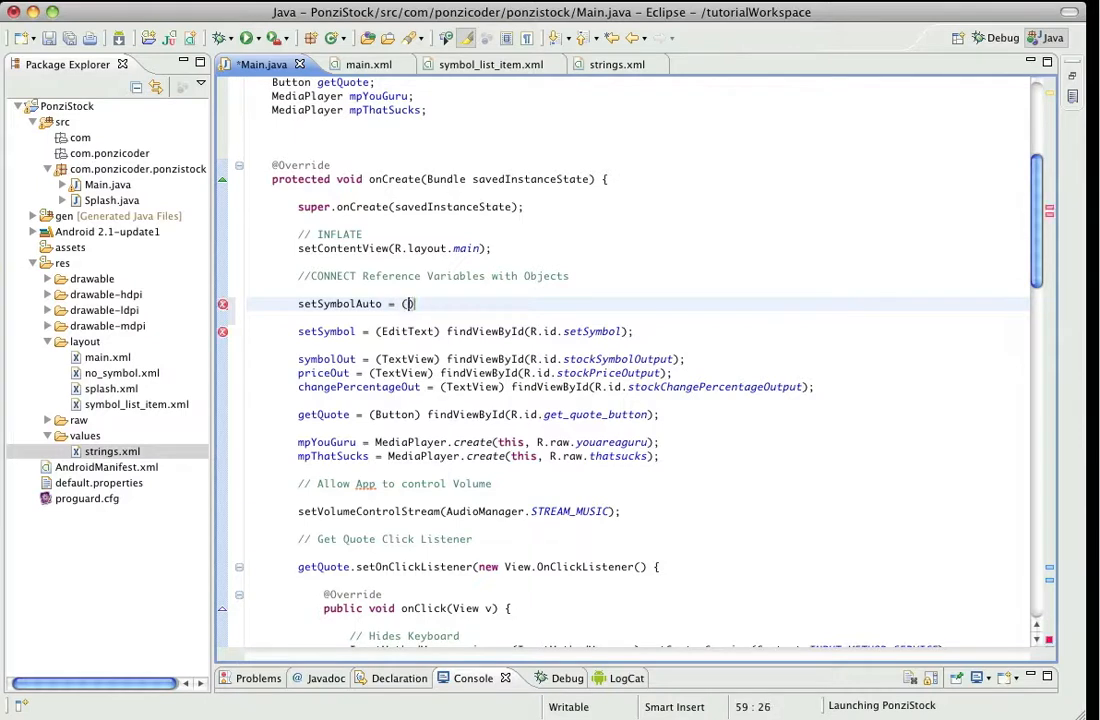
text(AutoCom)
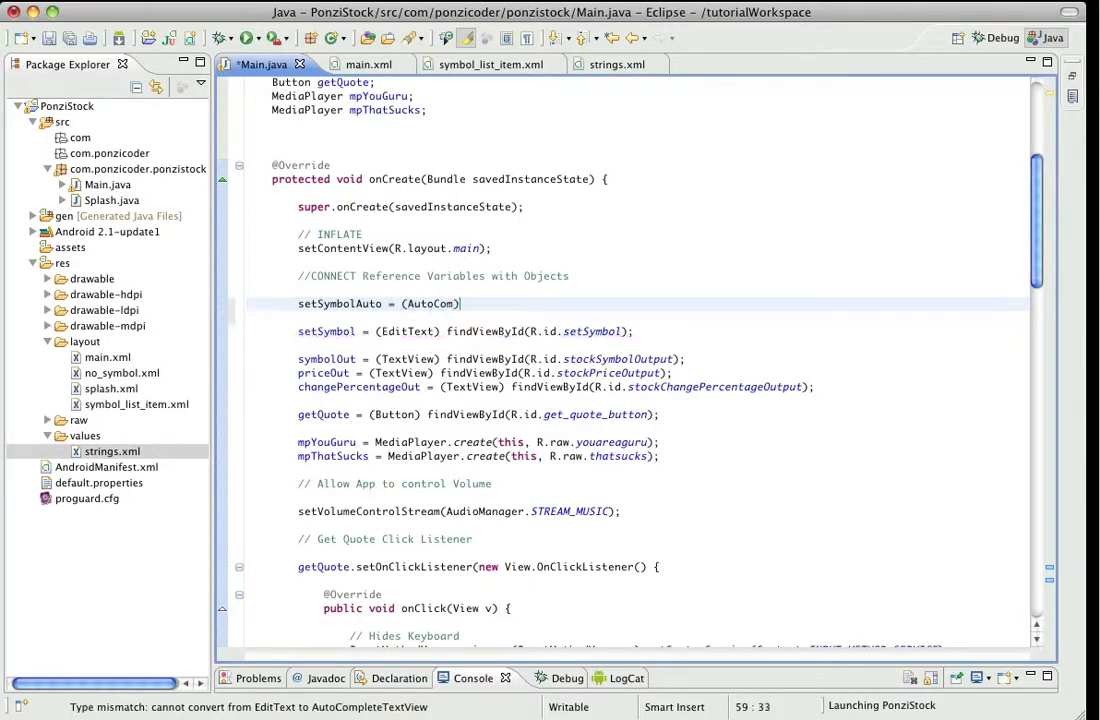
text(plete)
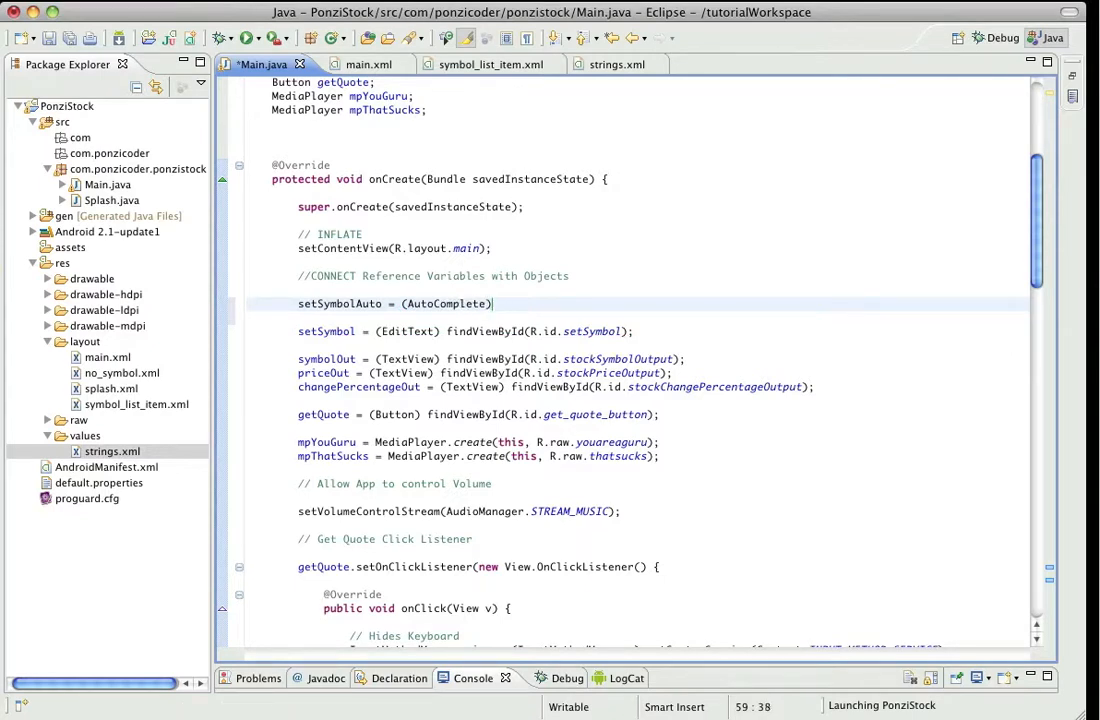
text(TextView)
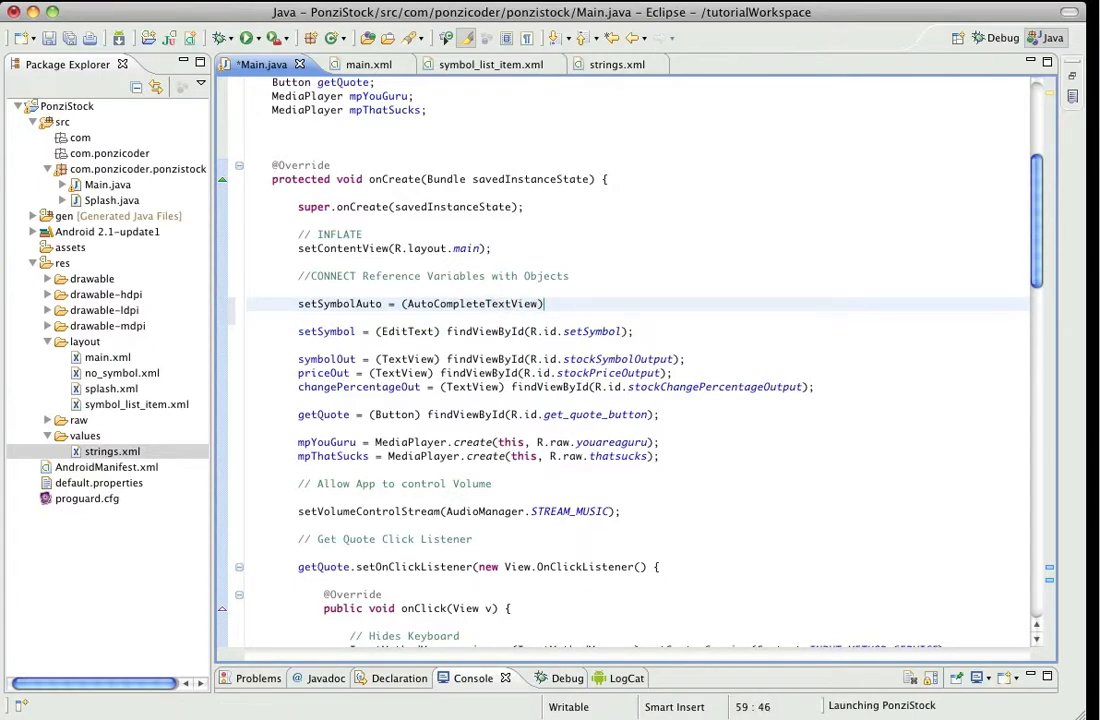
text(;)
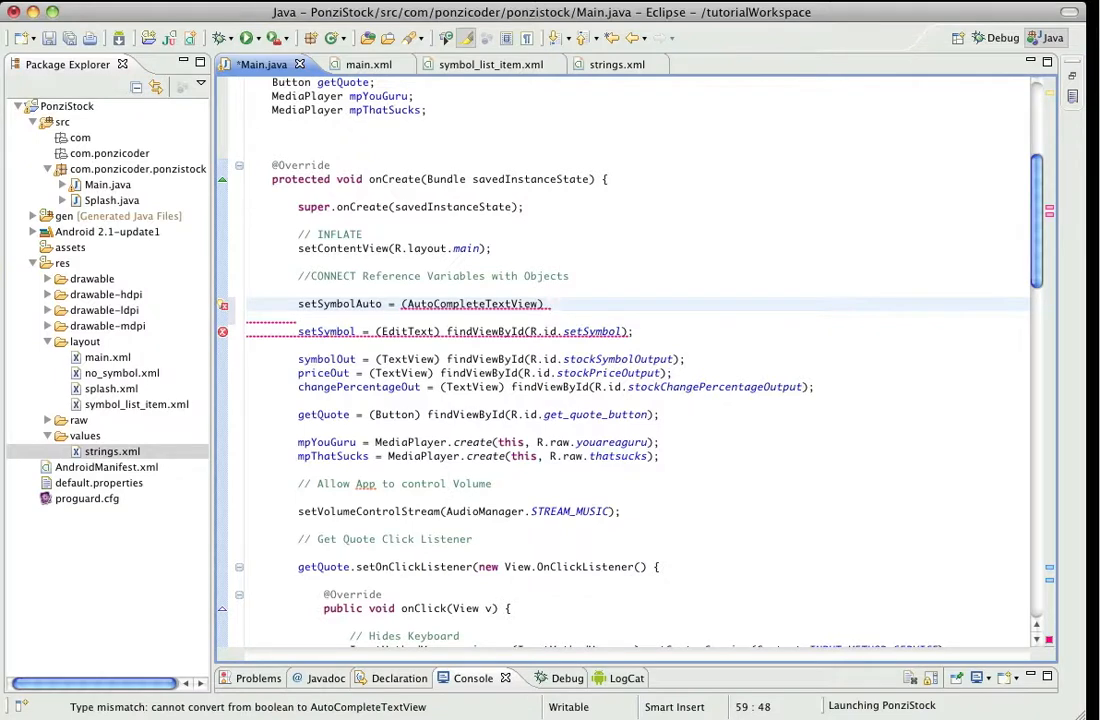
Complete it with findViewById(R.id.setSymbolAuto) to wire the field to the layout view.
text(.findViewById()
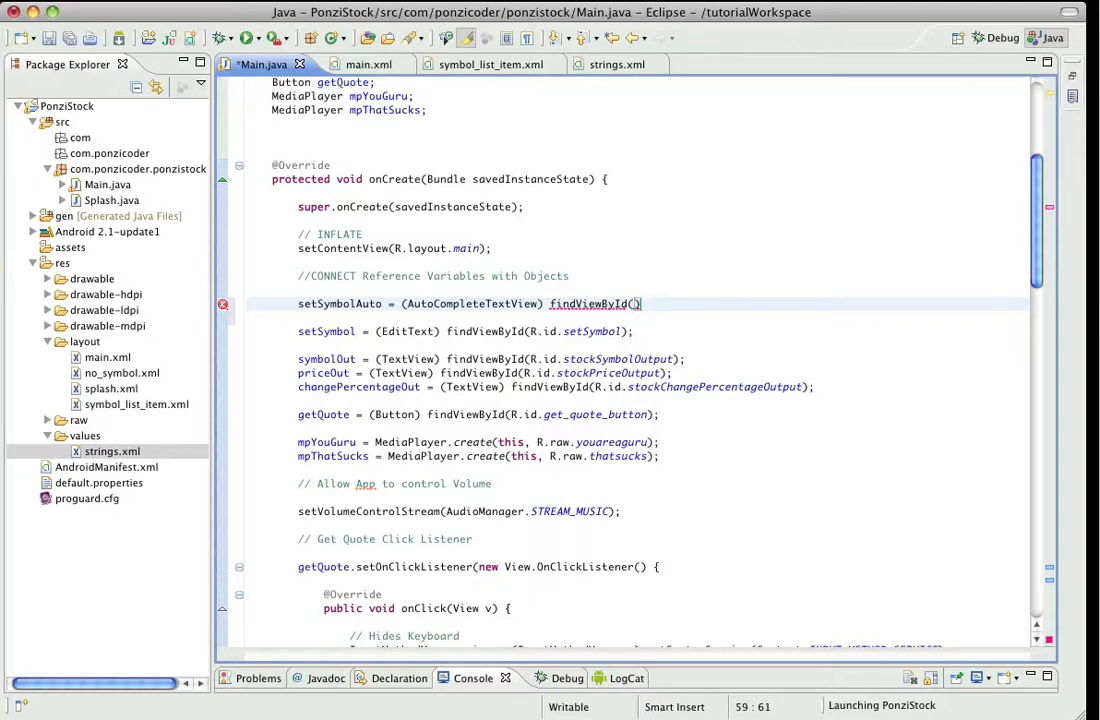
text(R.id)
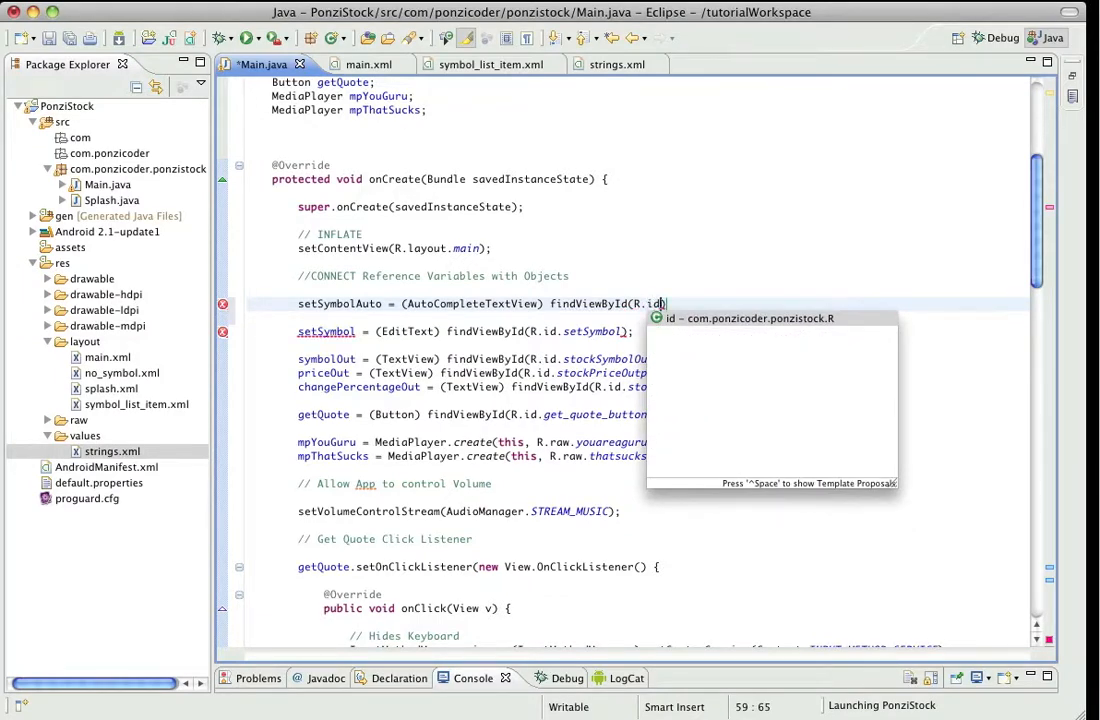
text(.setSymbolAuto))
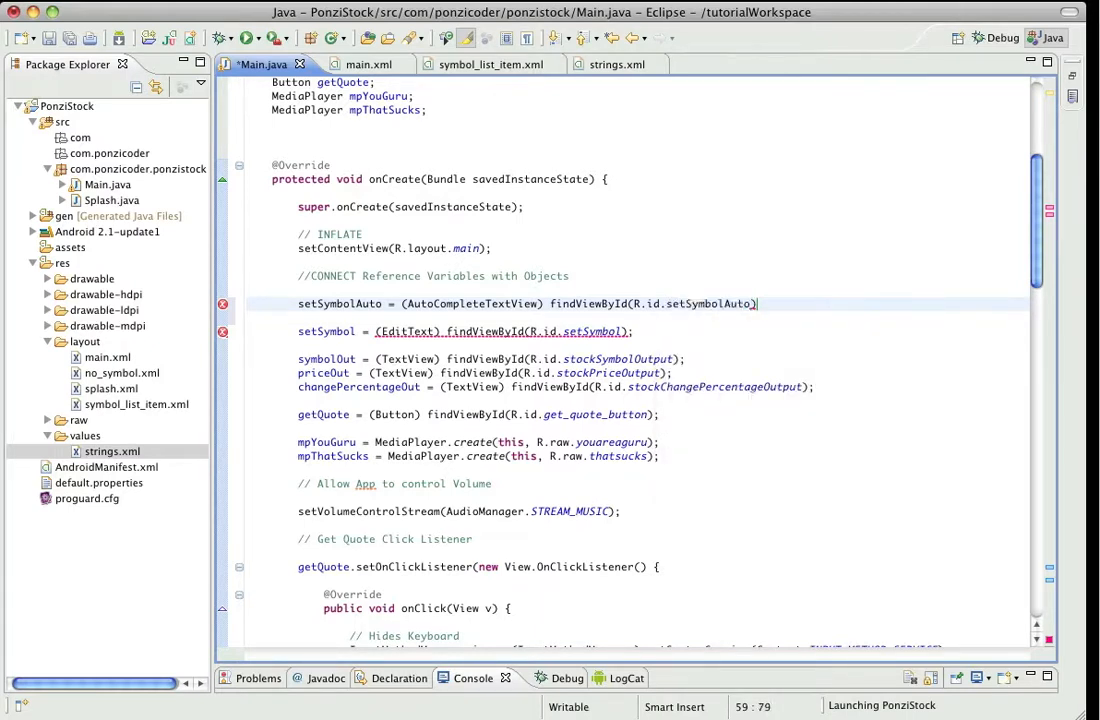
text(())
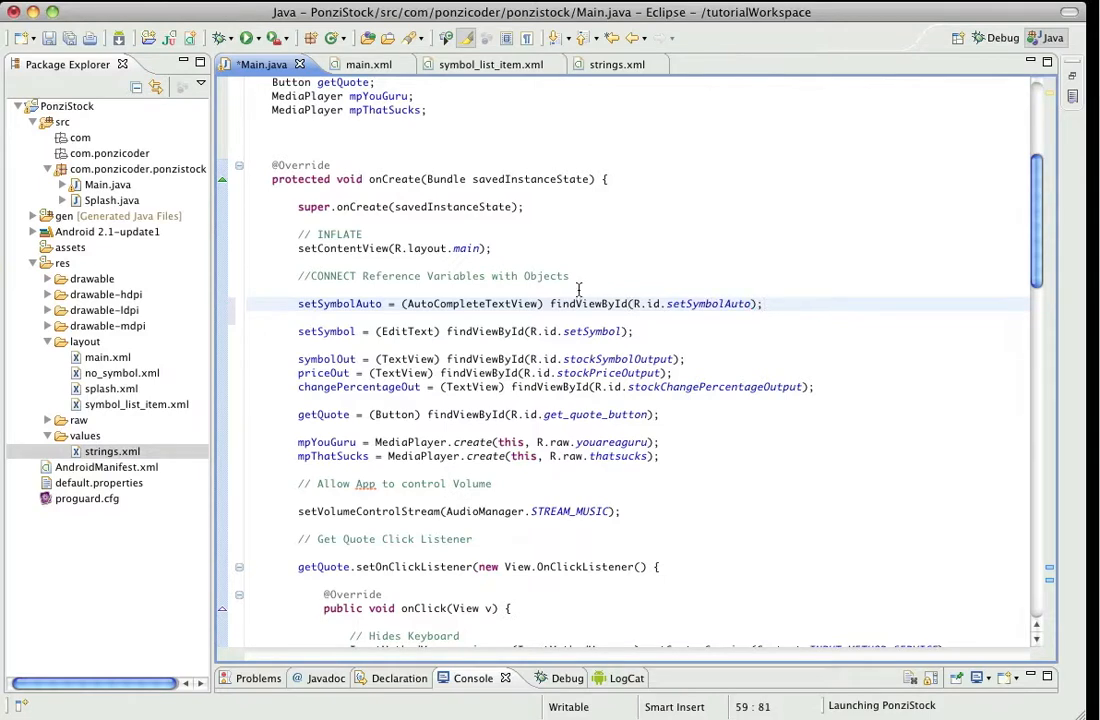
Start a new empty line after the setSymbolAuto assignment in onCreate.
scroll(up, 3)
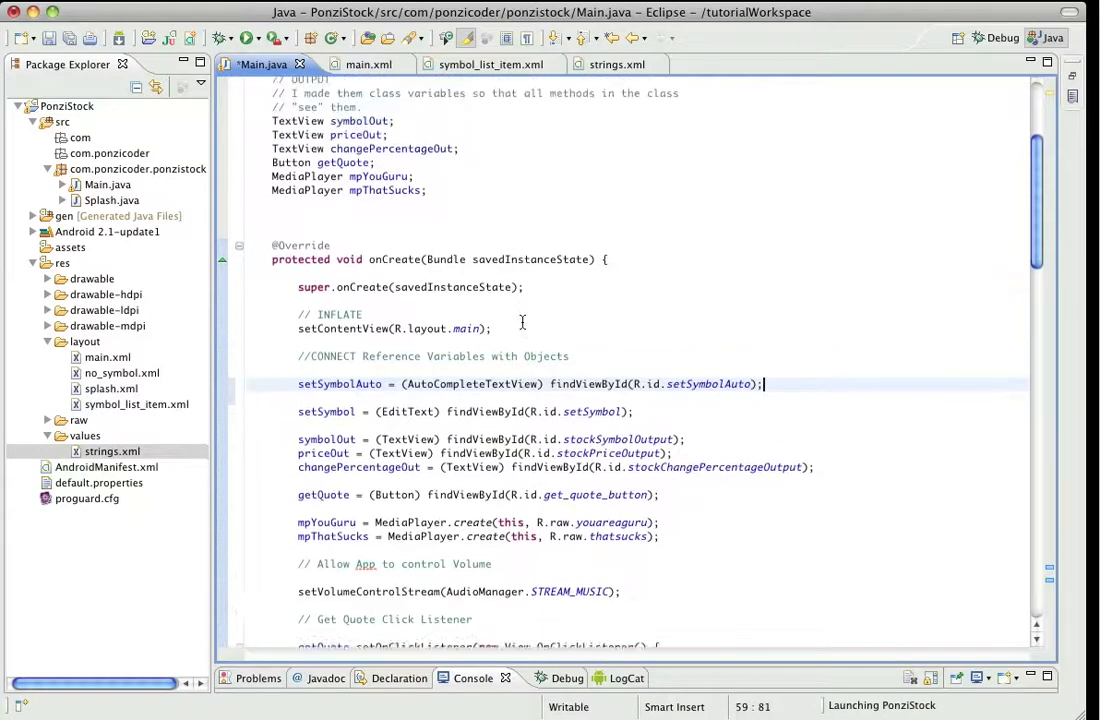
scroll(down, 3)
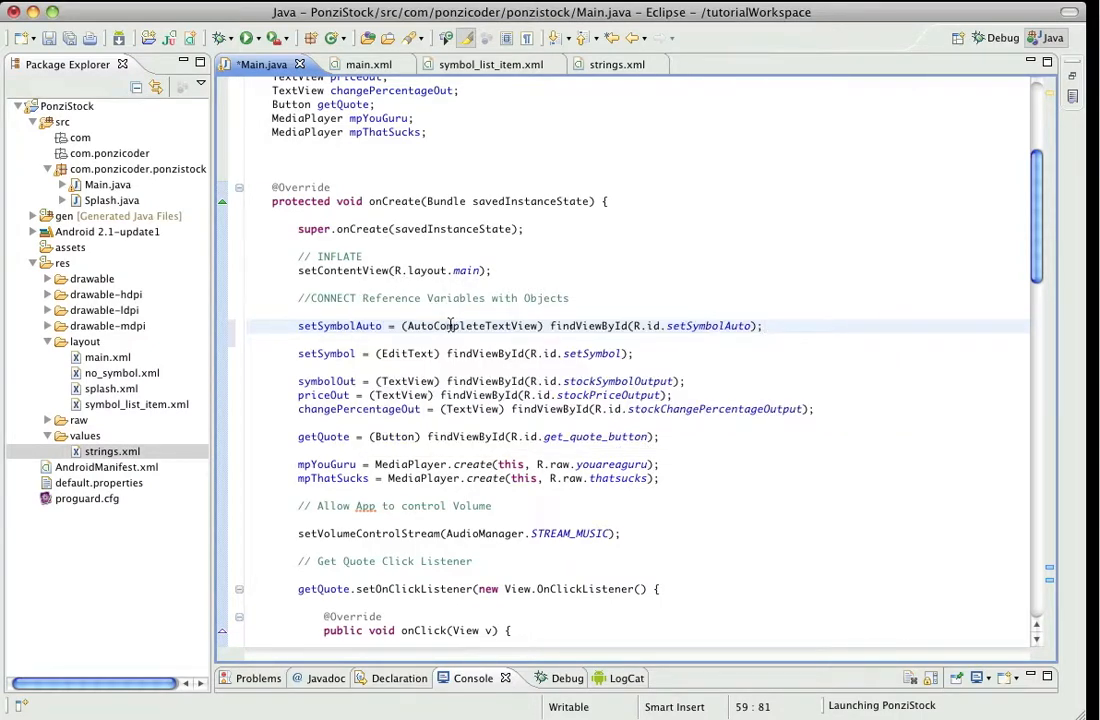
scroll(up, 3)
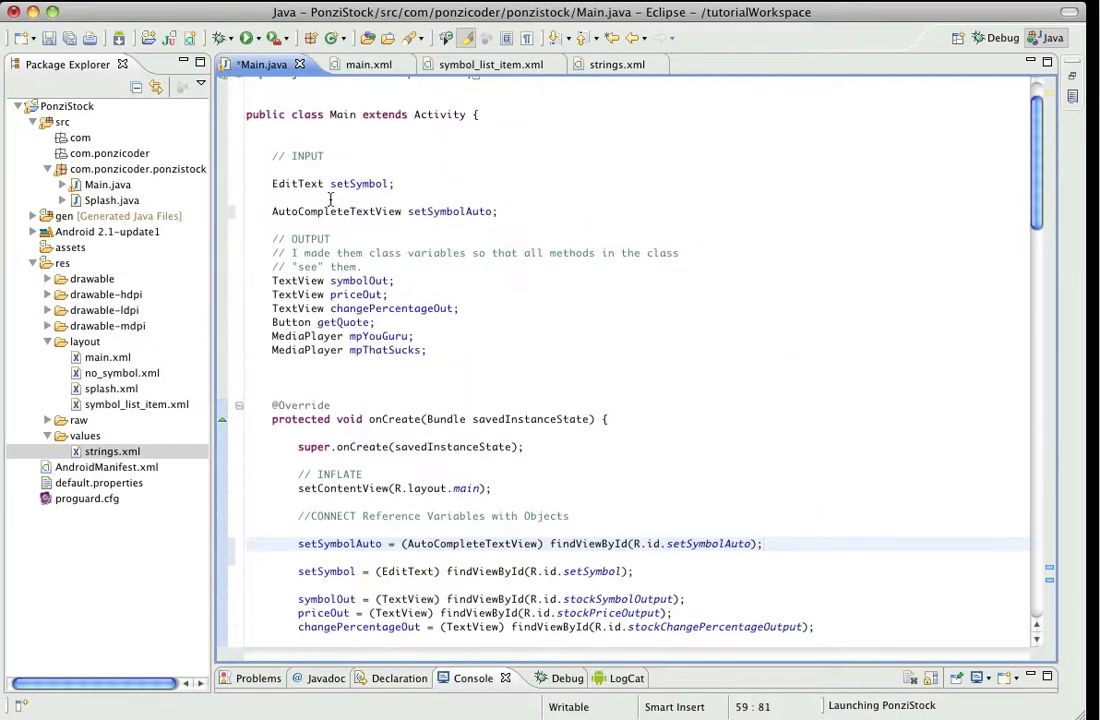
scroll(down, 3)
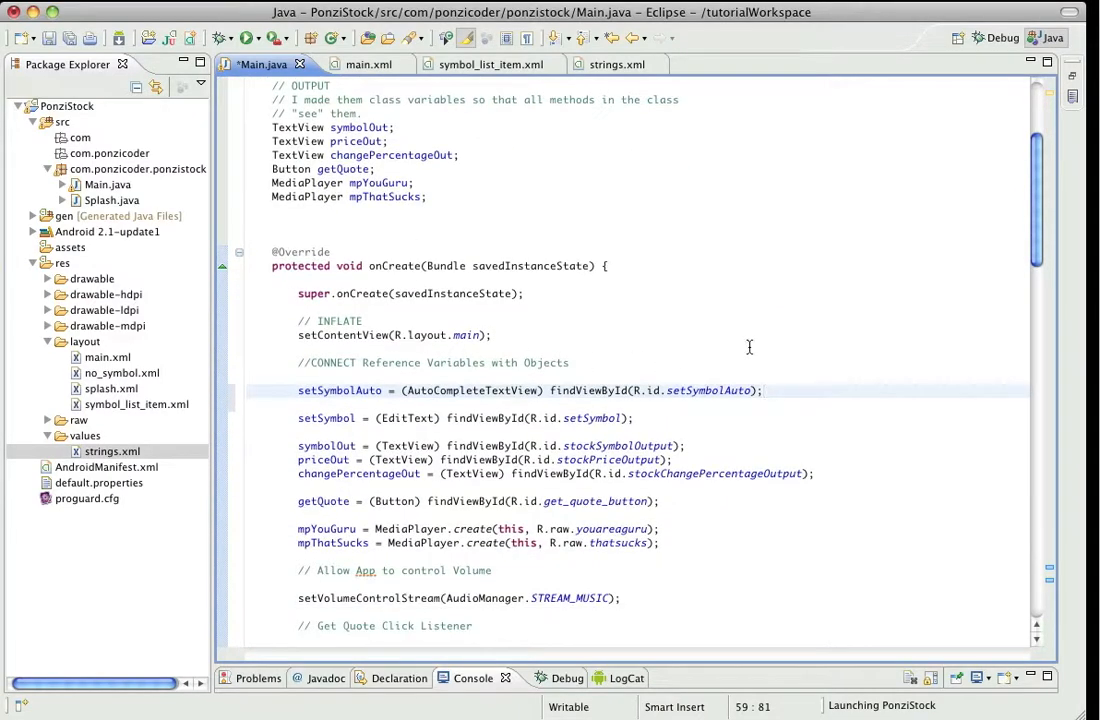
click(762, 390)
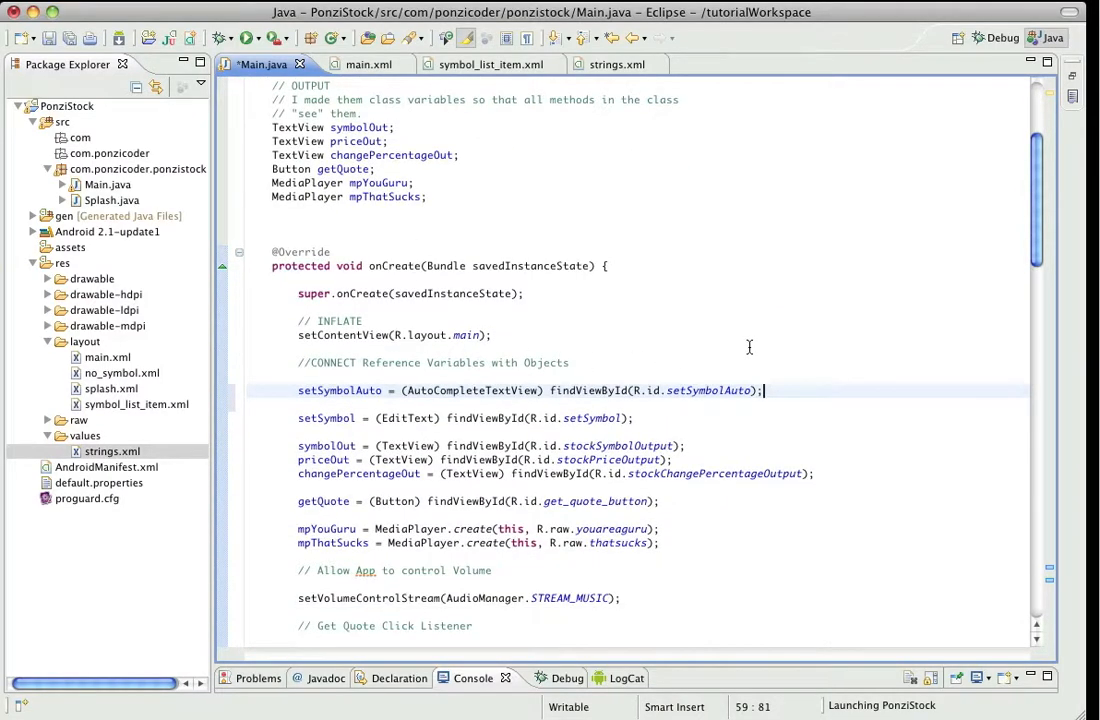
key(Return)
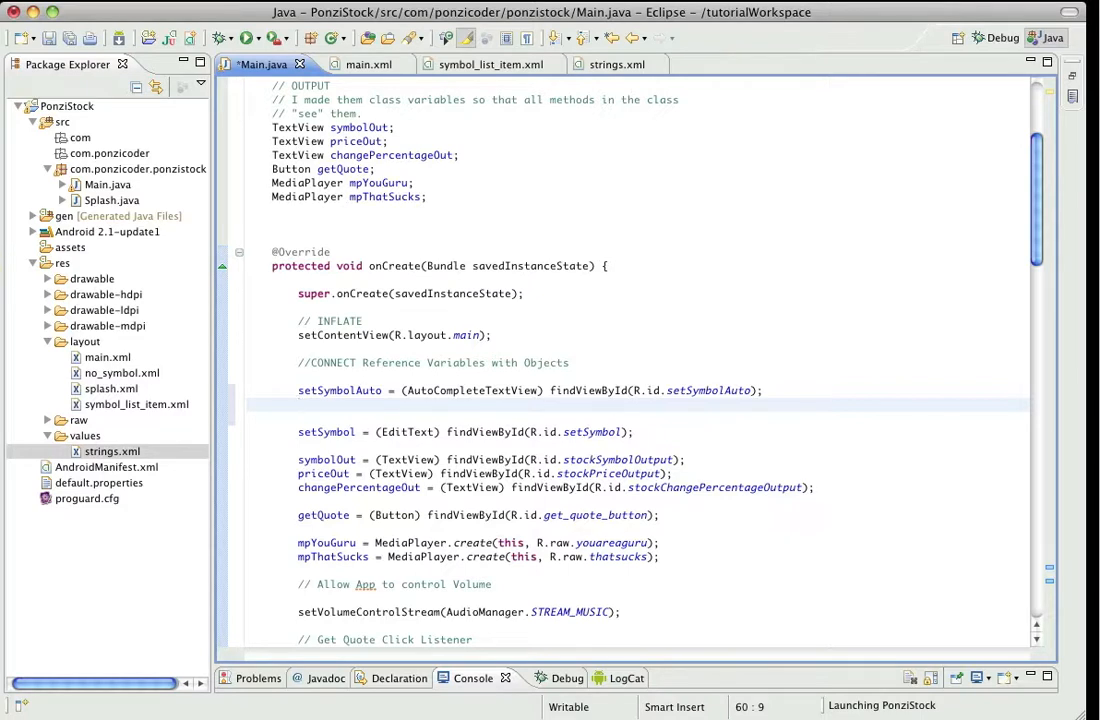
Declare "String[] symbols =" on the new line in onCreate.
click(300, 404)
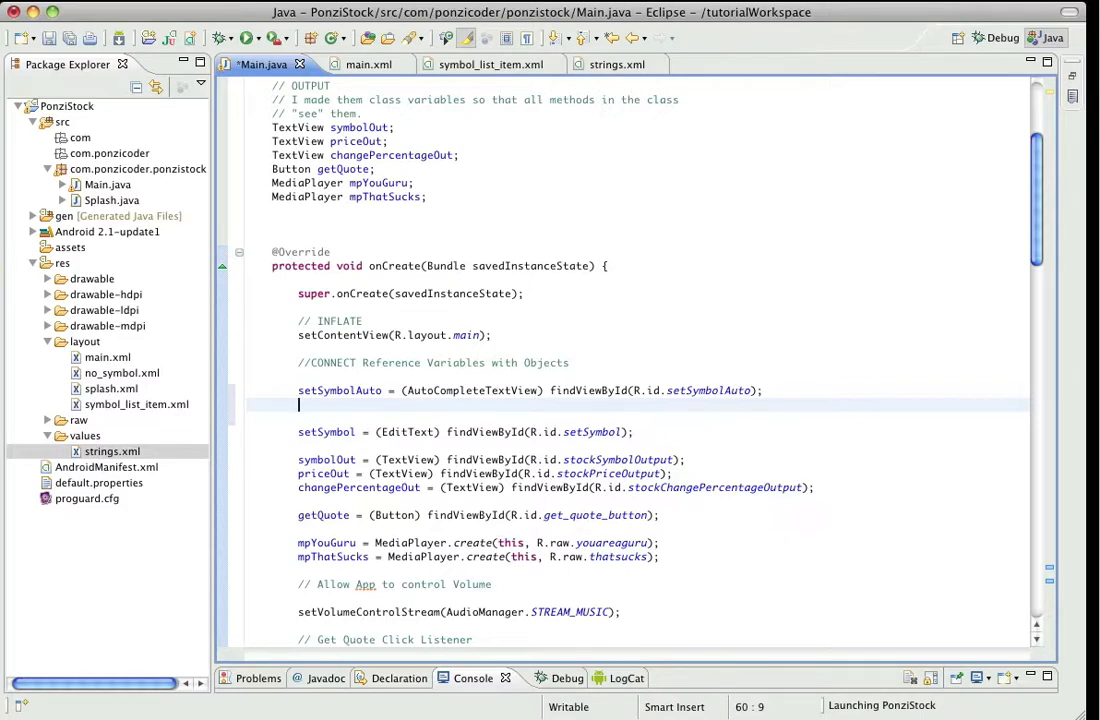
text(St)
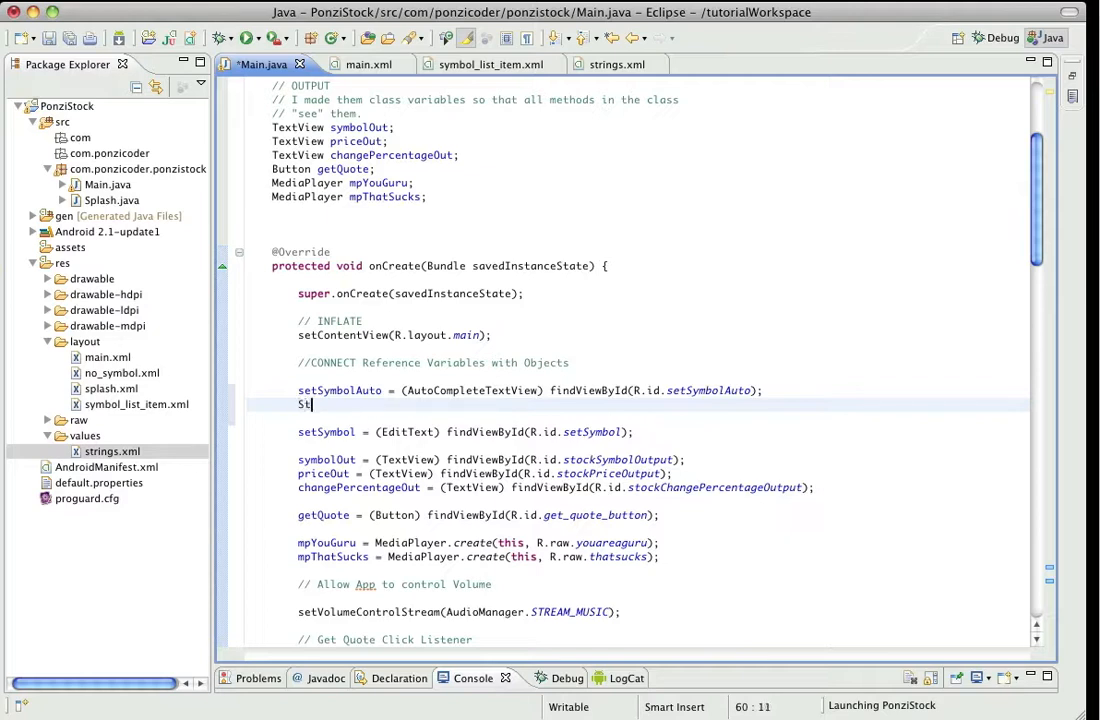
text(ring[])
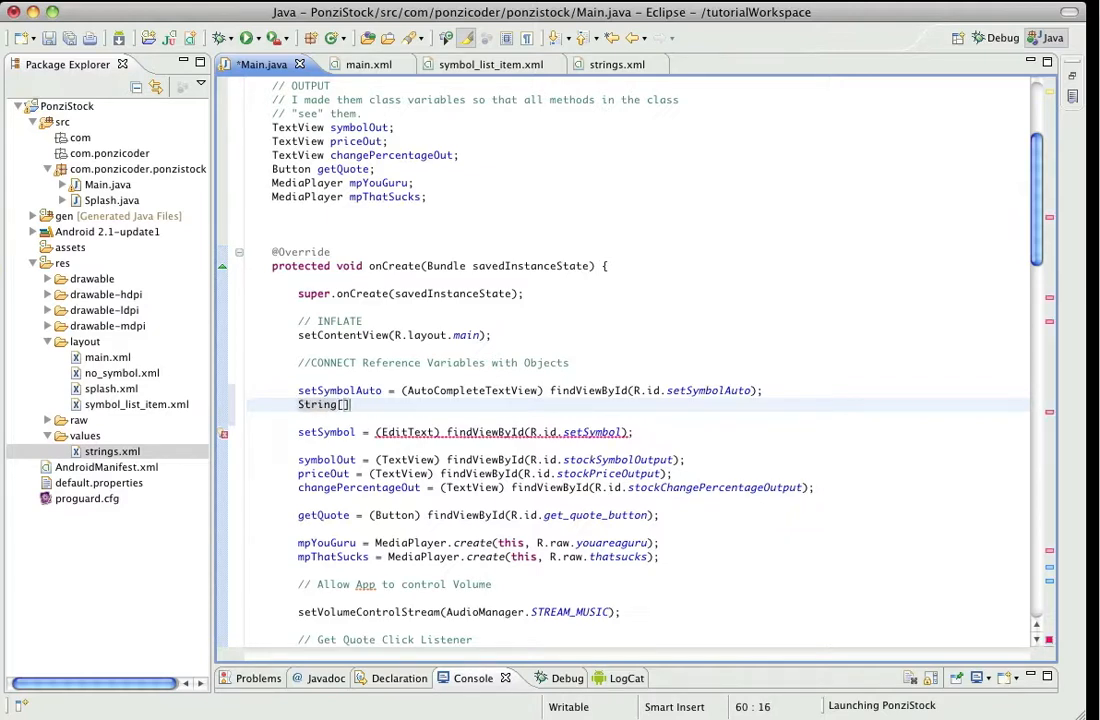
key(Right)
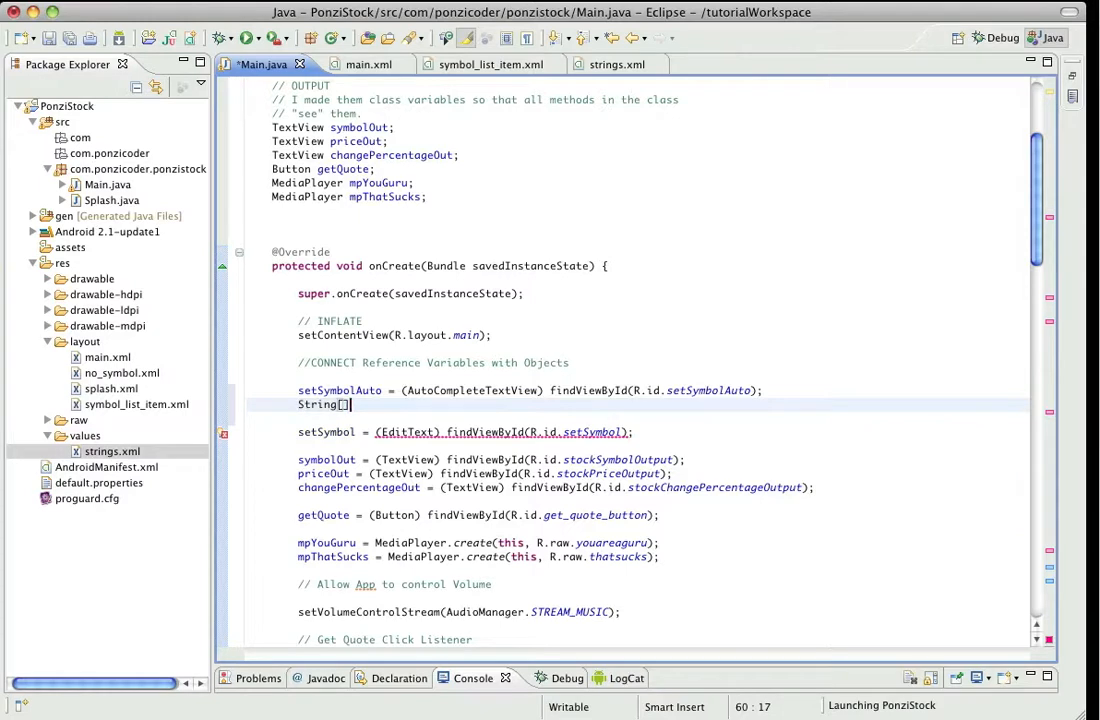
text(symbol)
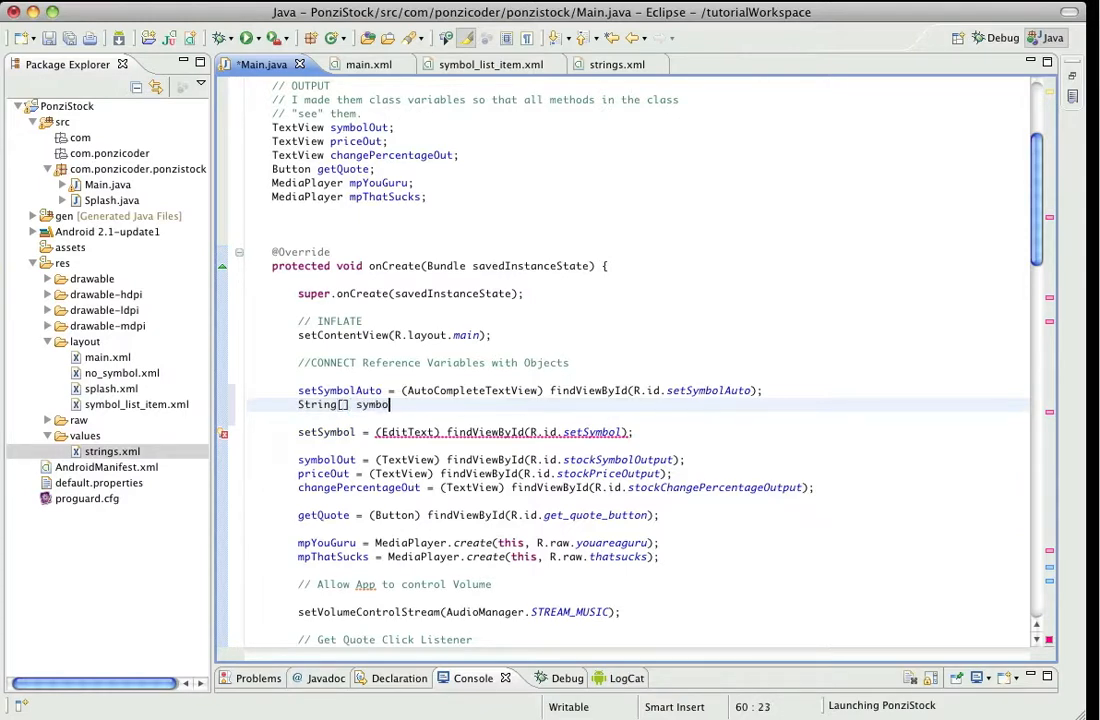
text(ls = getResourc)
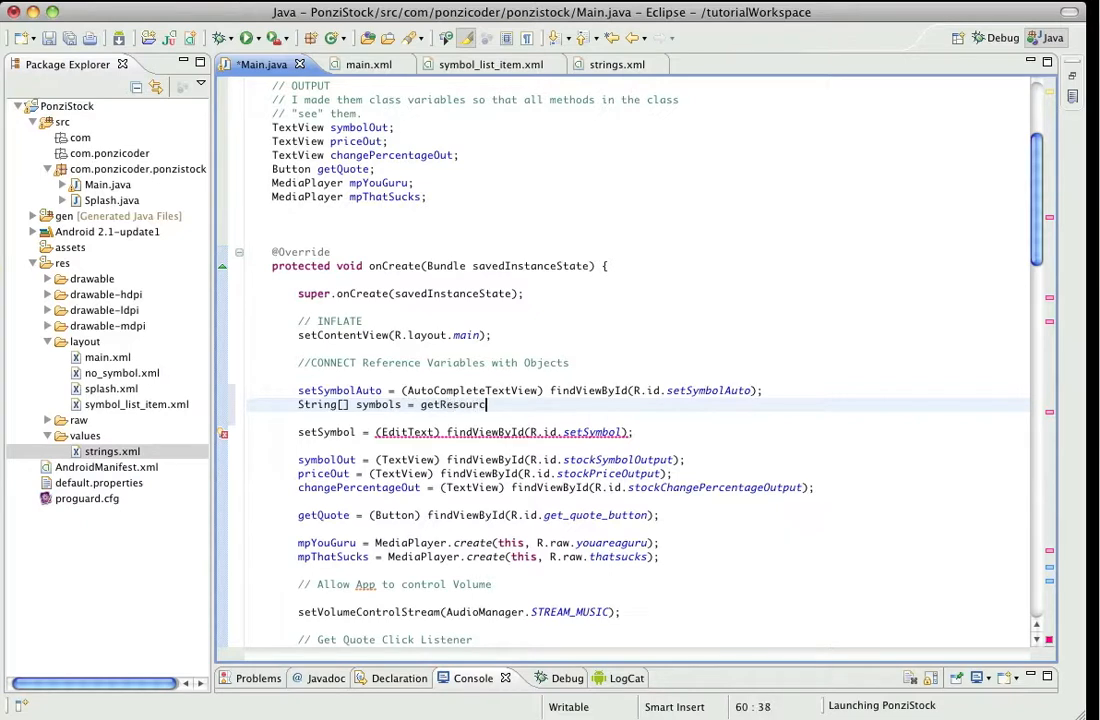
Assign it getResources().getStringArray(R.array.symbol_array), picking symbol_array from content assist.
text(e)
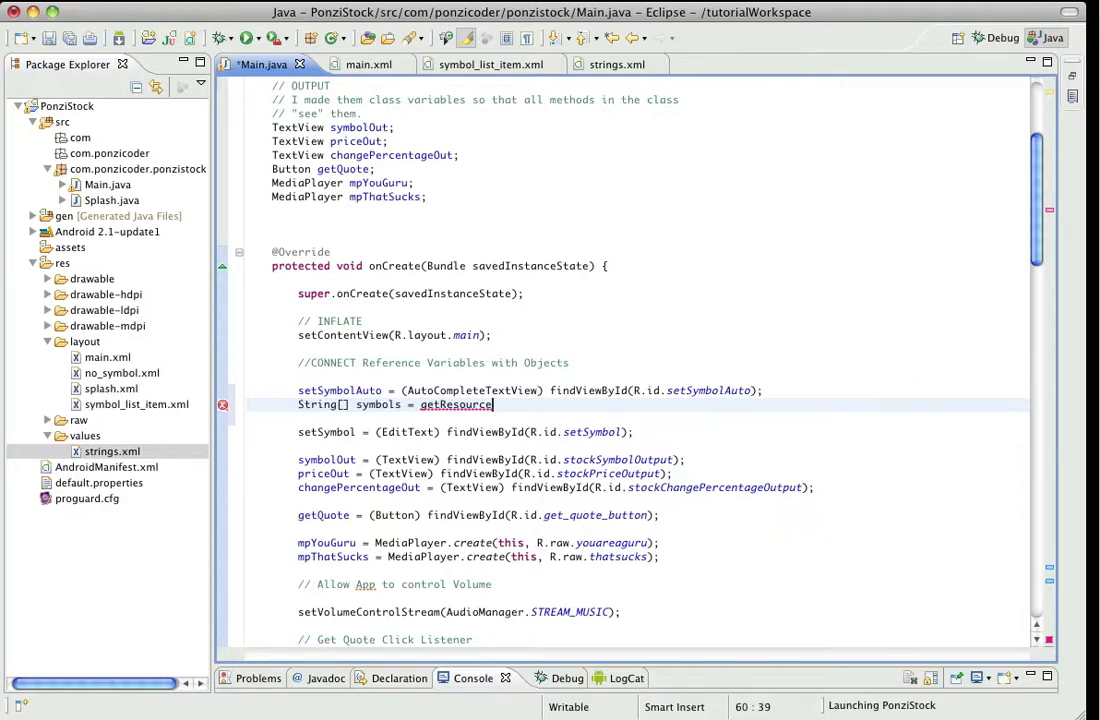
text(s())
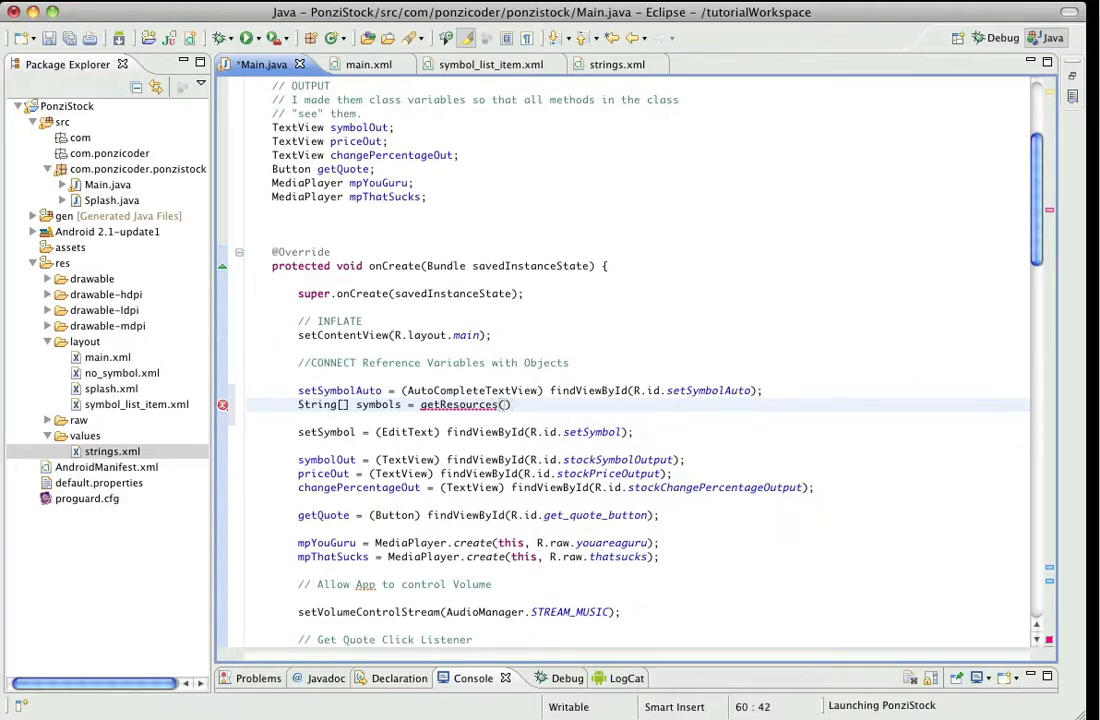
text(.getStringArray(R)
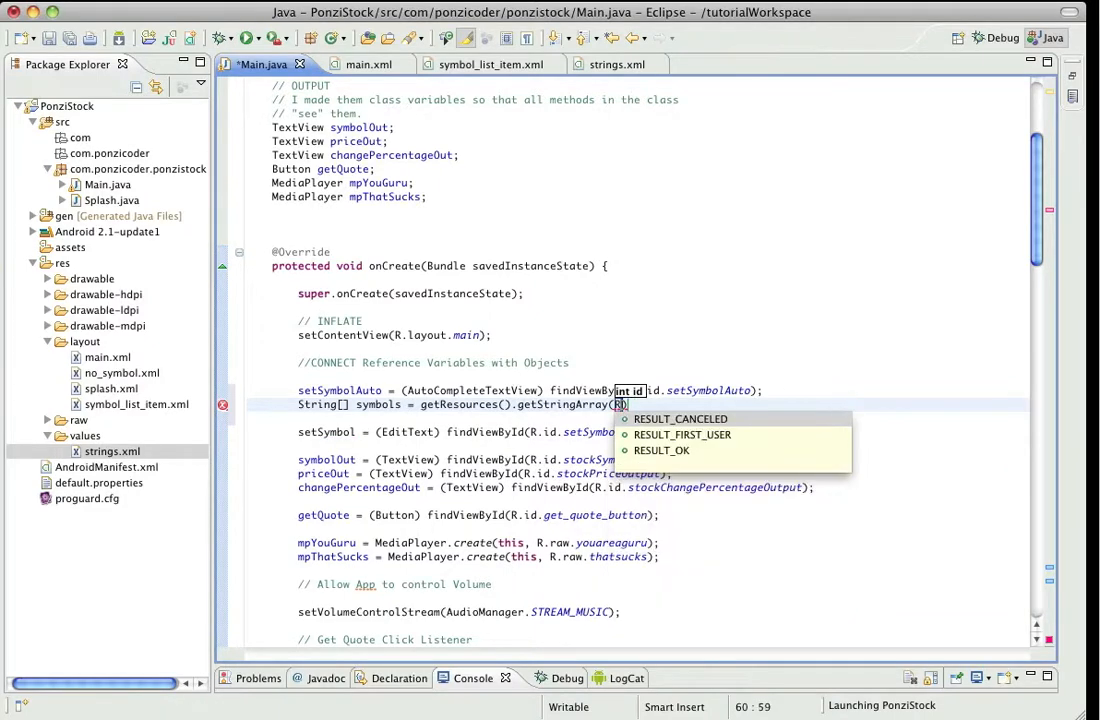
text(.)
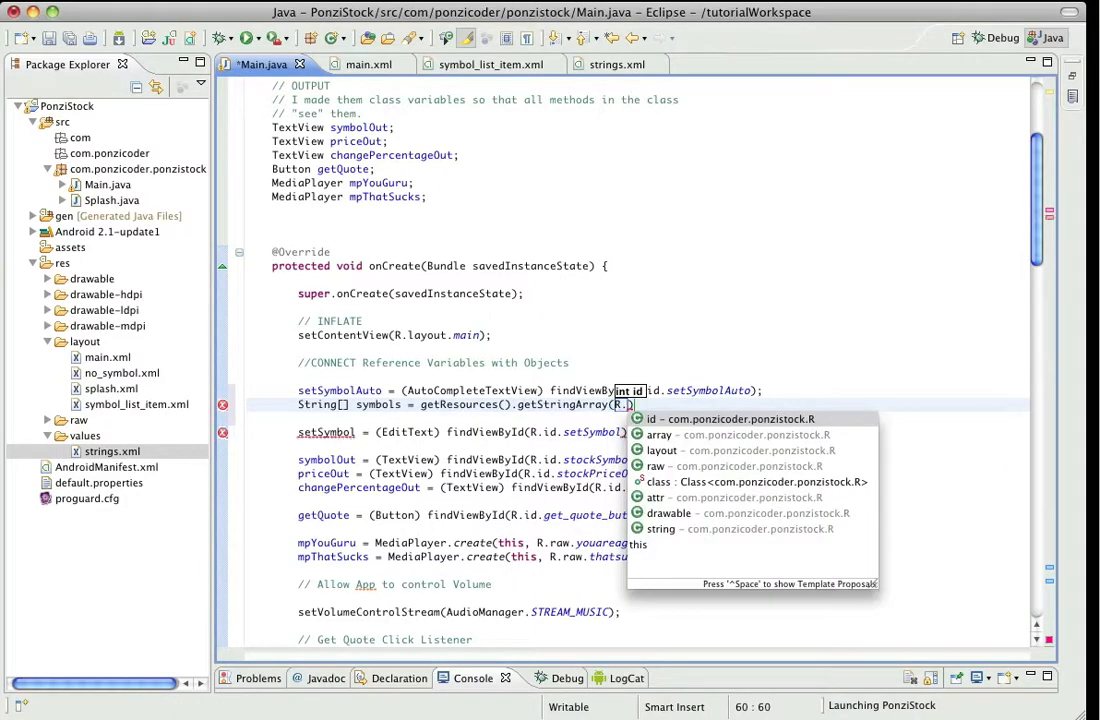
text(array)
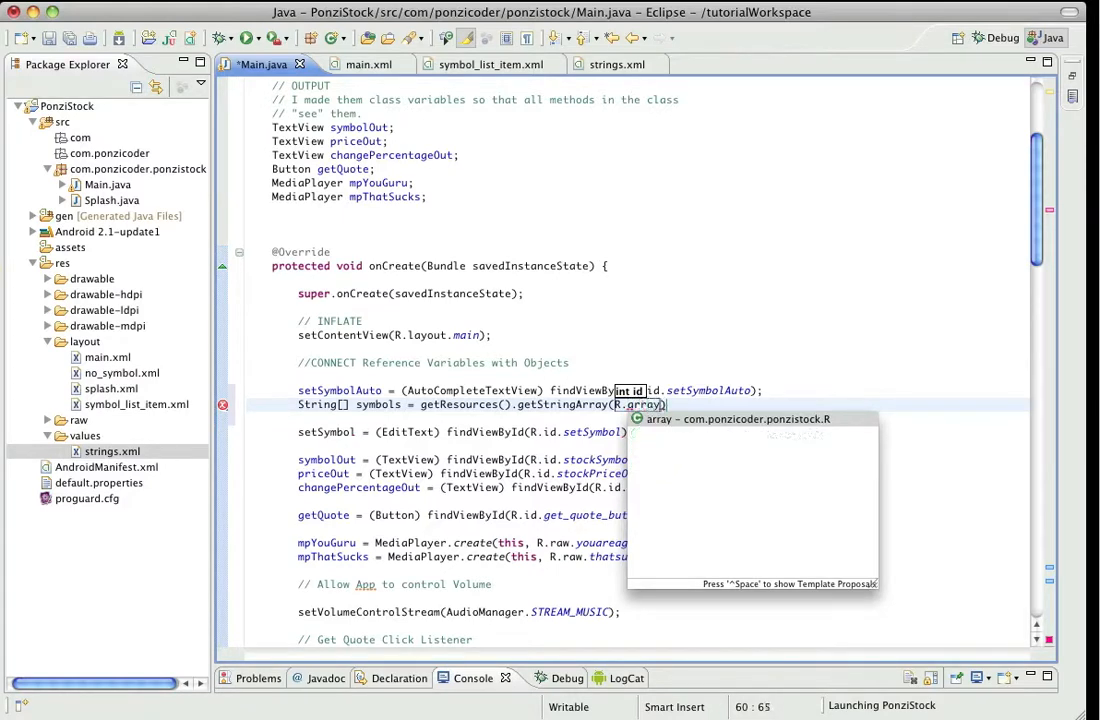
text(.symbol_array)
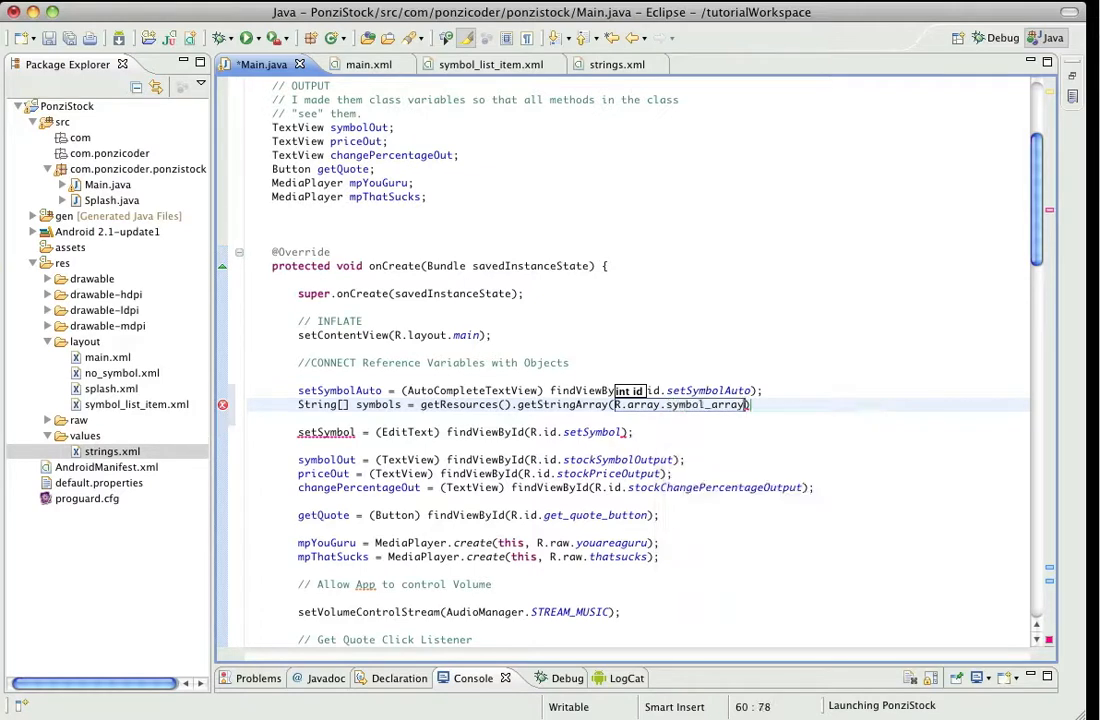
click(750, 404)
text(;)
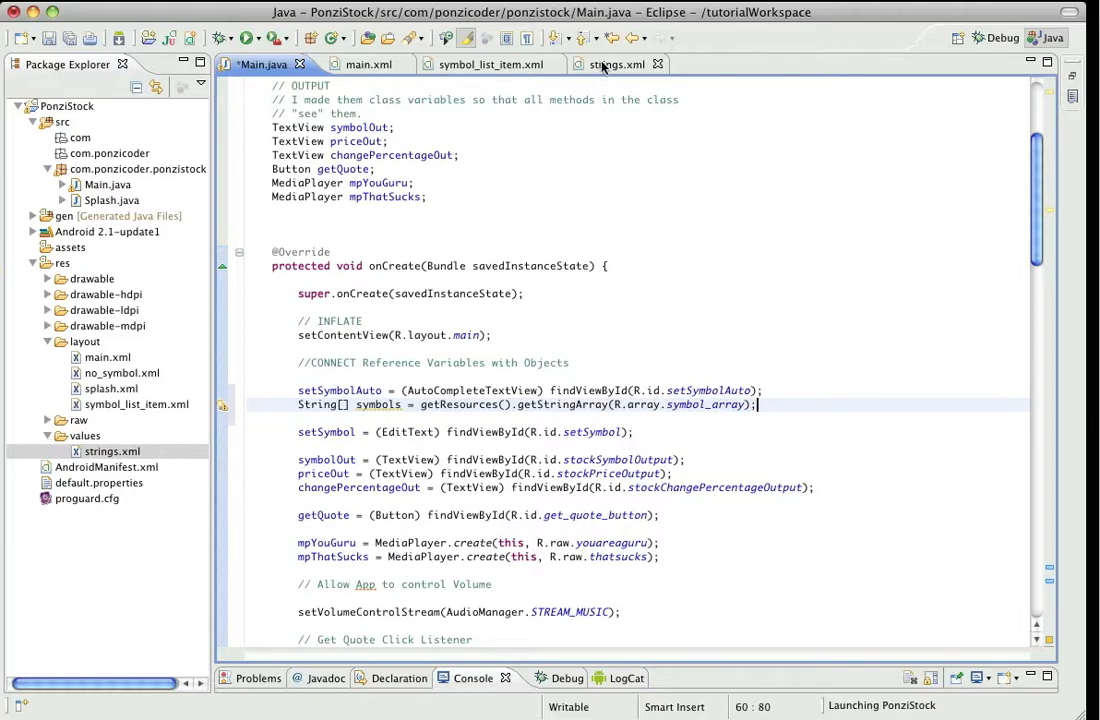
click(608, 64)
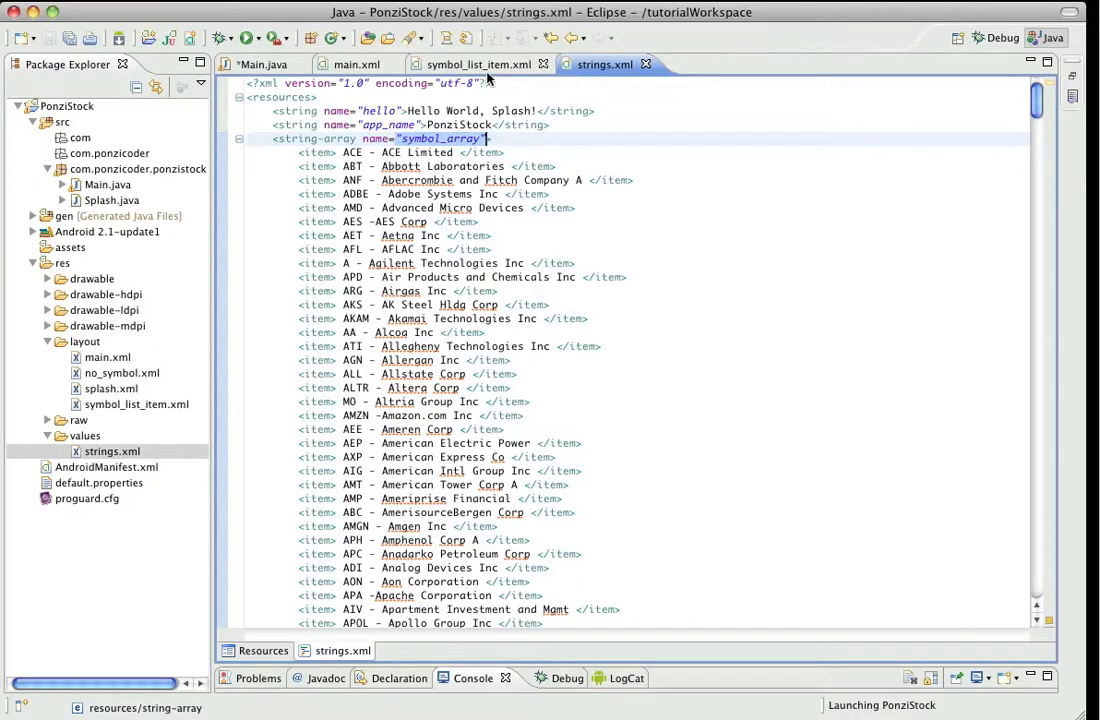
click(262, 64)
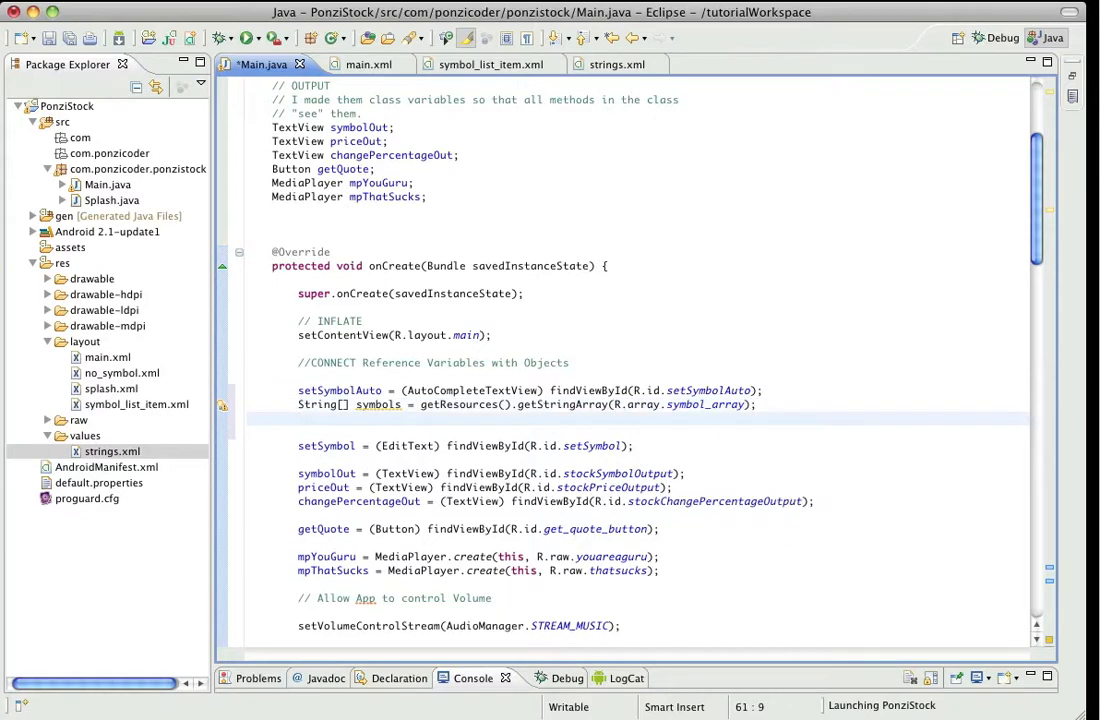
Declare "ArrayAdapter<String> adapter =" in onCreate, dismissing the documentation popup.
text(Arra)
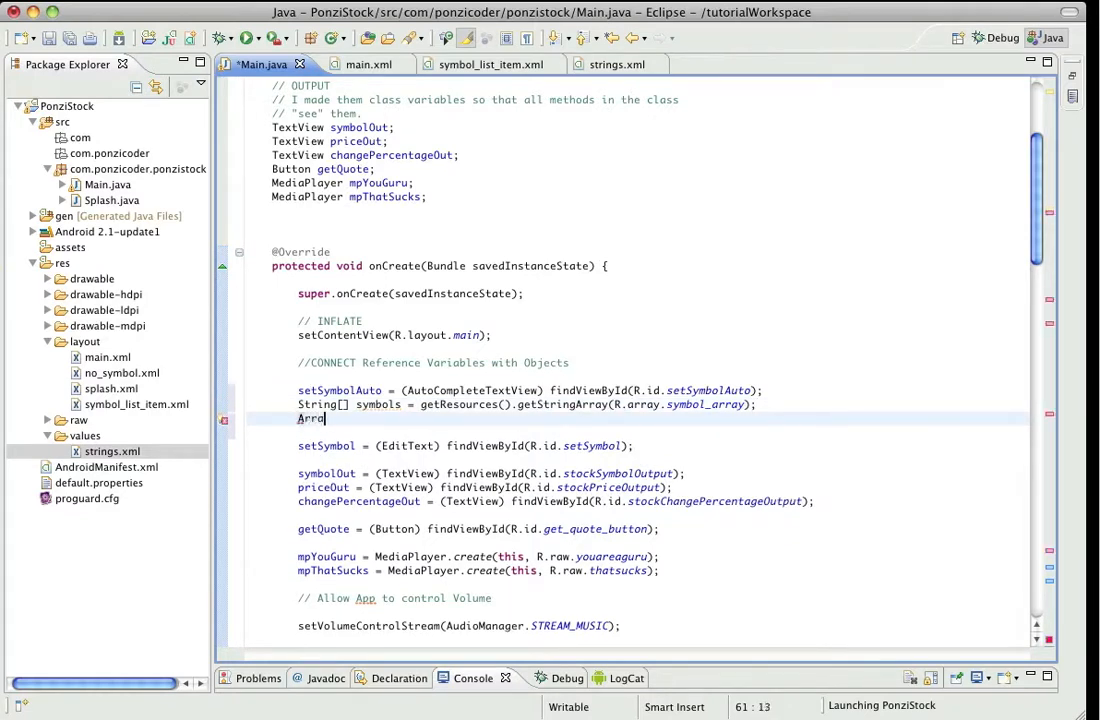
text(y)
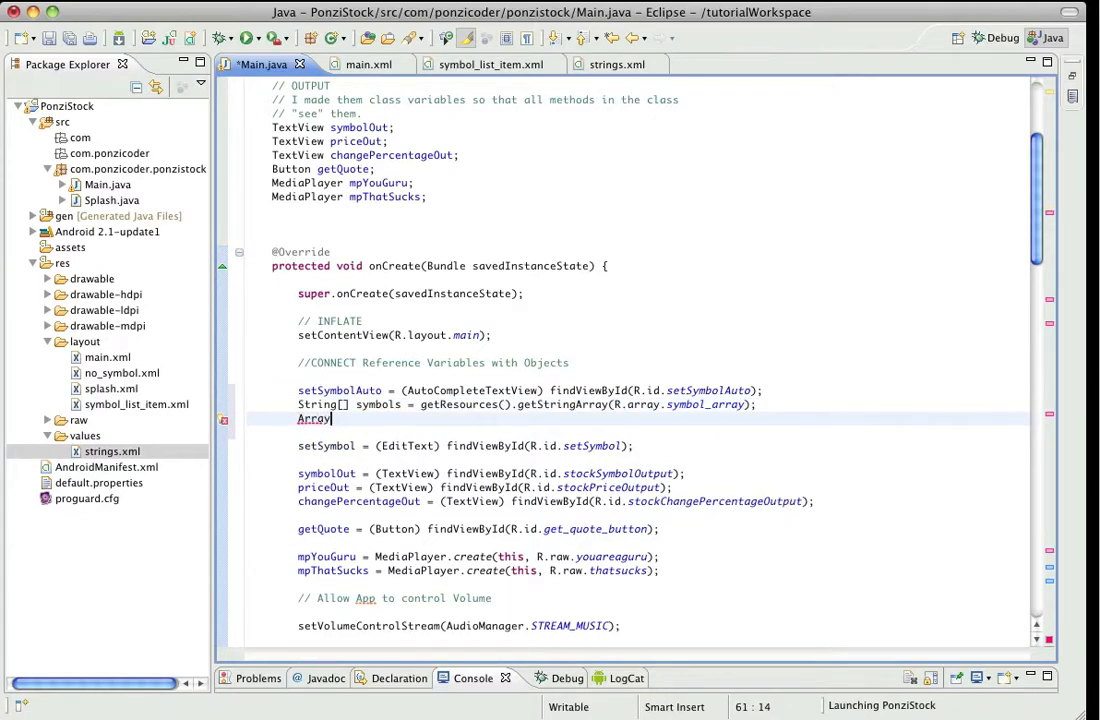
text(Adapte)
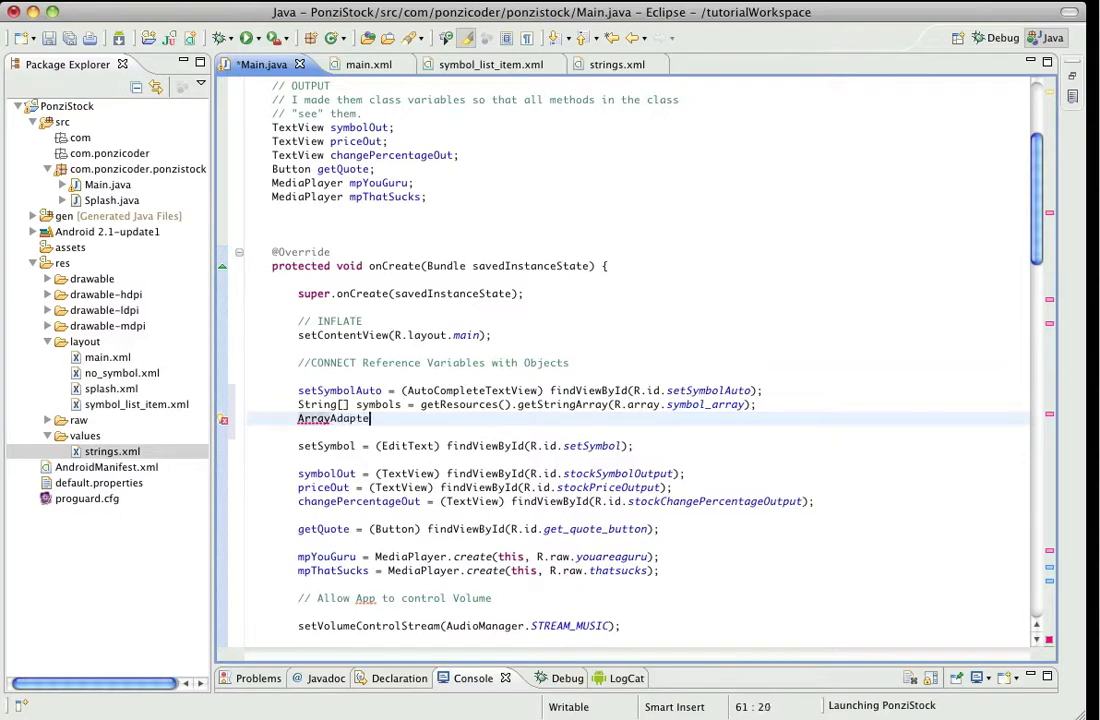
text(r<Stri)
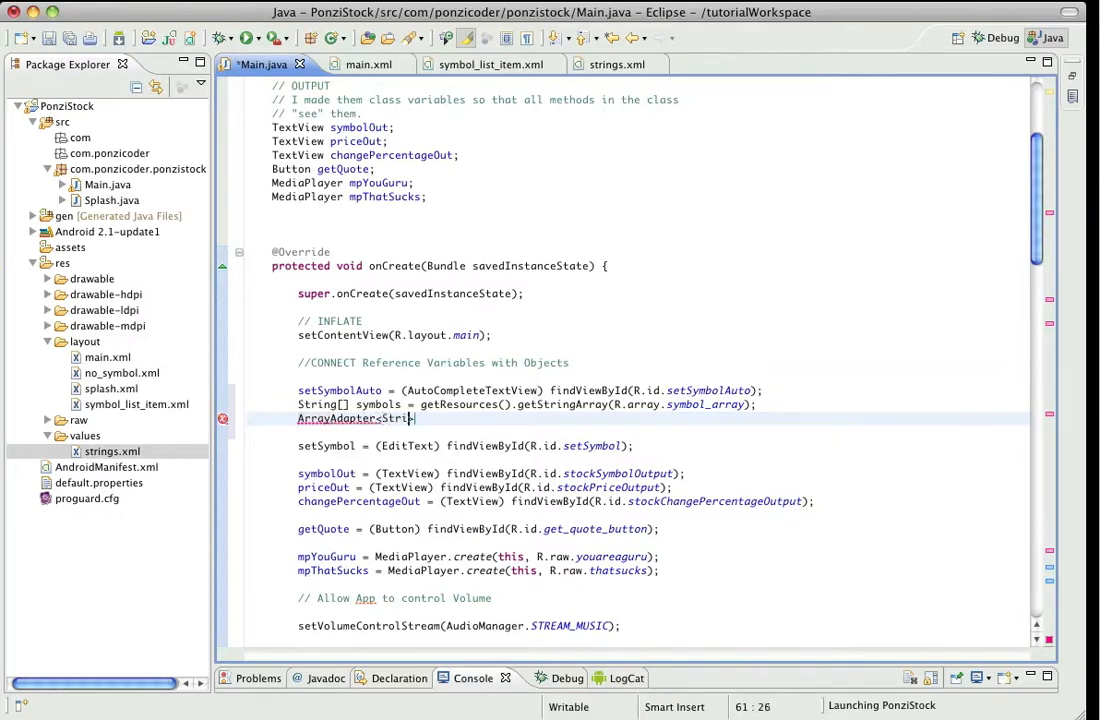
text(ng>)
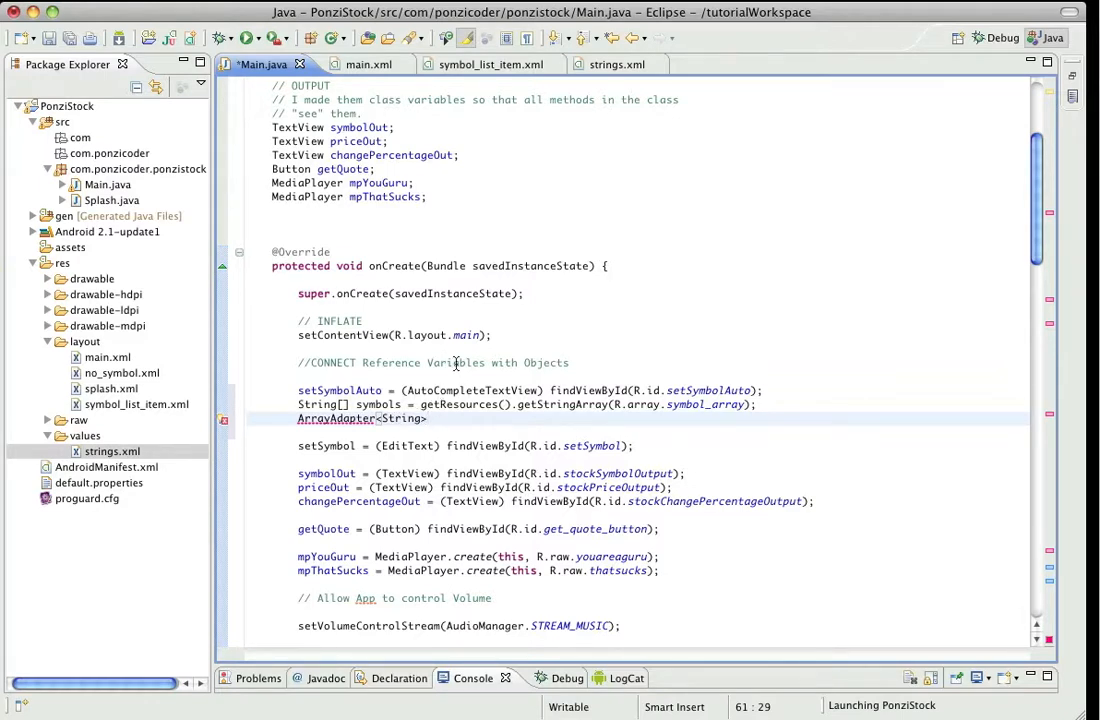
text(adapter)
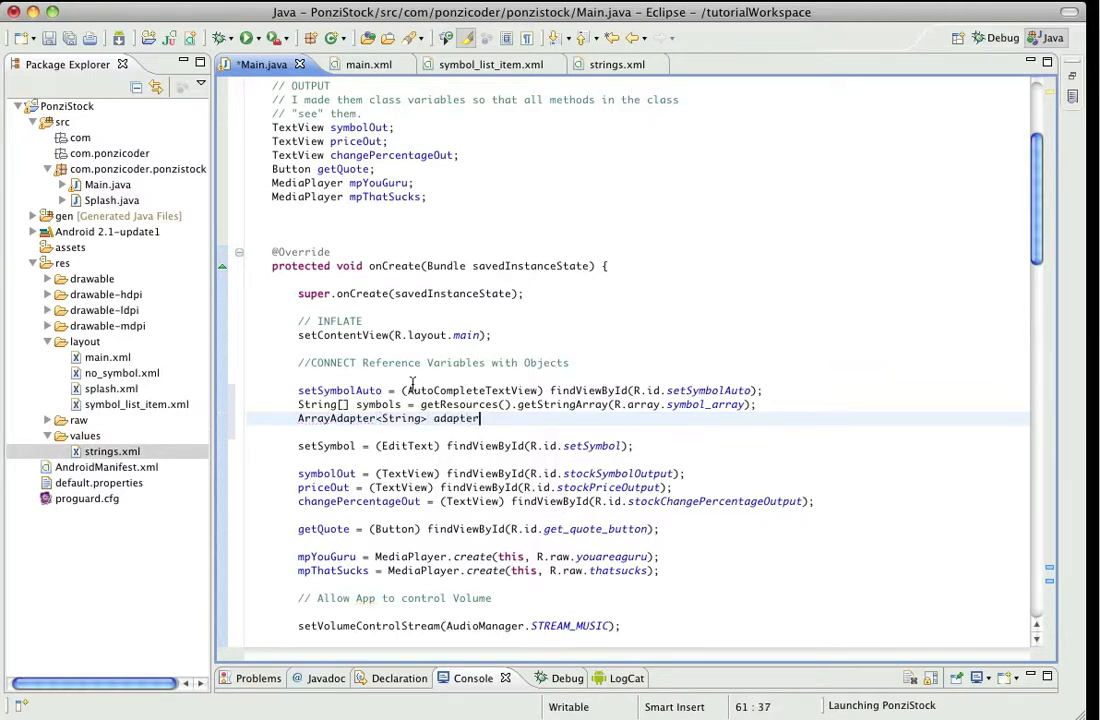
mouse_move(400, 418)
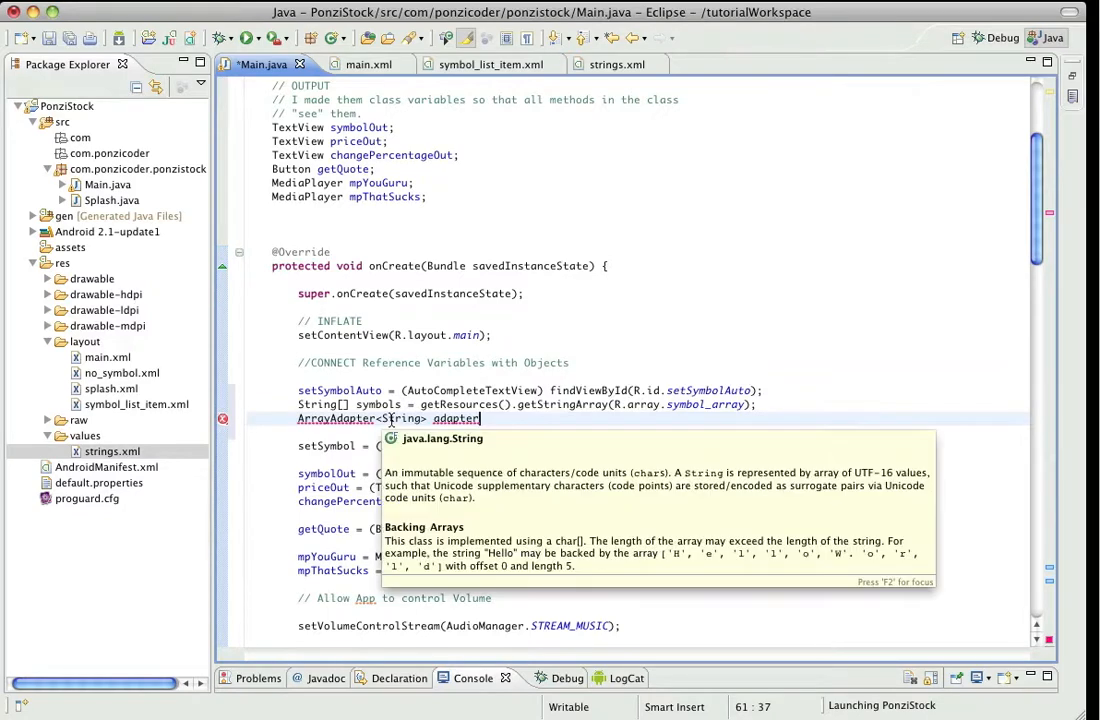
key(Escape)
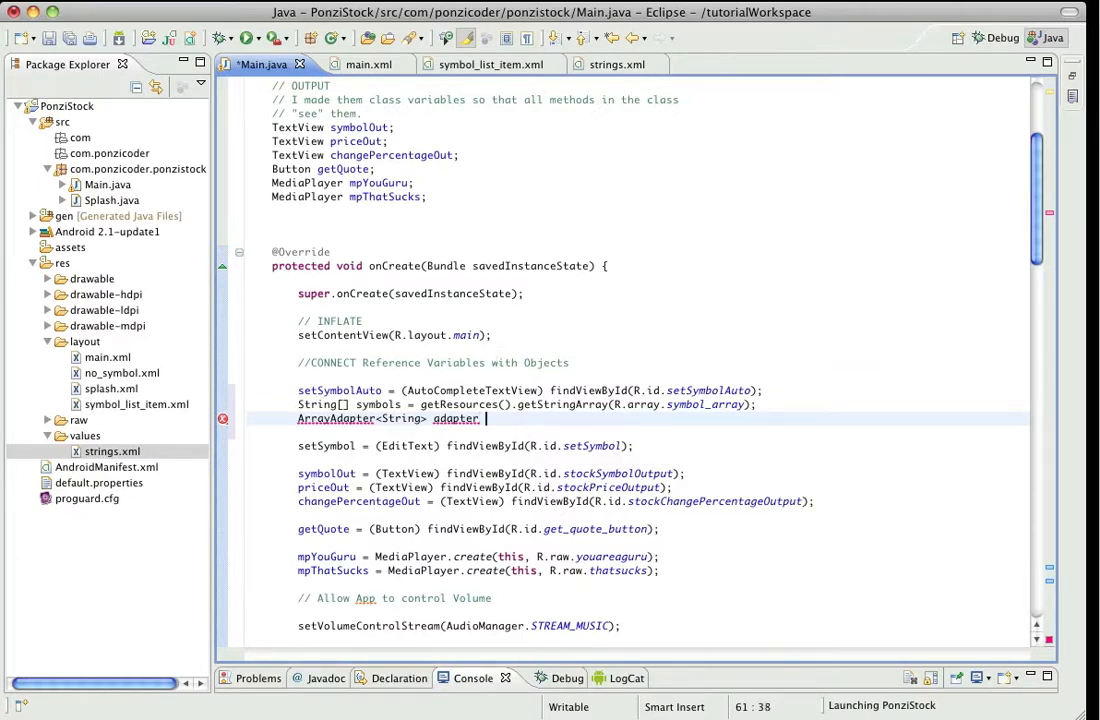
text(= new A)
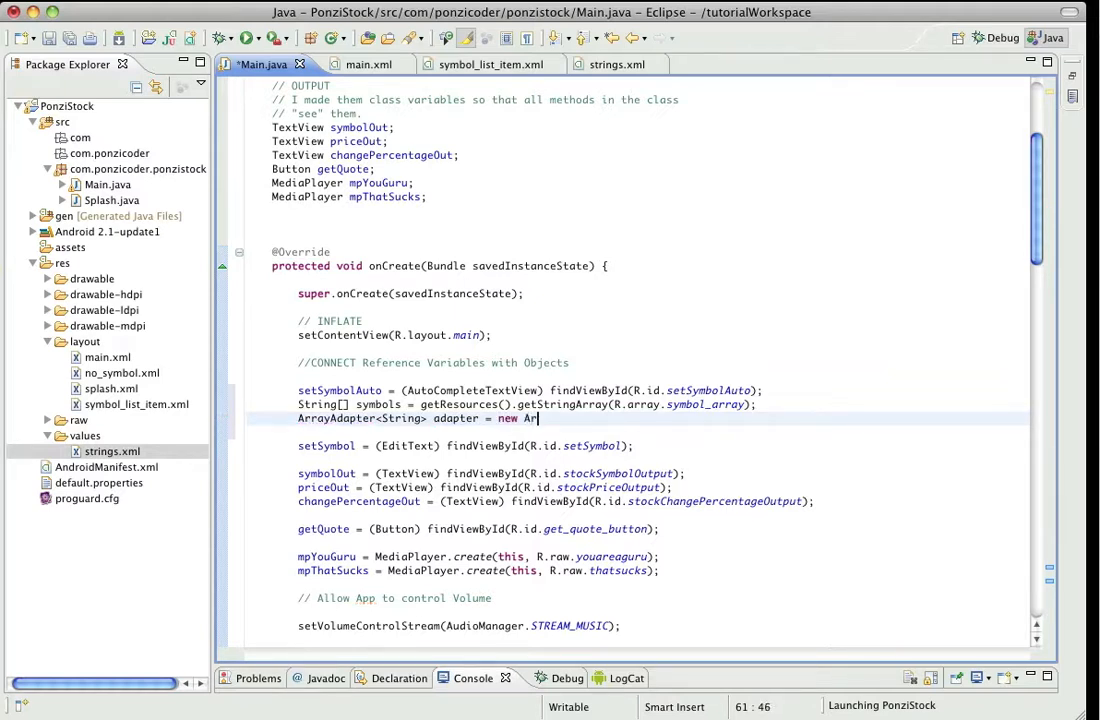
Construct it as new ArrayAdapter<String>(this, R.layout.symbol_list_item, symbols).
text(rayAdapte)
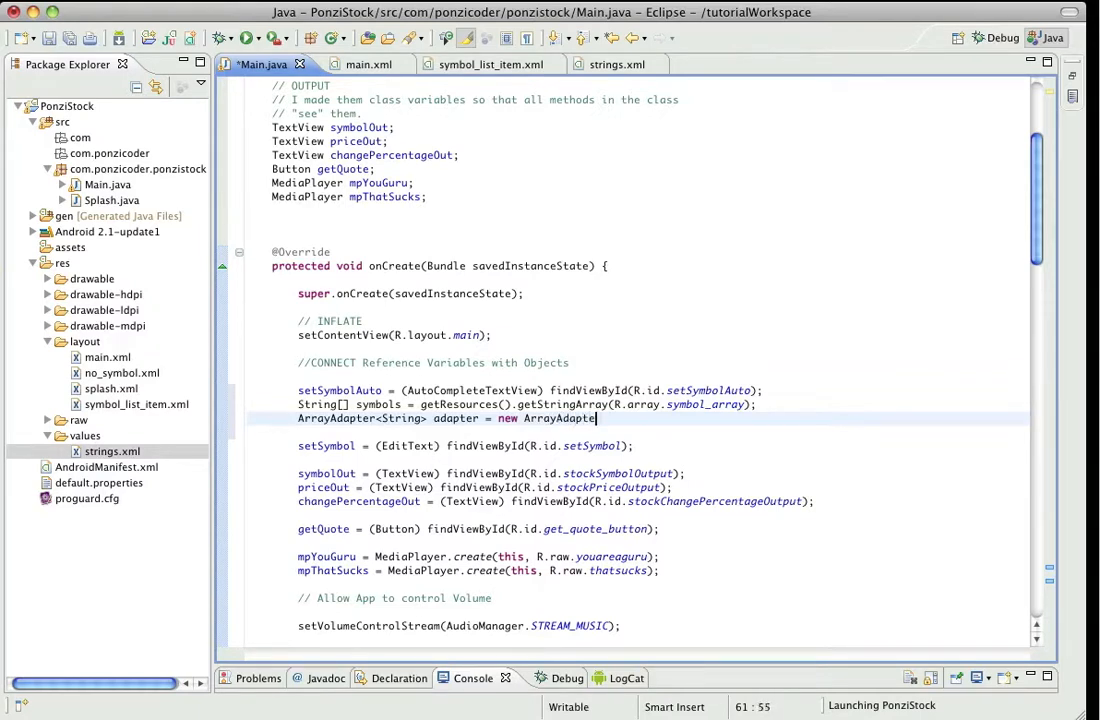
text(<Str)
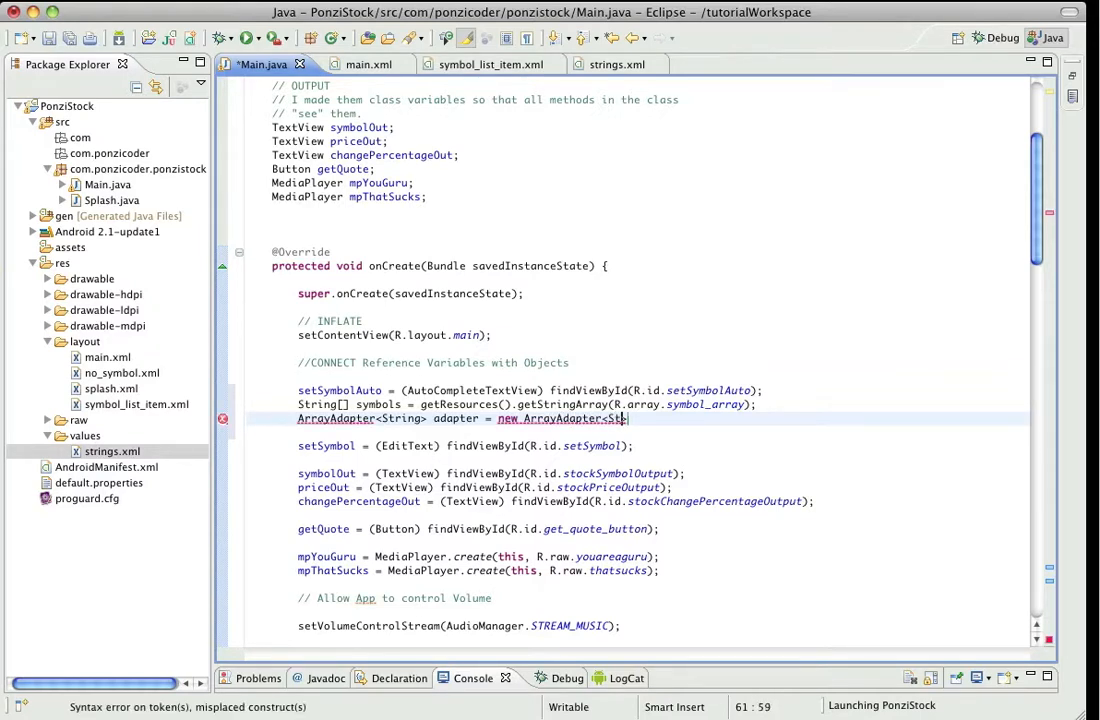
text(ing>)
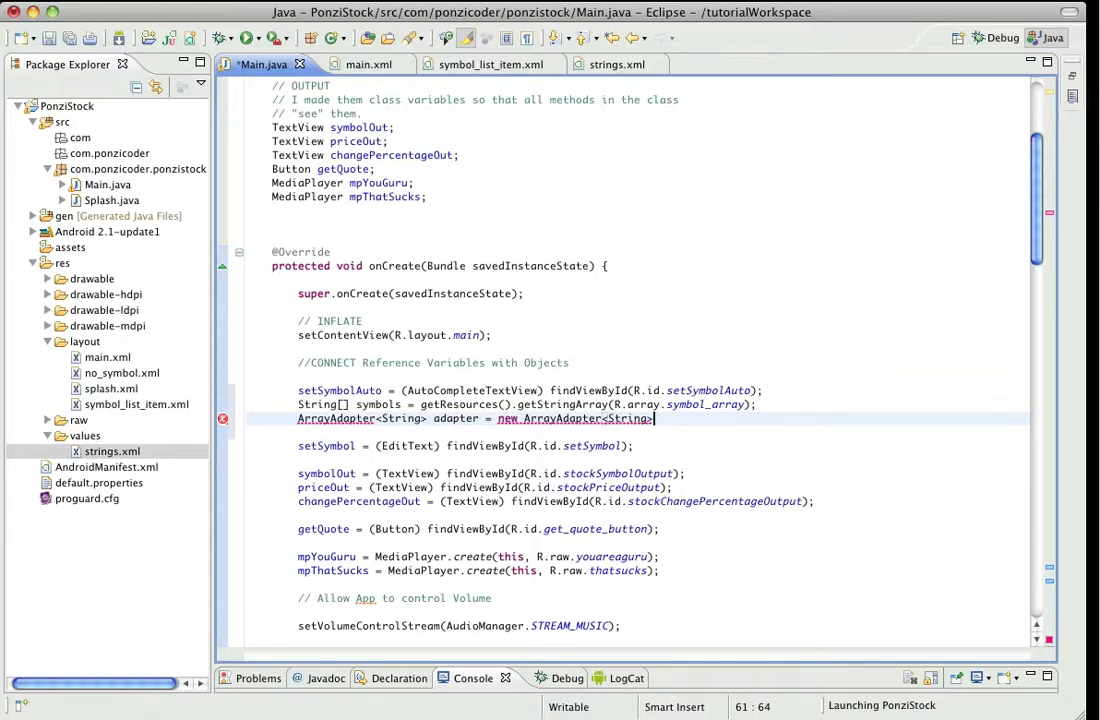
text(())
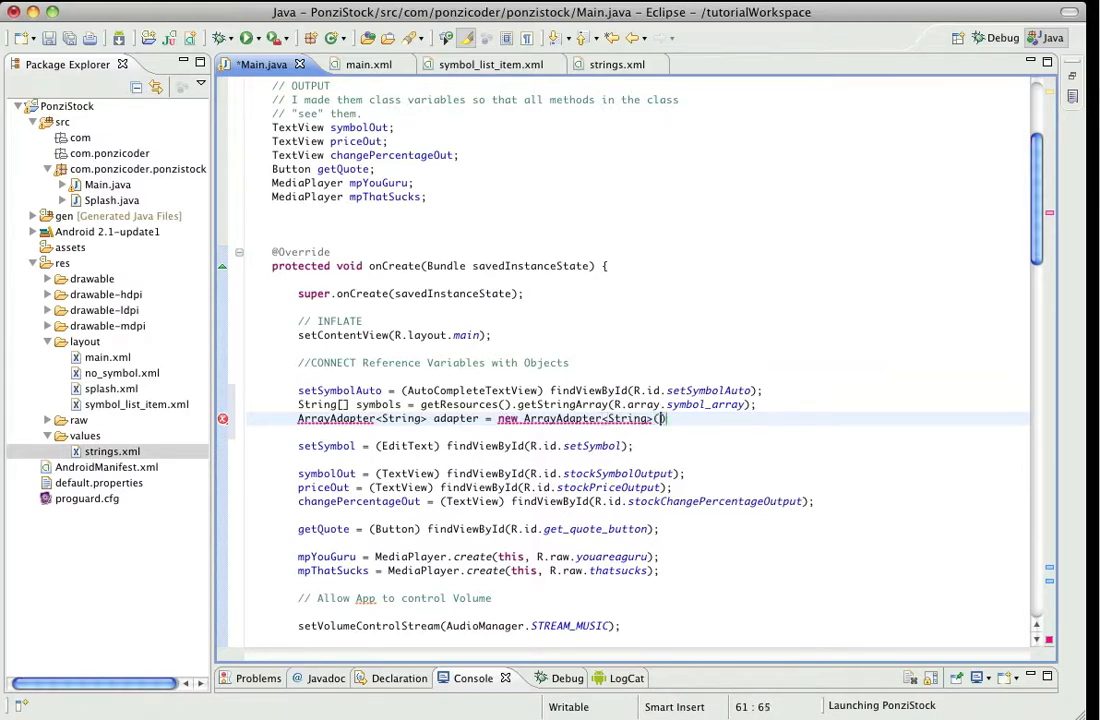
text(this,)
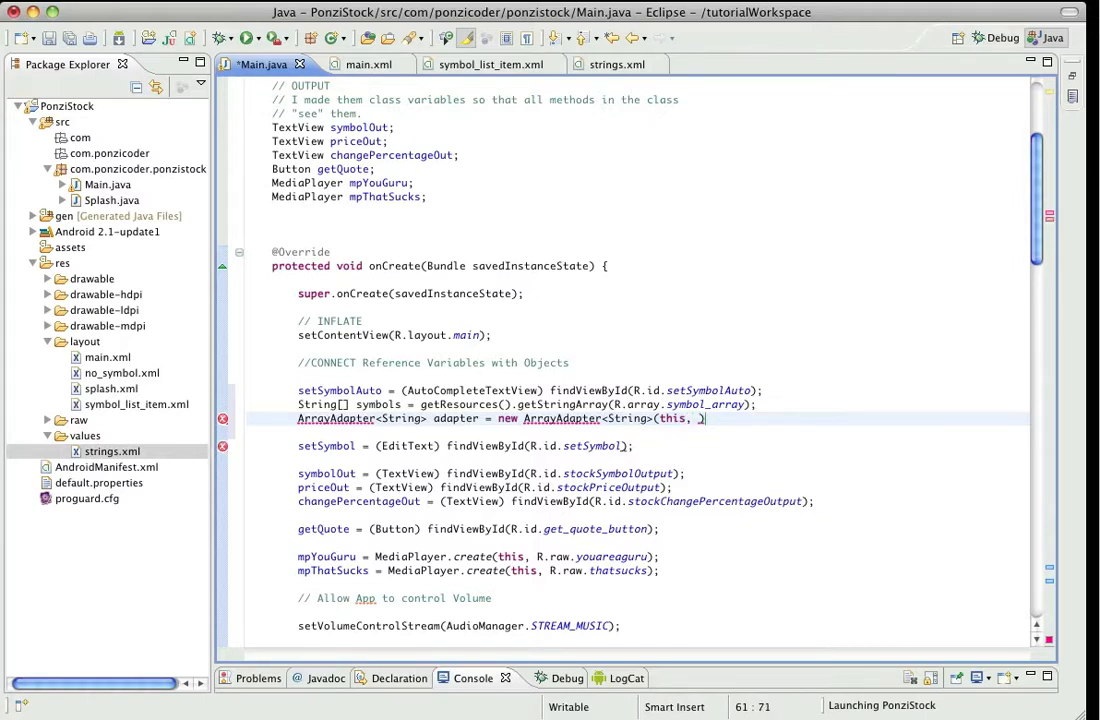
text(.layout)
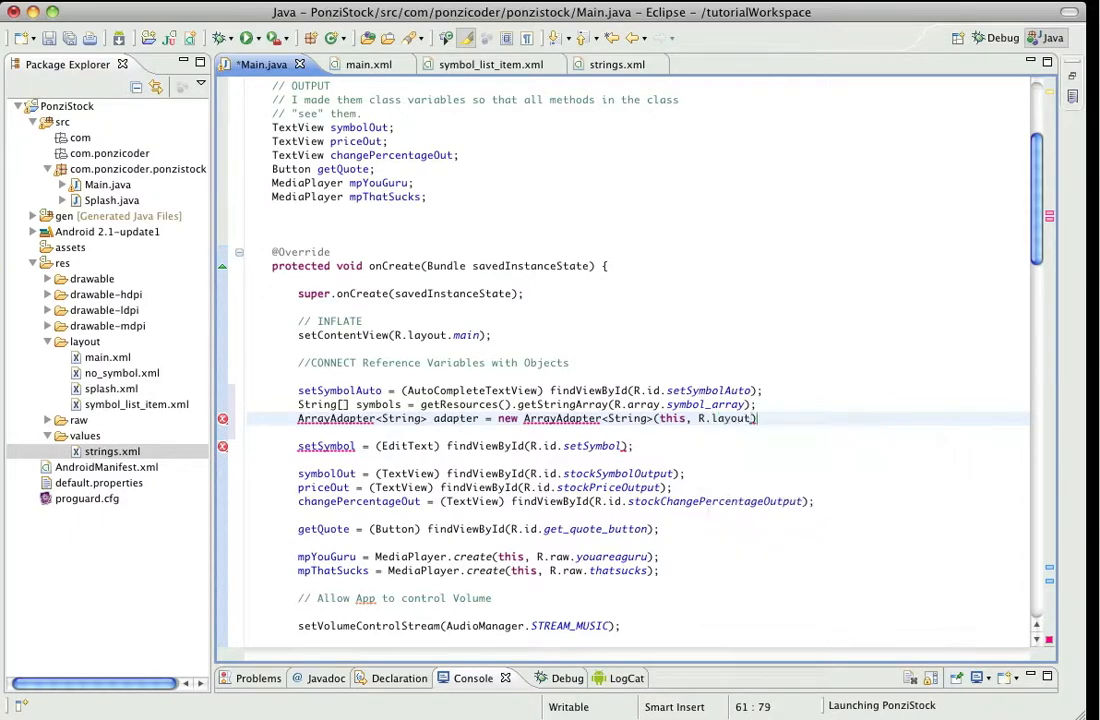
text(.)
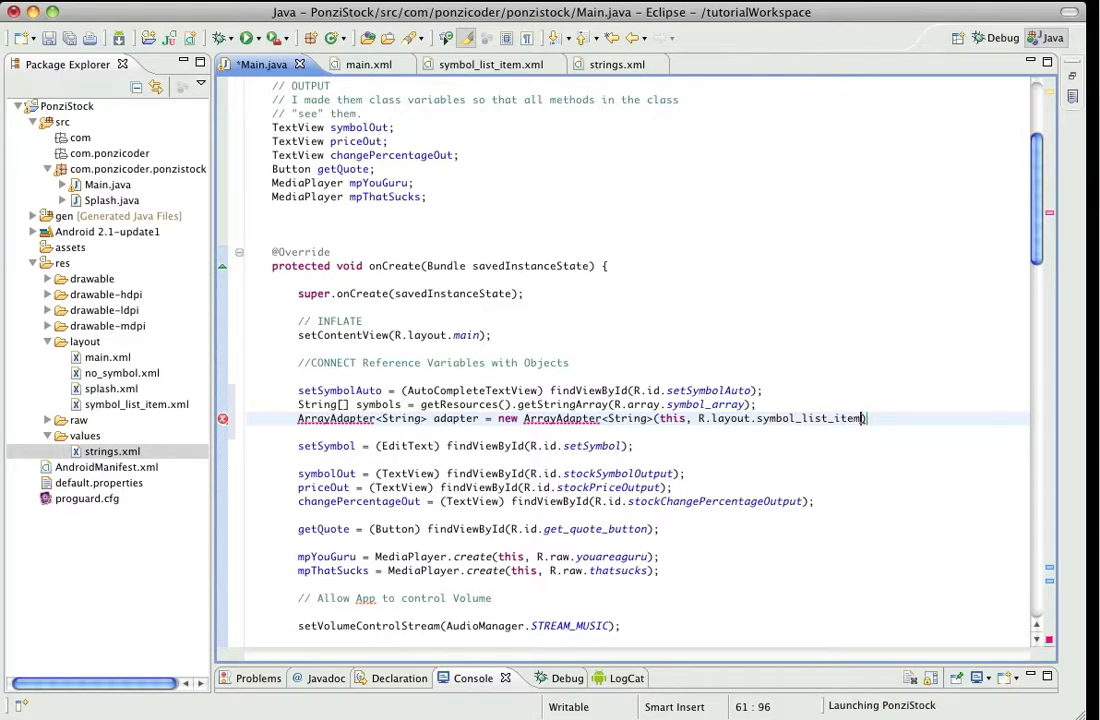
text(, sy)
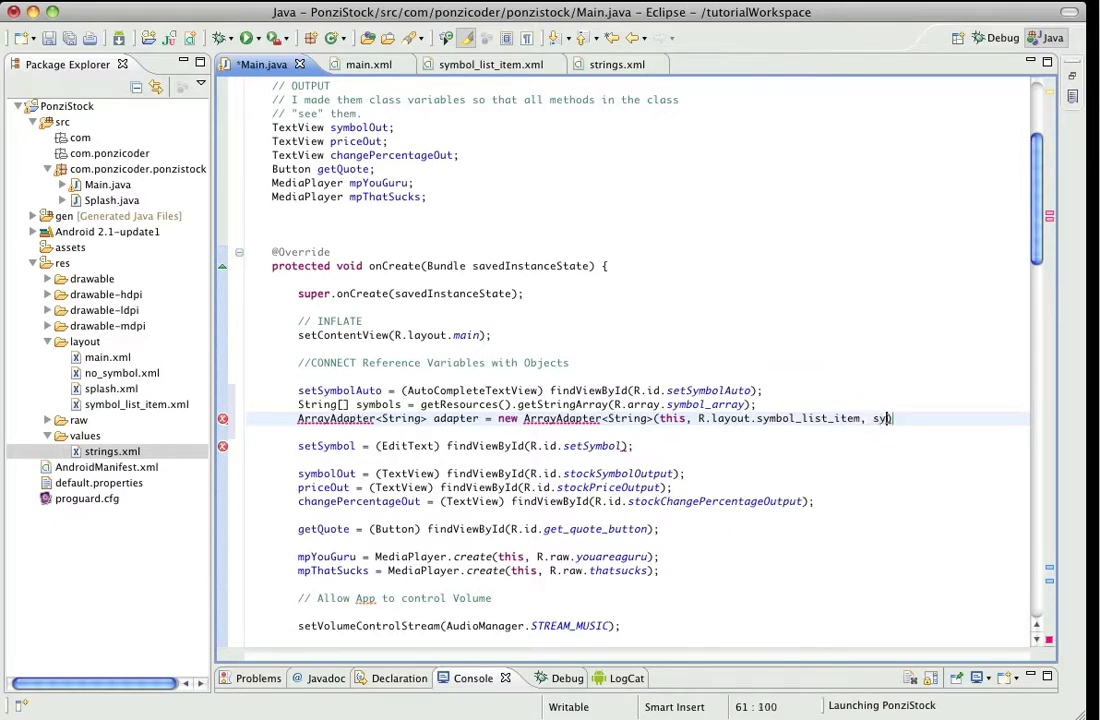
text(mbols)
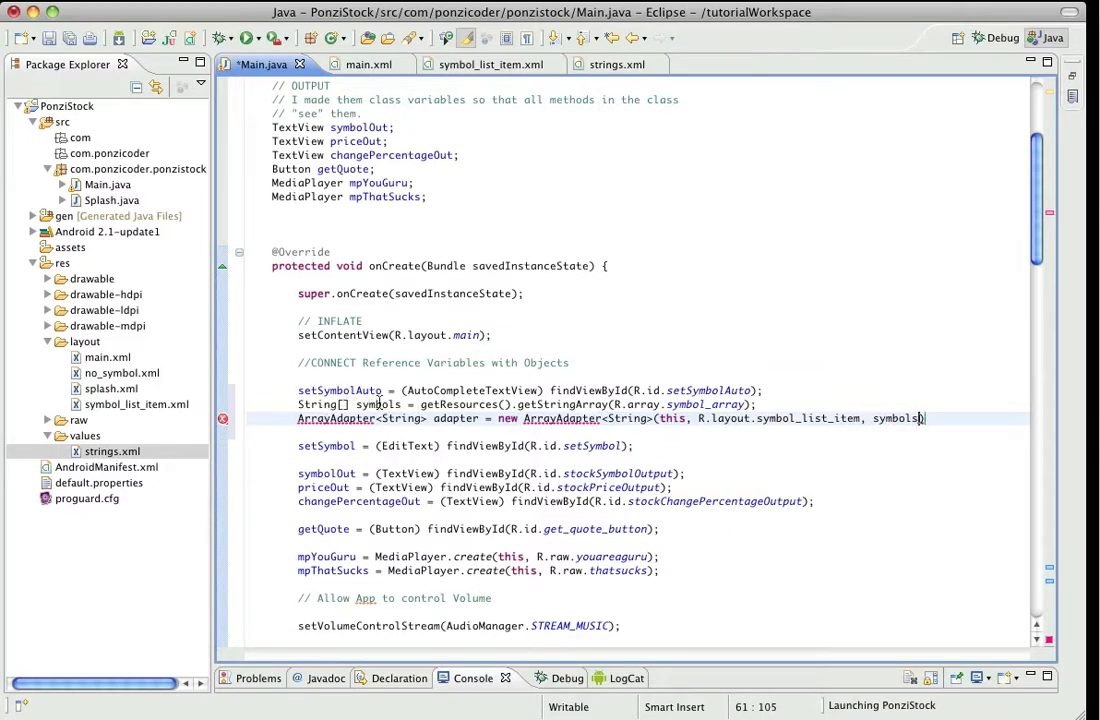
mouse_move(380, 404)
text(;)
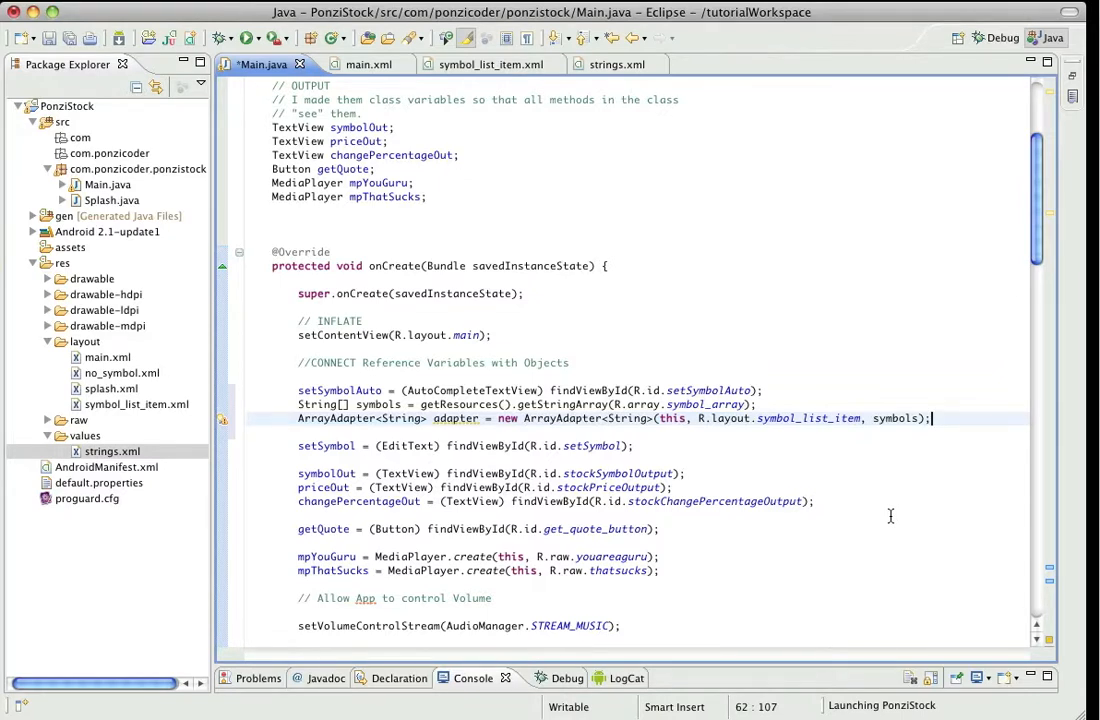
mouse_move(944, 438)
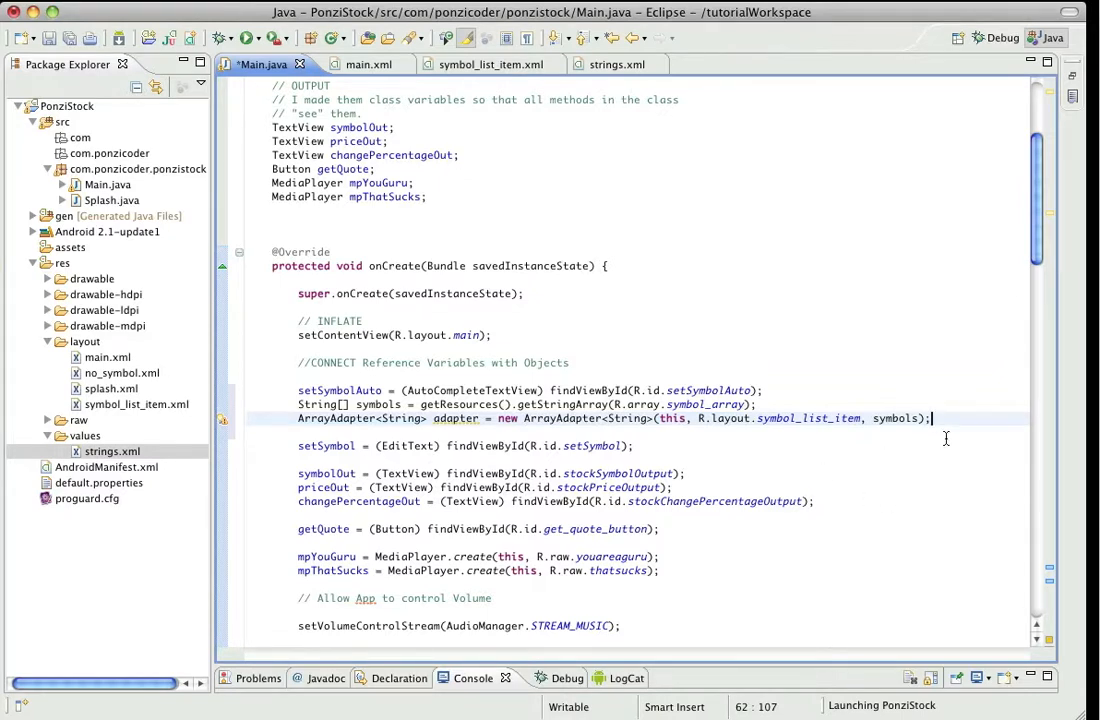
Add setSymbolAuto.setAdapter(adapter); on a new line after the adapter declaration.
key(Return)
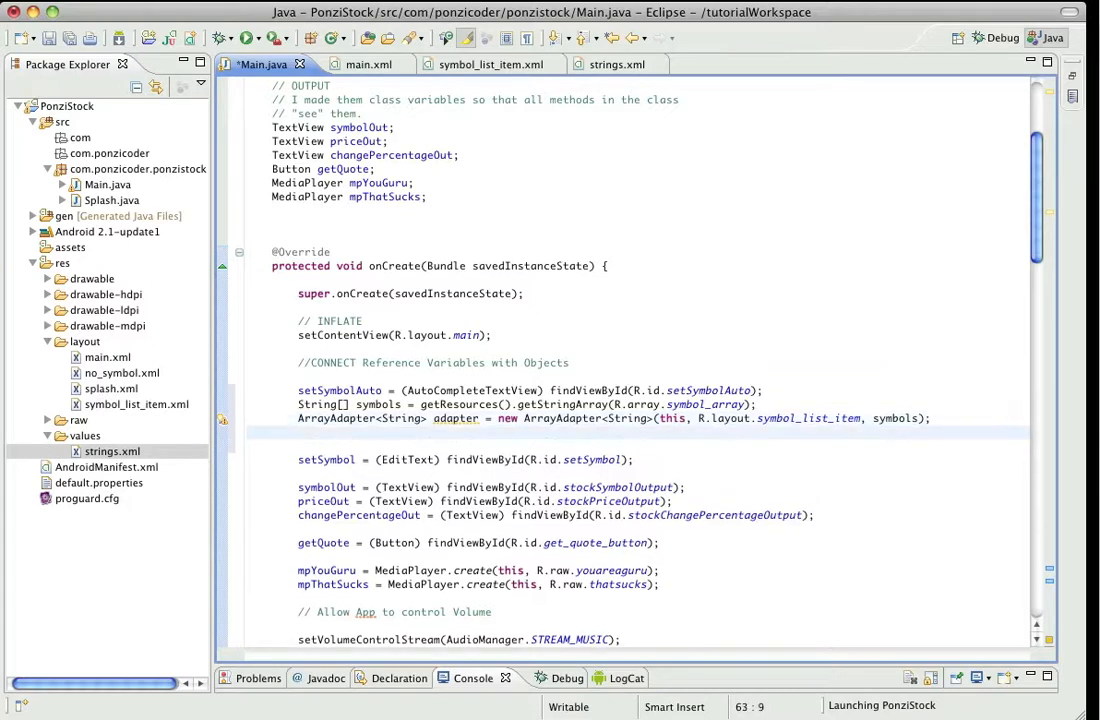
text(s)
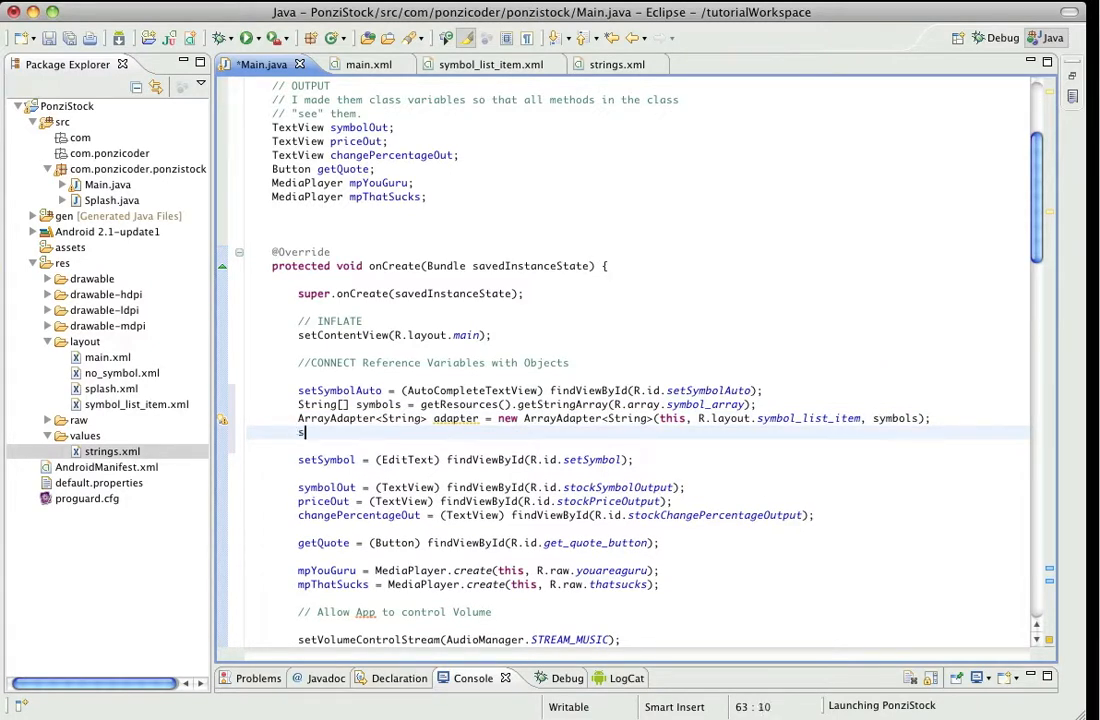
text(etSymbolAuto)
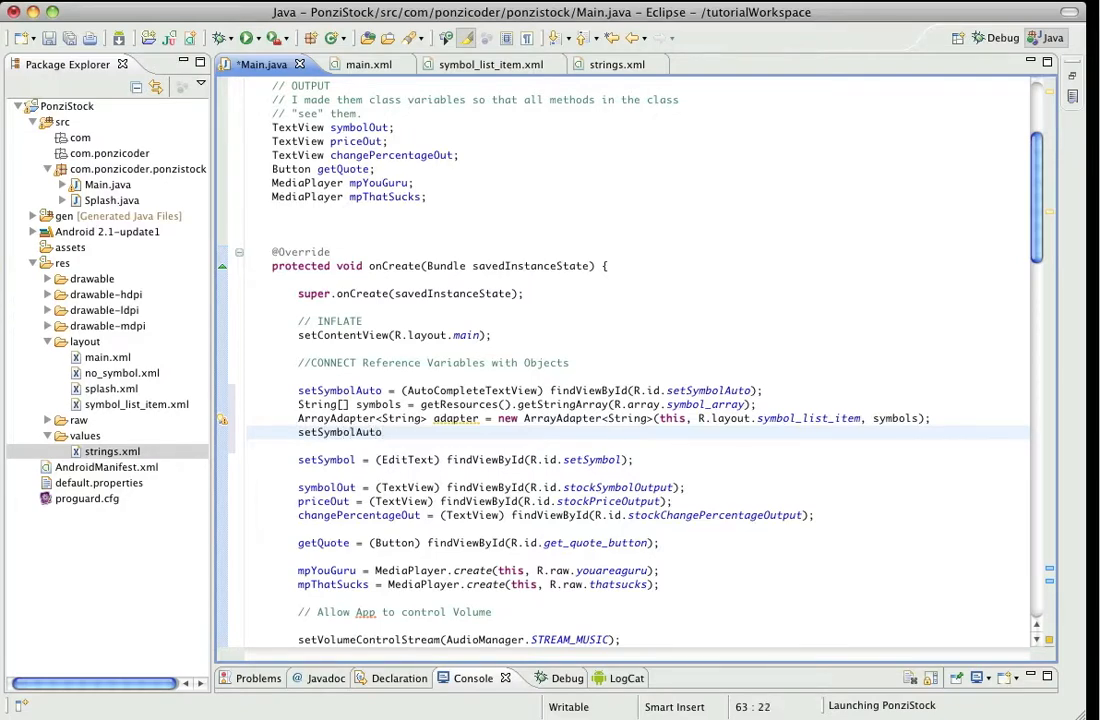
text(.)
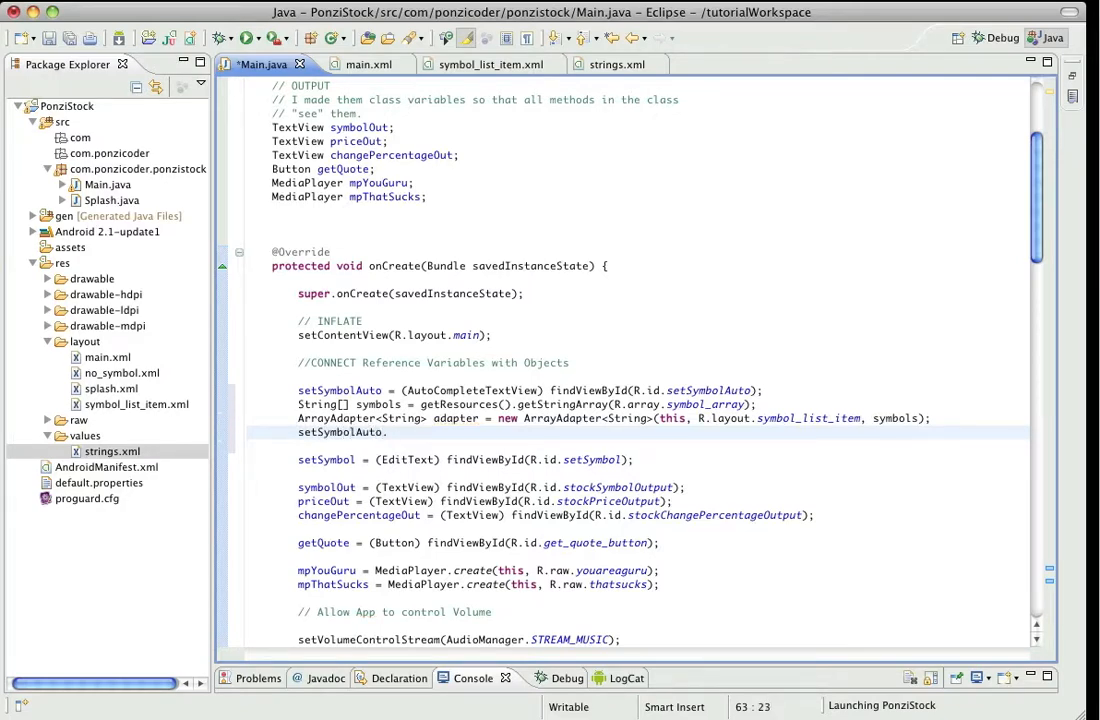
text(setAdapter(adapter);)
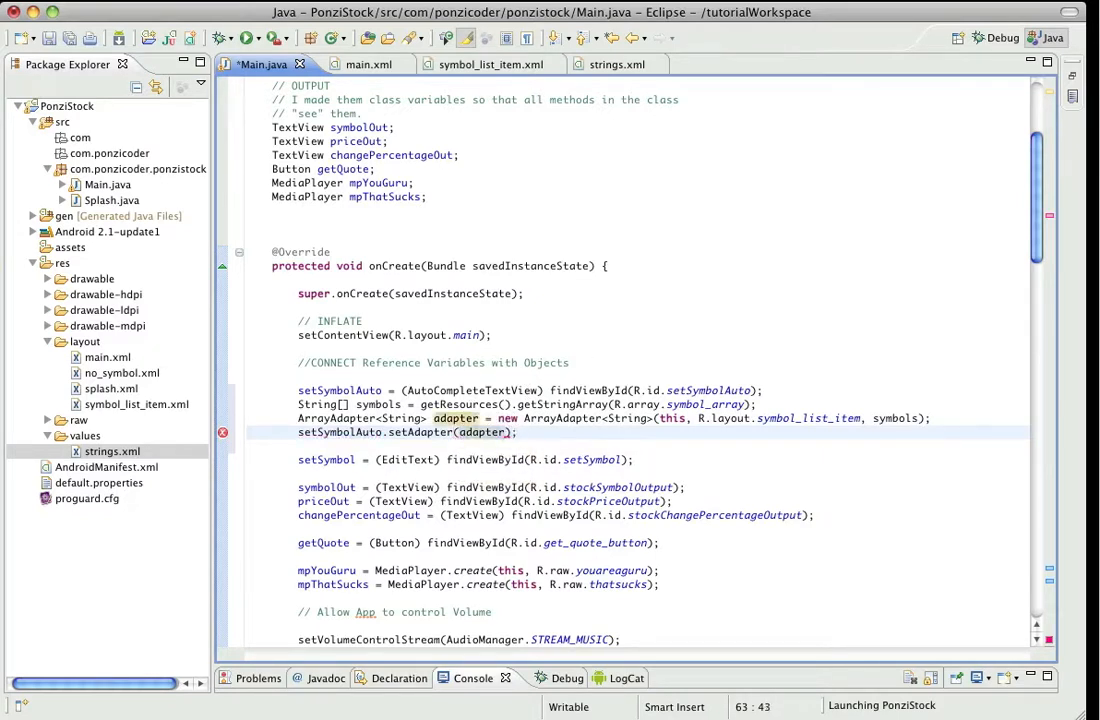
Add setSymbolAuto.setThreshold(1); so completion starts after one character.
key(Return)
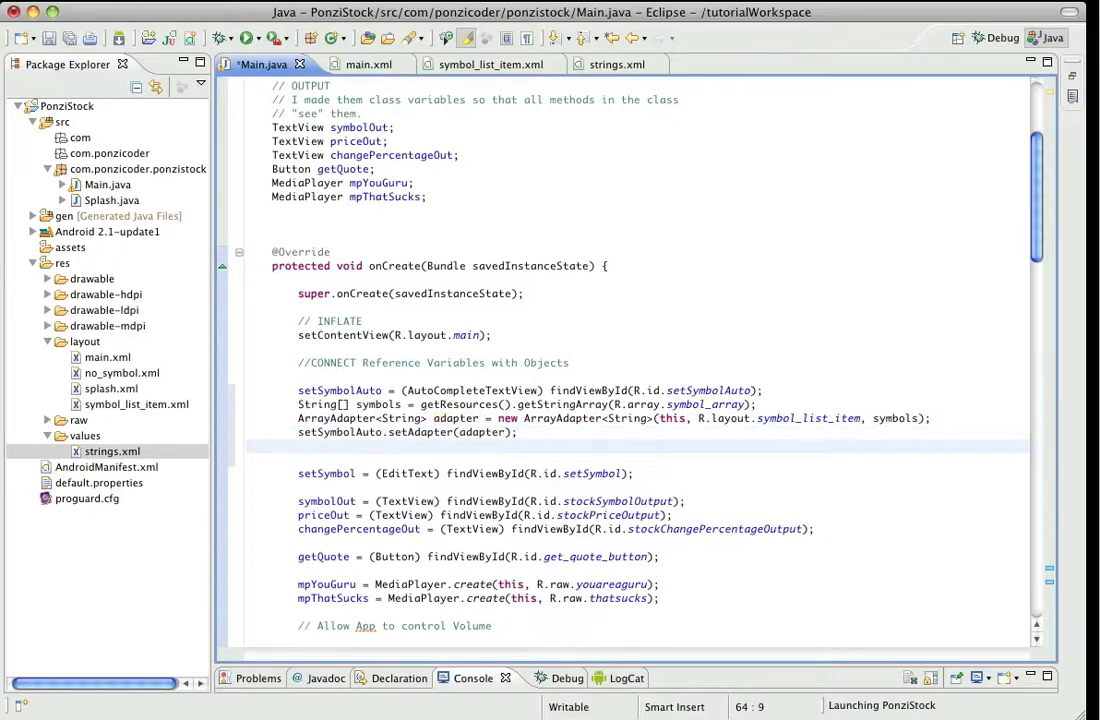
text(set)
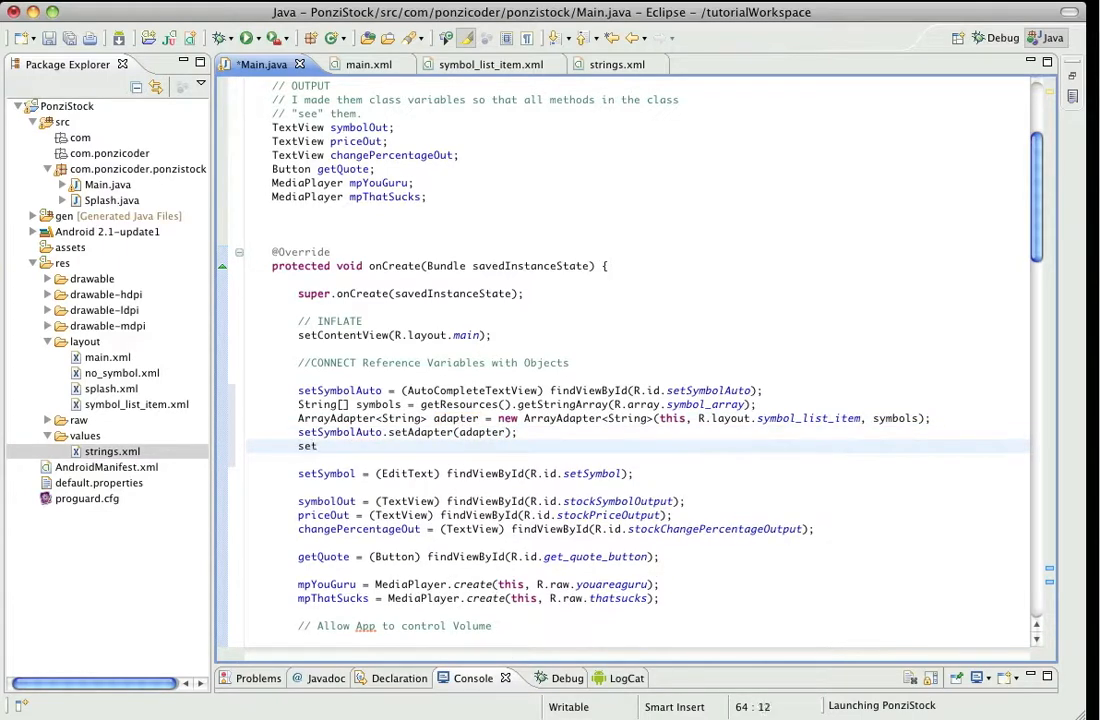
text(S)
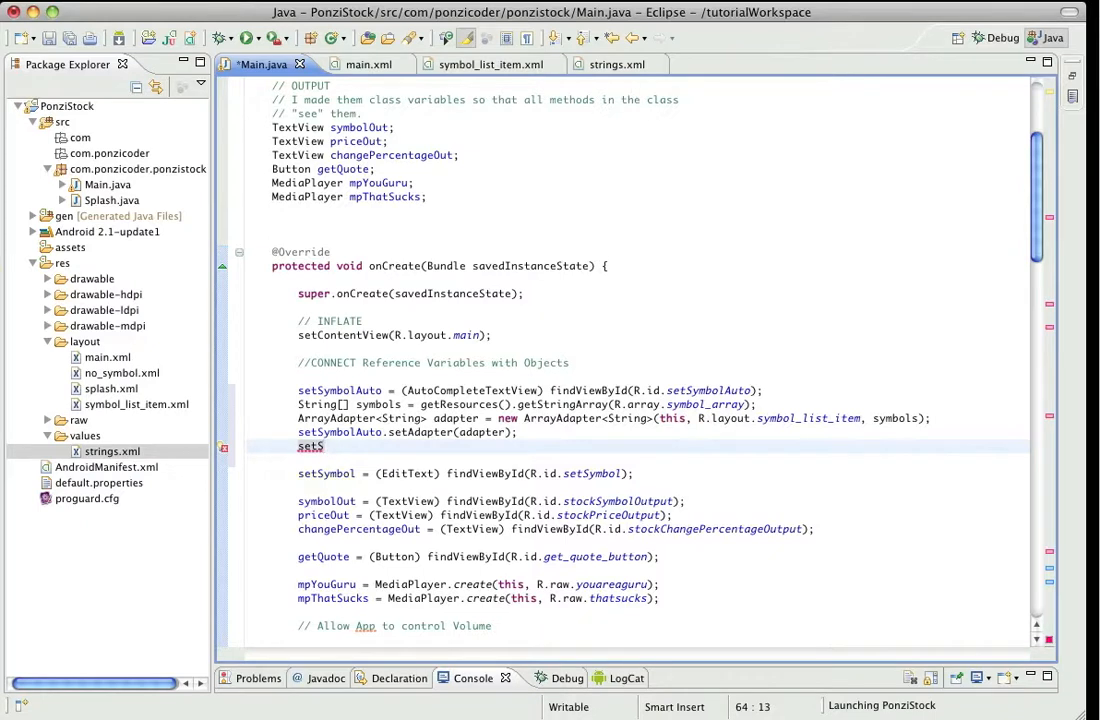
text(ym)
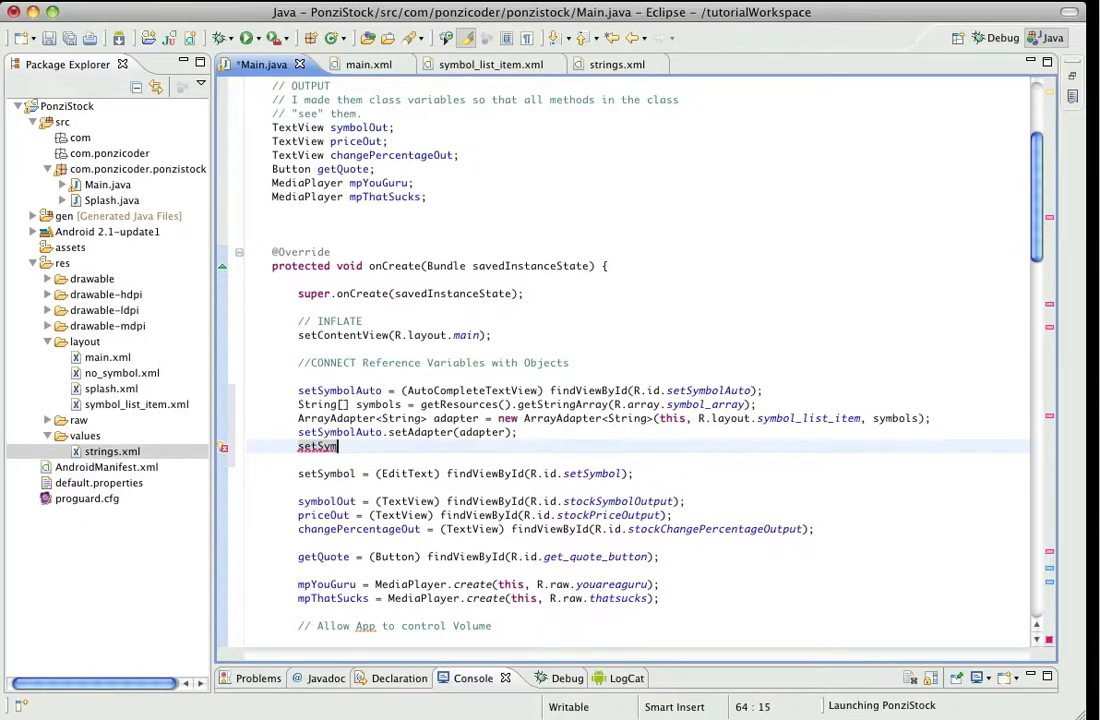
text(bolAuto)
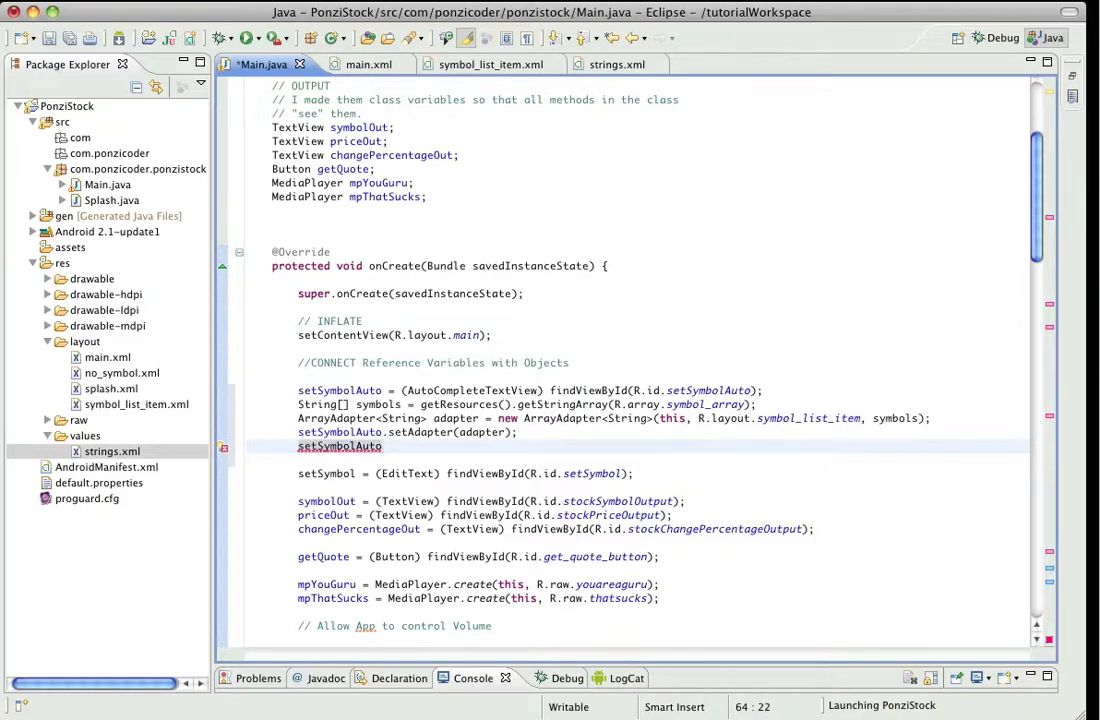
text(.setThreshold(0)
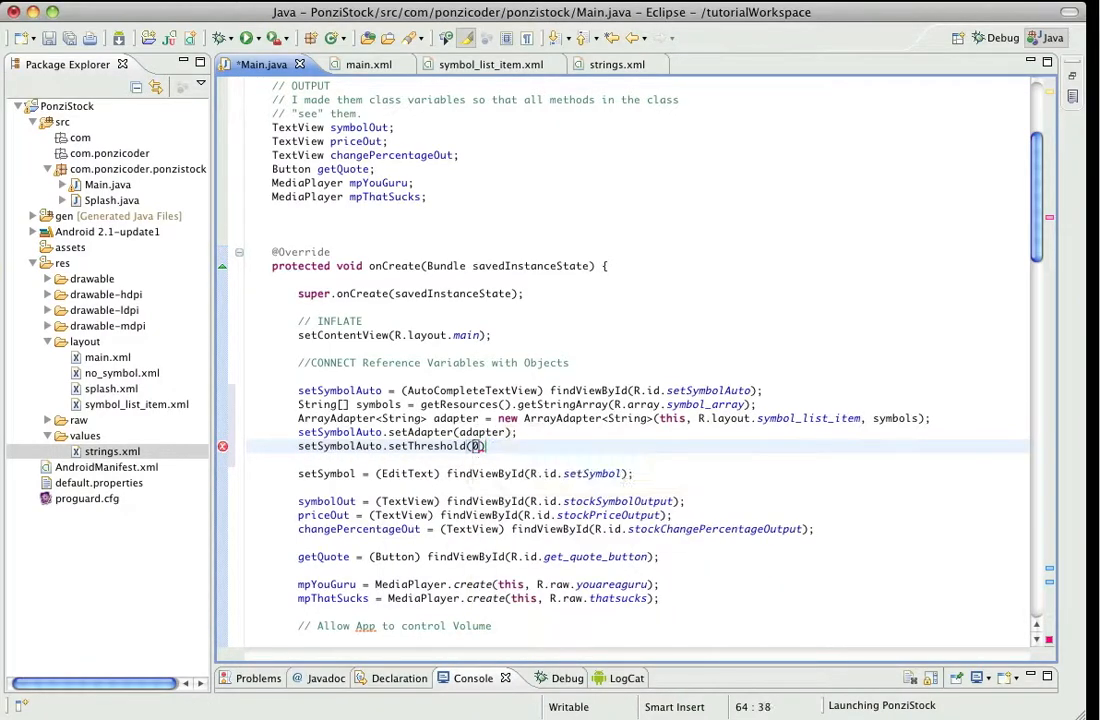
text(;)
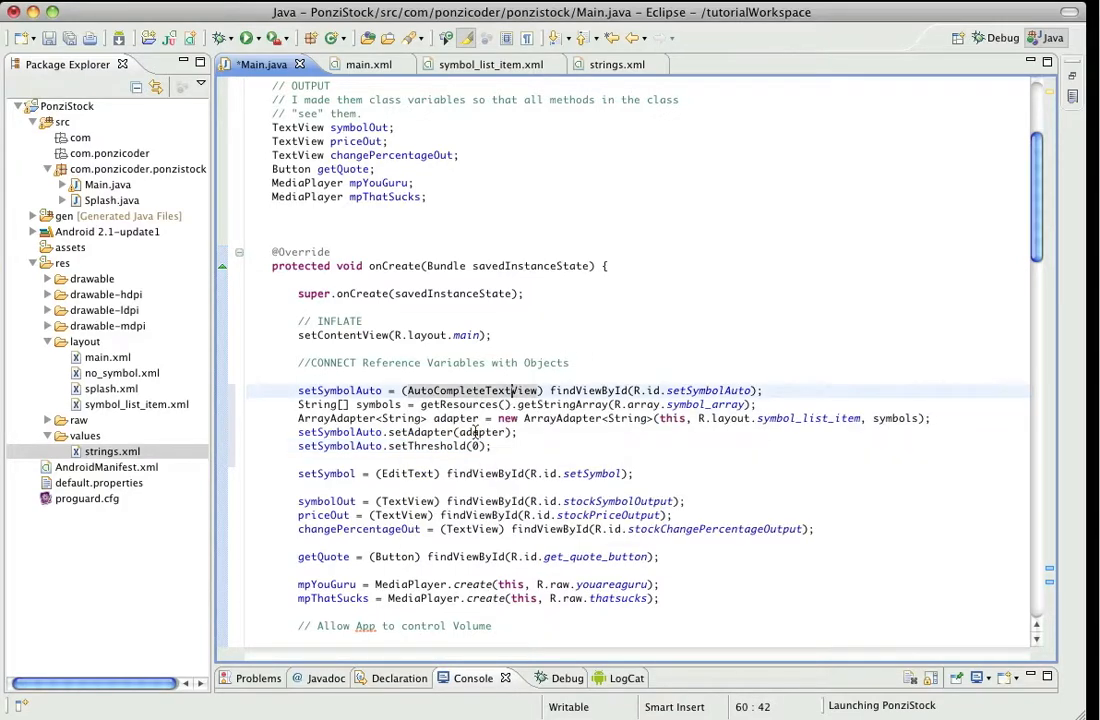
mouse_move(340, 390)
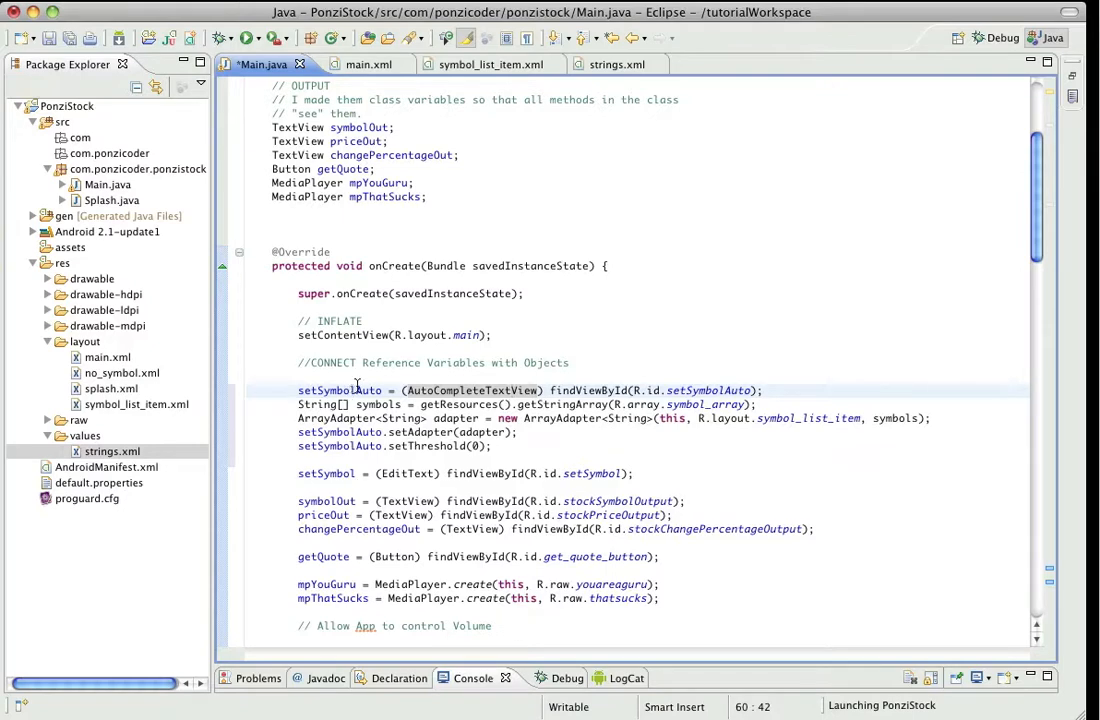
mouse_move(710, 390)
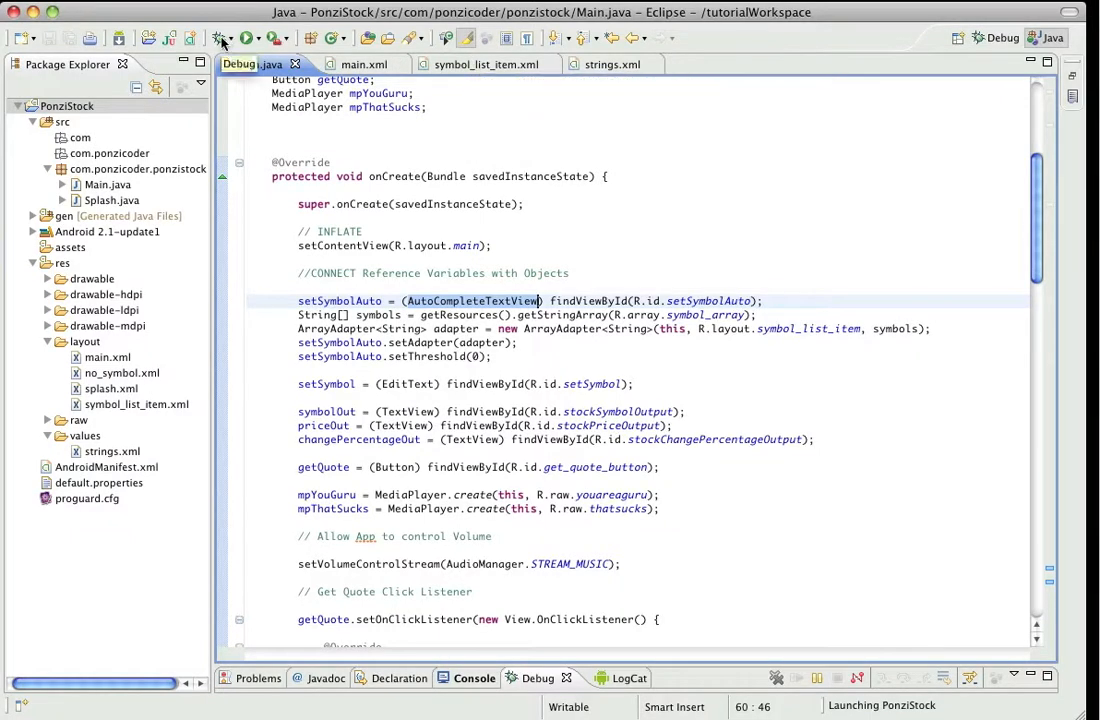
Debug the app on the emulator, tap the symbol field, and accept the switch to the Debug perspective when it crashes.
click(258, 64)
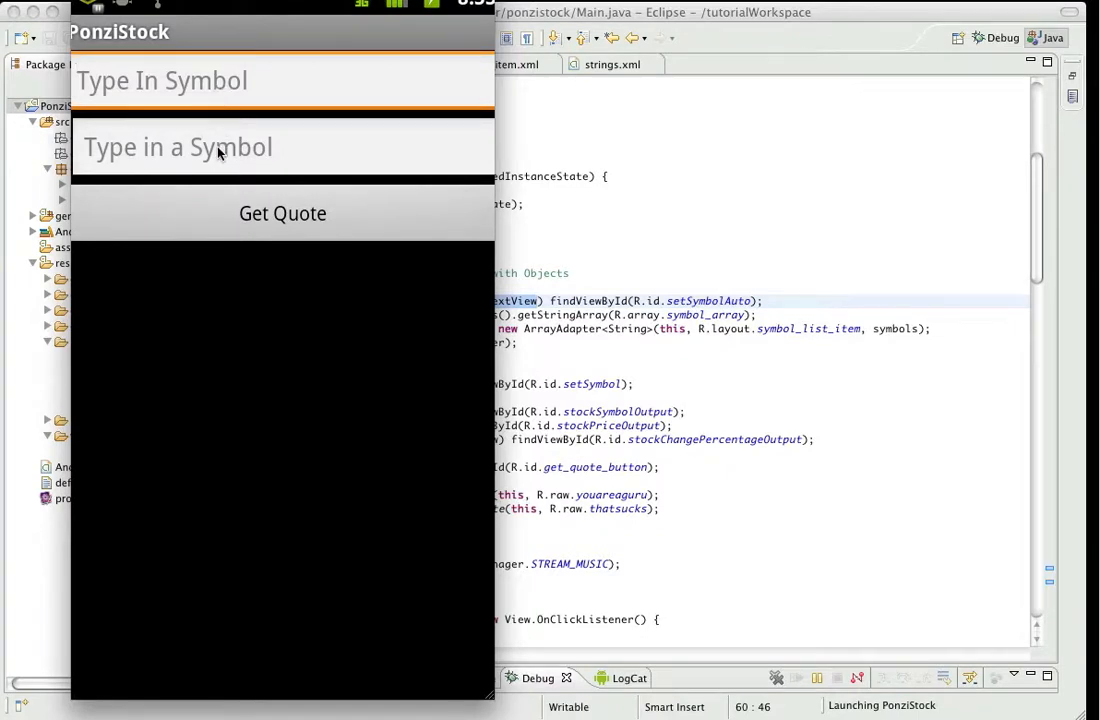
mouse_move(200, 92)
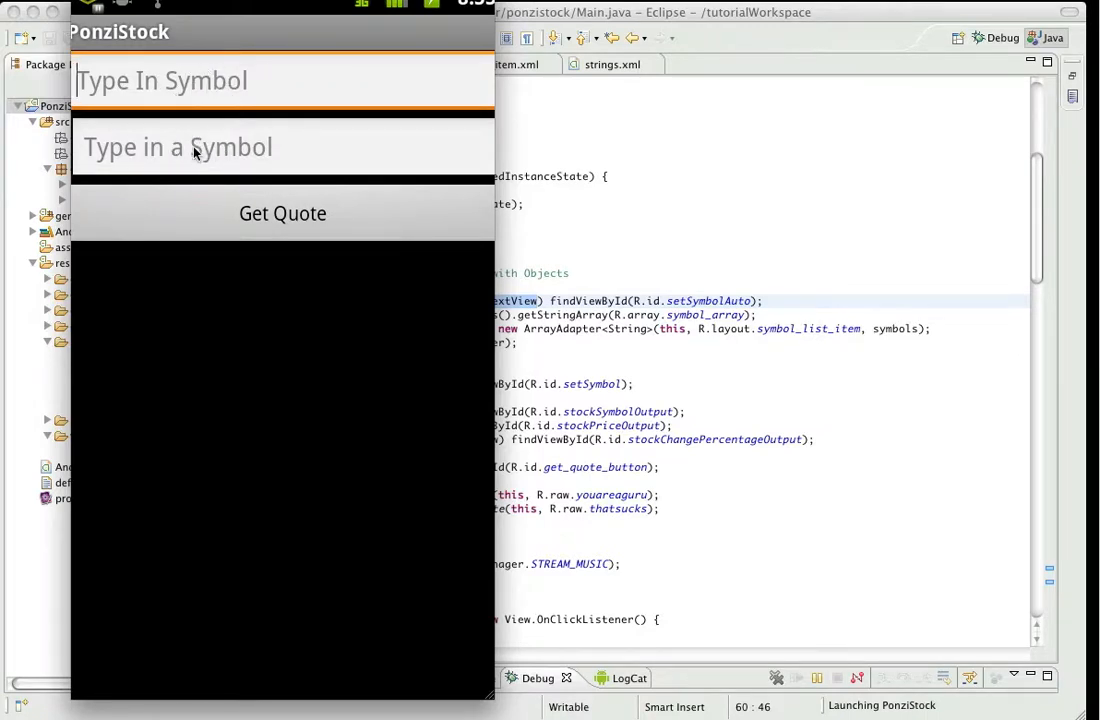
click(280, 148)
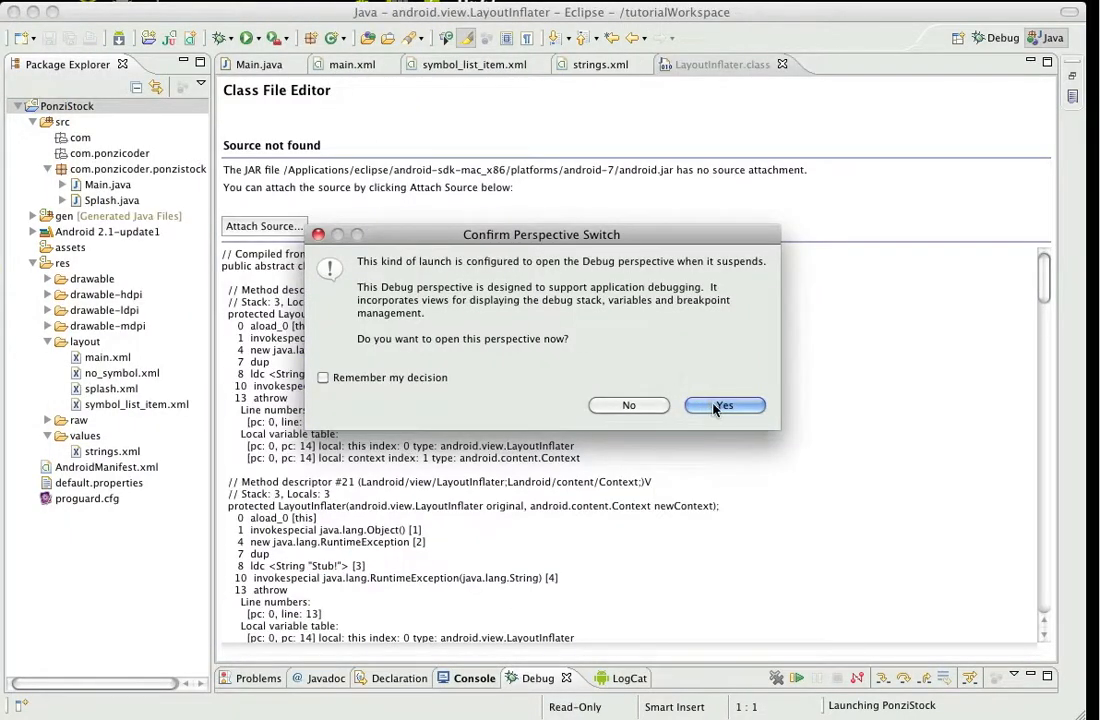
click(724, 404)
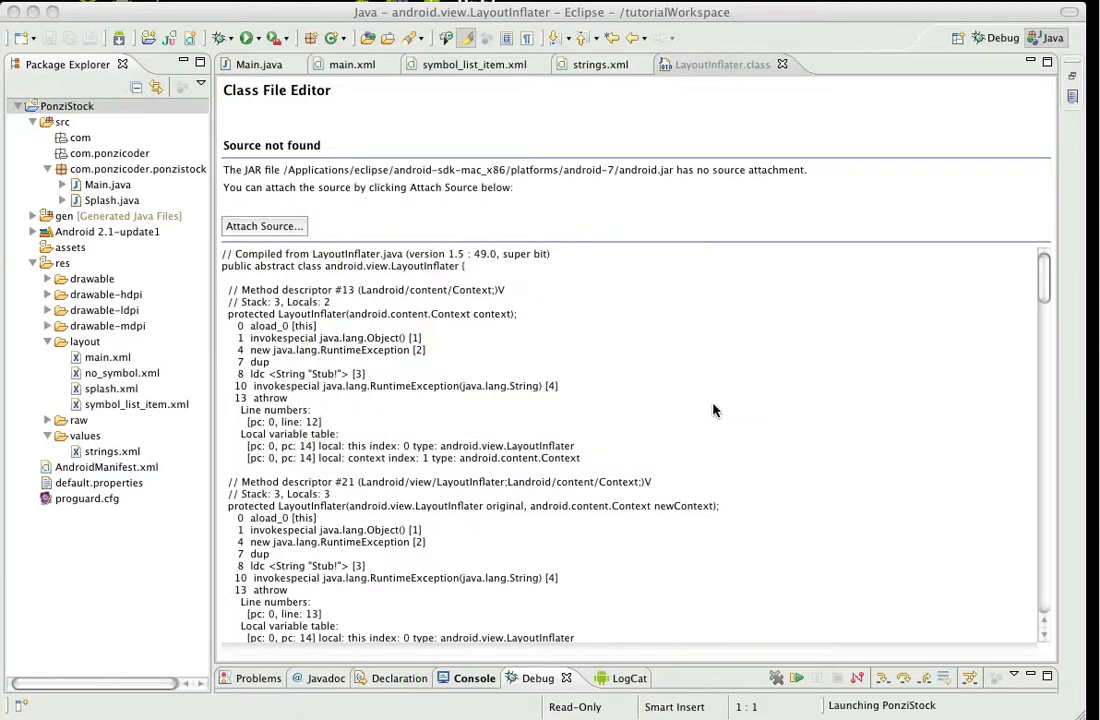
click(1002, 36)
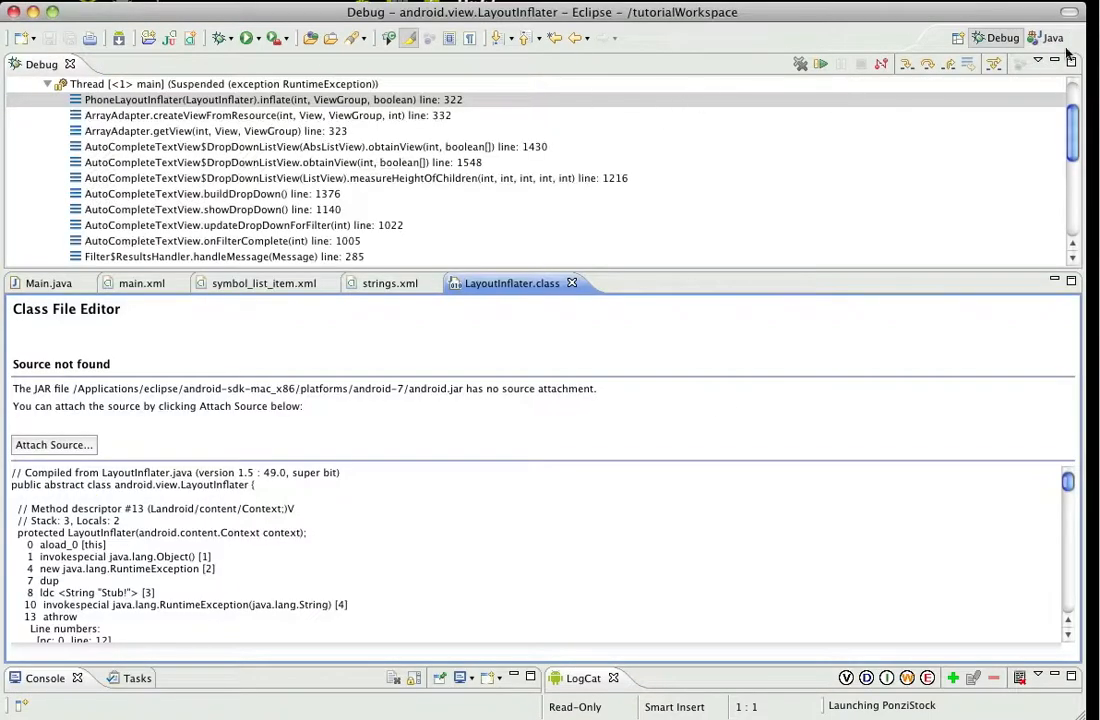
Fix the TextView in symbol_list_item.xml and relaunch PonziStock, running the launch in the background.
click(1046, 38)
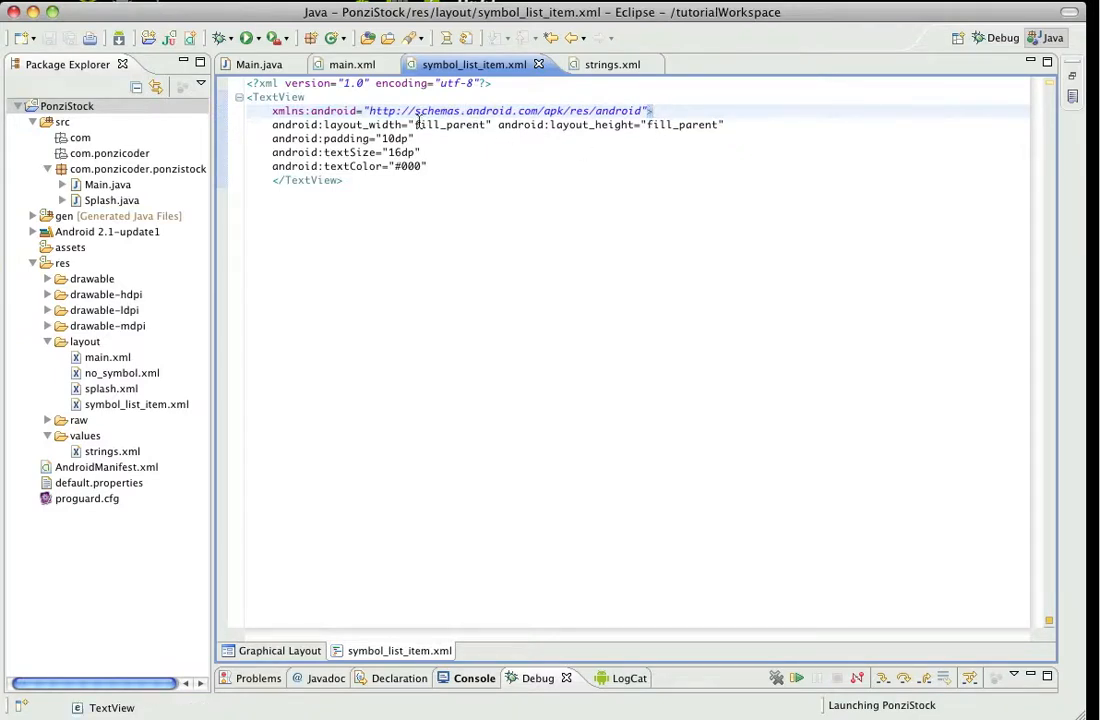
mouse_move(452, 142)
text(>)
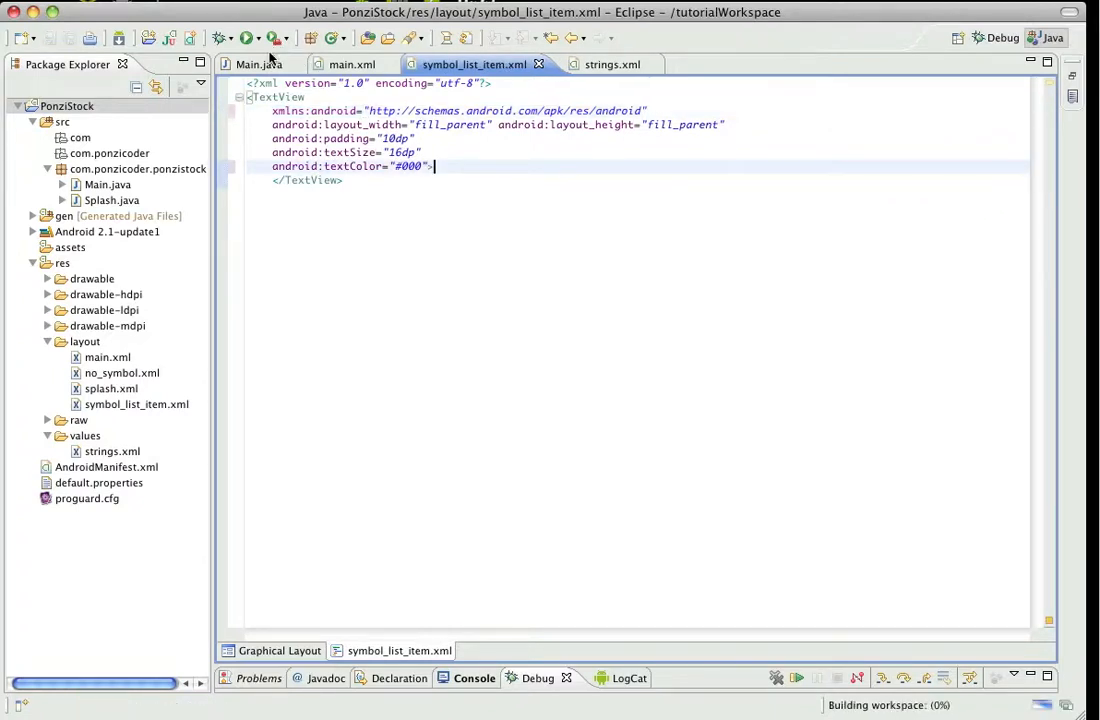
click(248, 38)
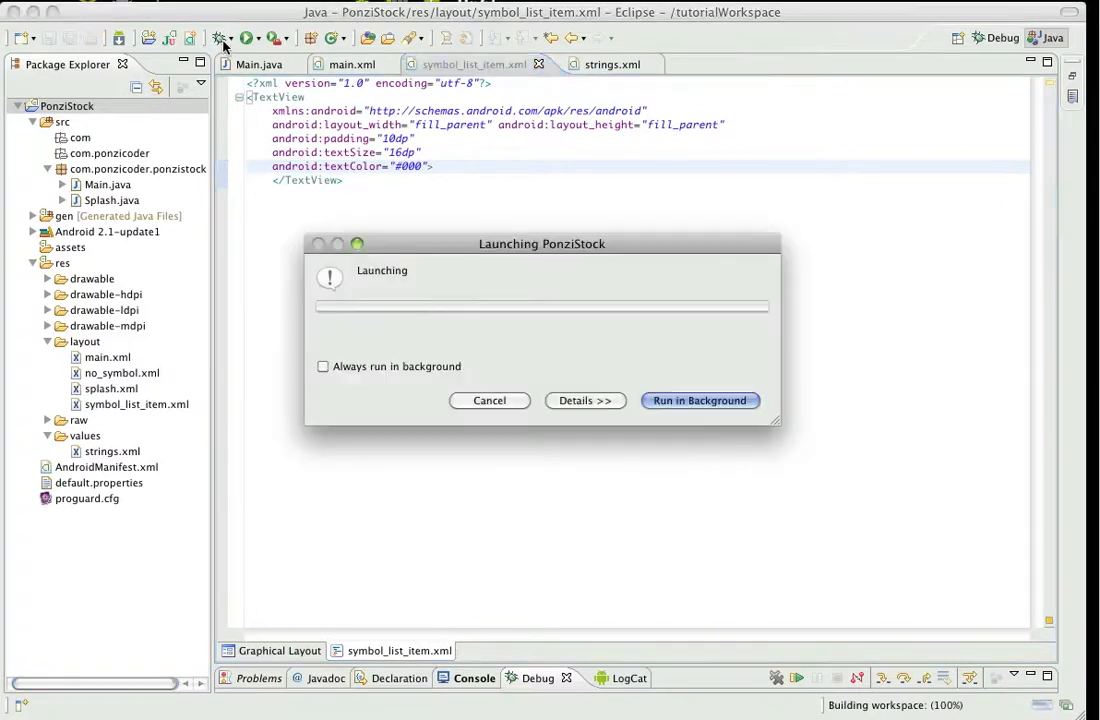
click(584, 400)
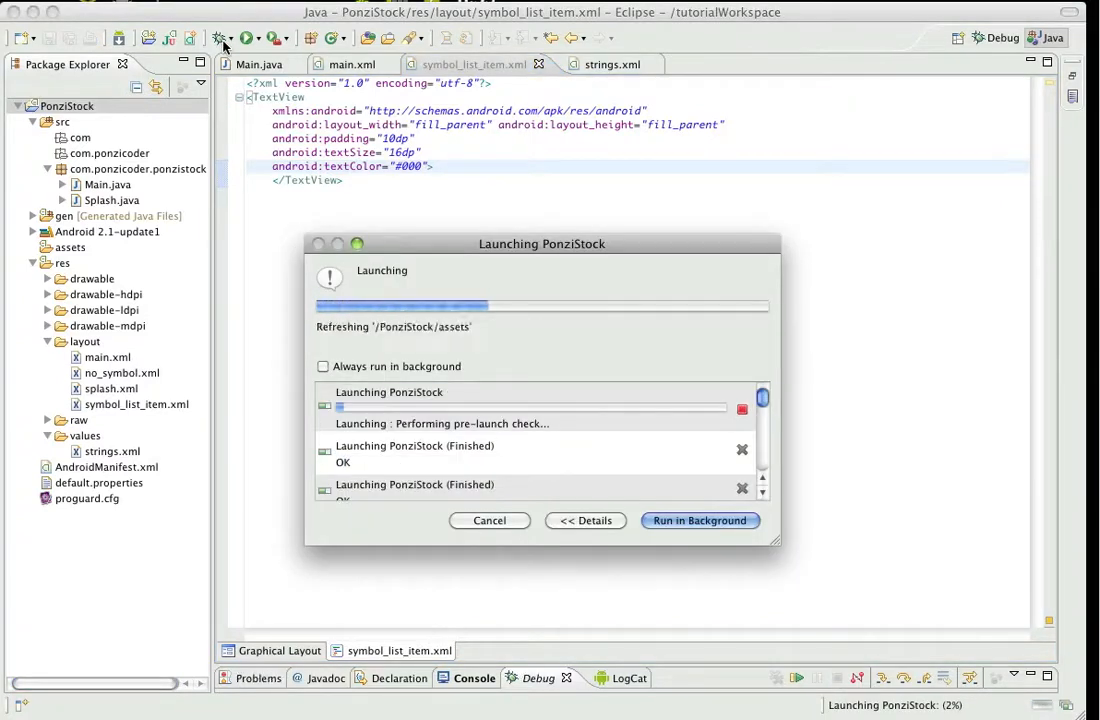
click(700, 520)
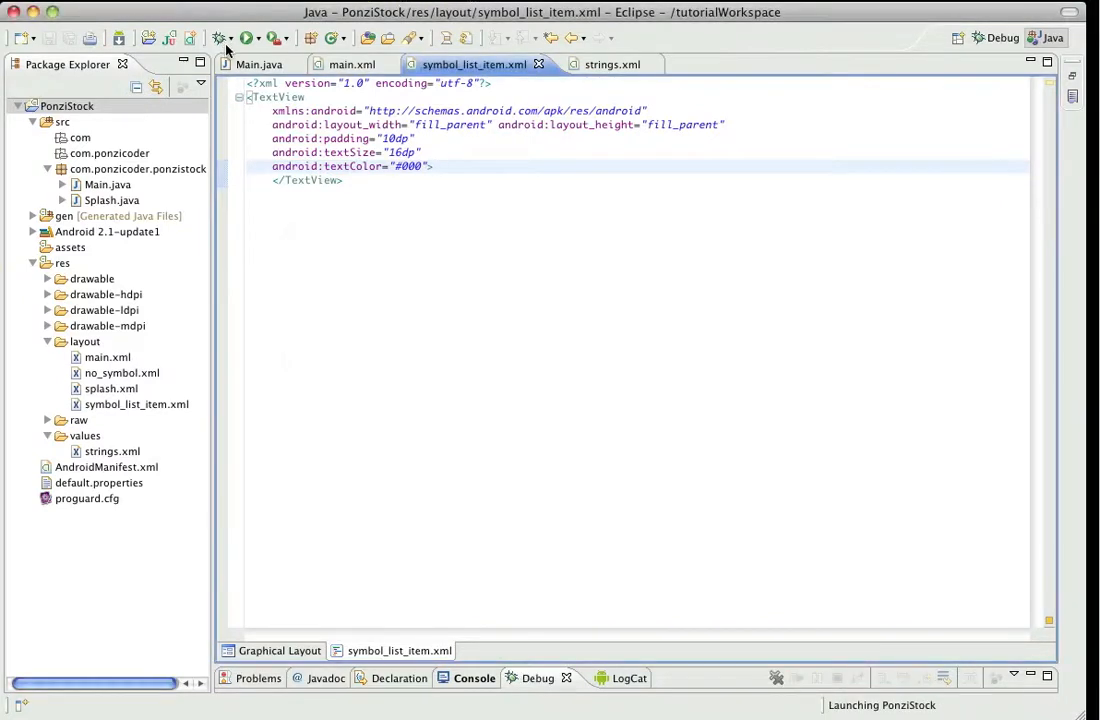
Enter V in the emulator's symbol field to show the dropdown of matching stocks (NOV, VFC, VLO, VAR).
click(248, 38)
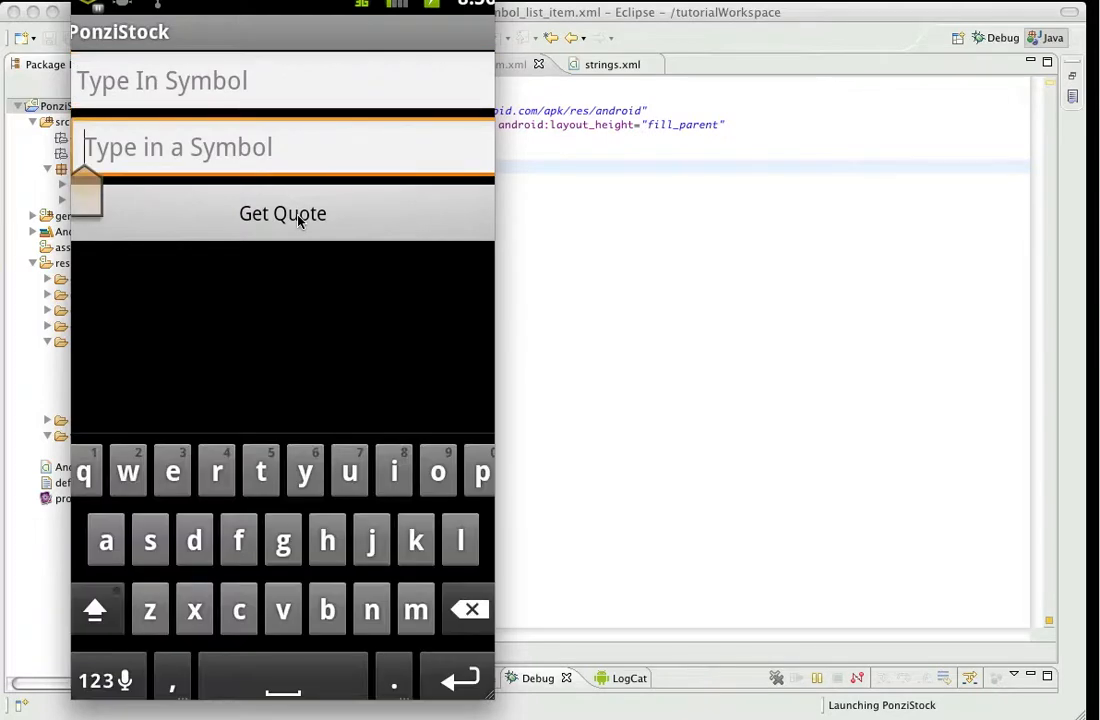
text(V)
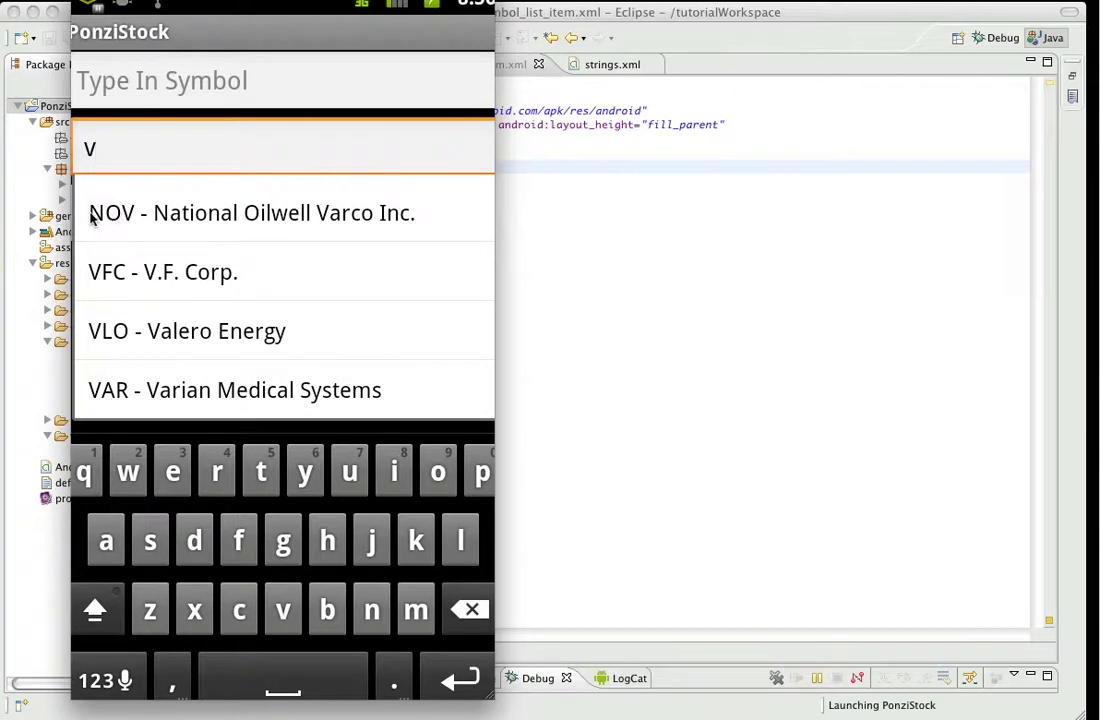
mouse_move(180, 216)
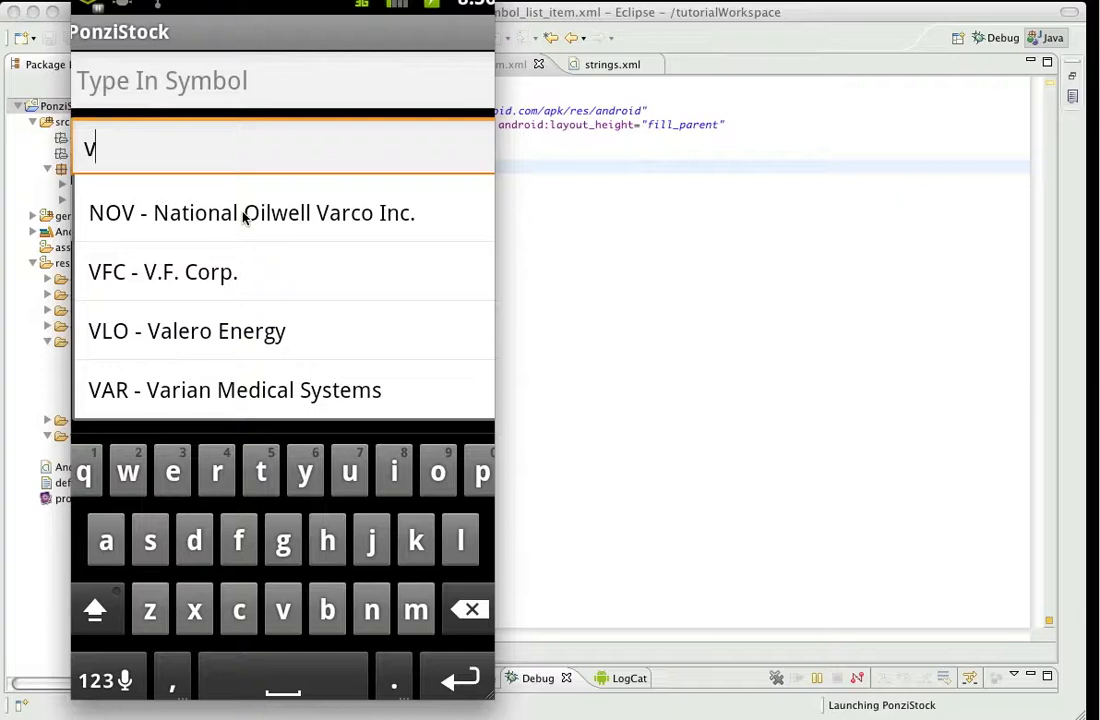
mouse_move(468, 156)
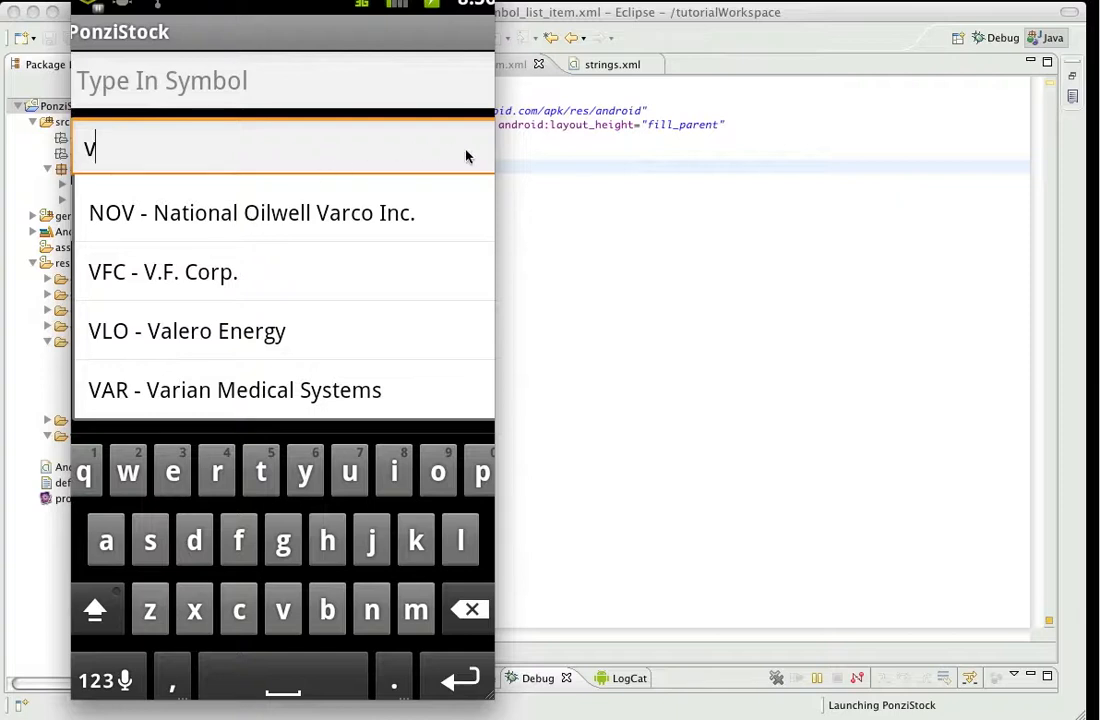
mouse_move(656, 230)
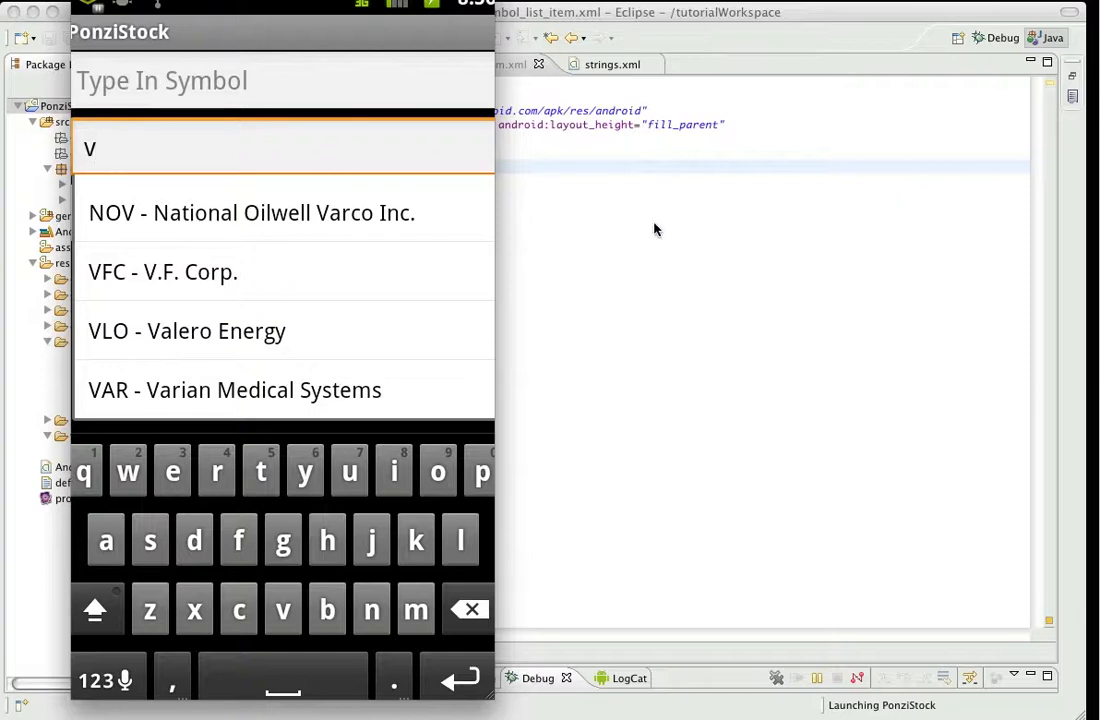